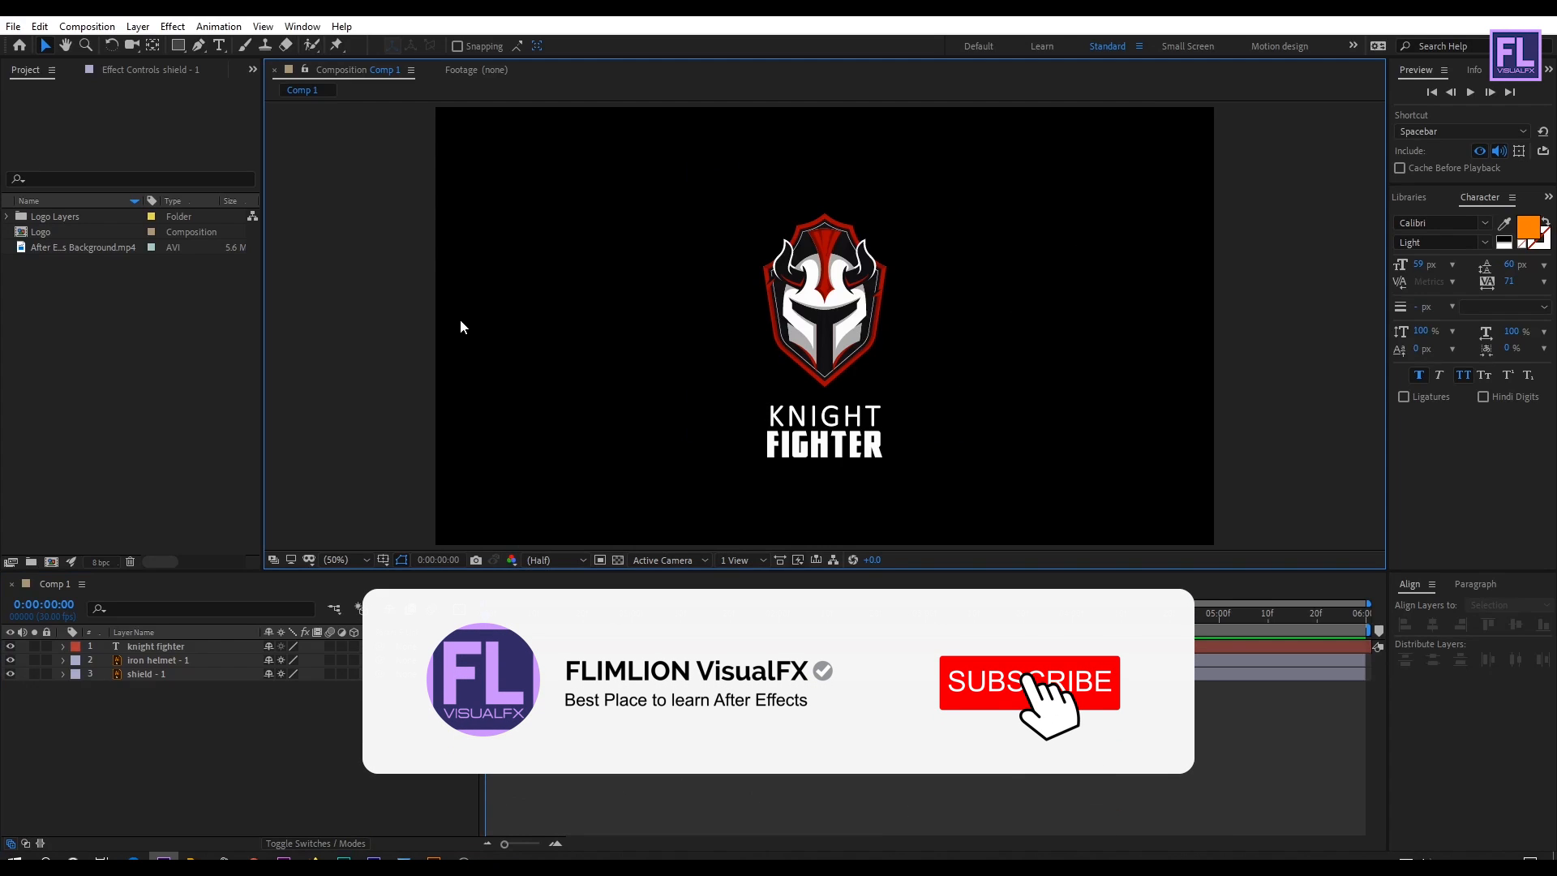
Open the Animation Composer panel from the Window menu beside the composition viewer.
click(1029, 682)
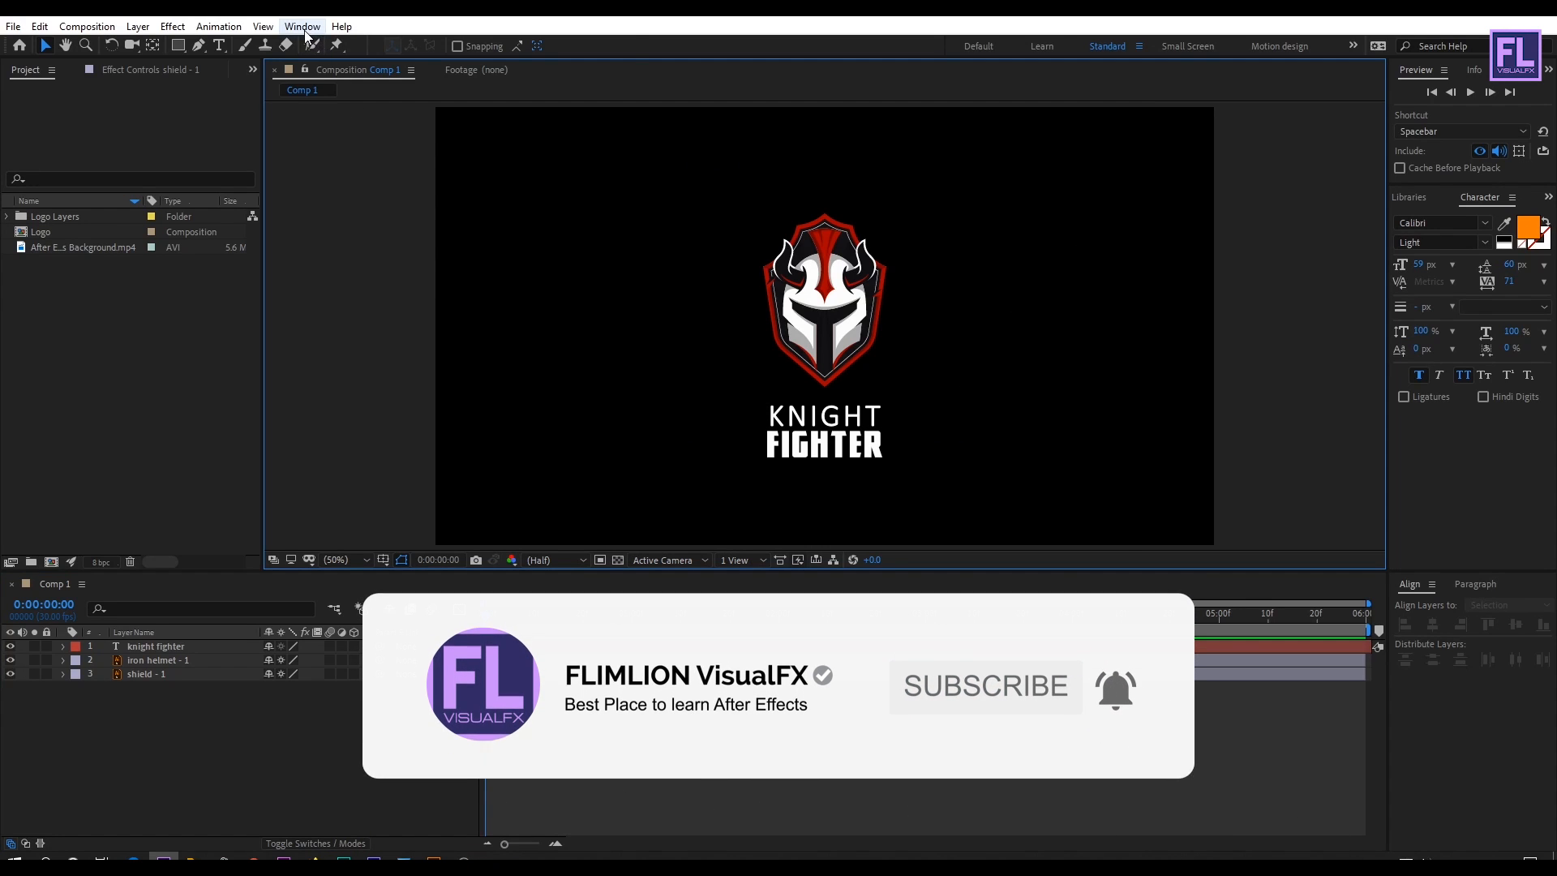
click(302, 26)
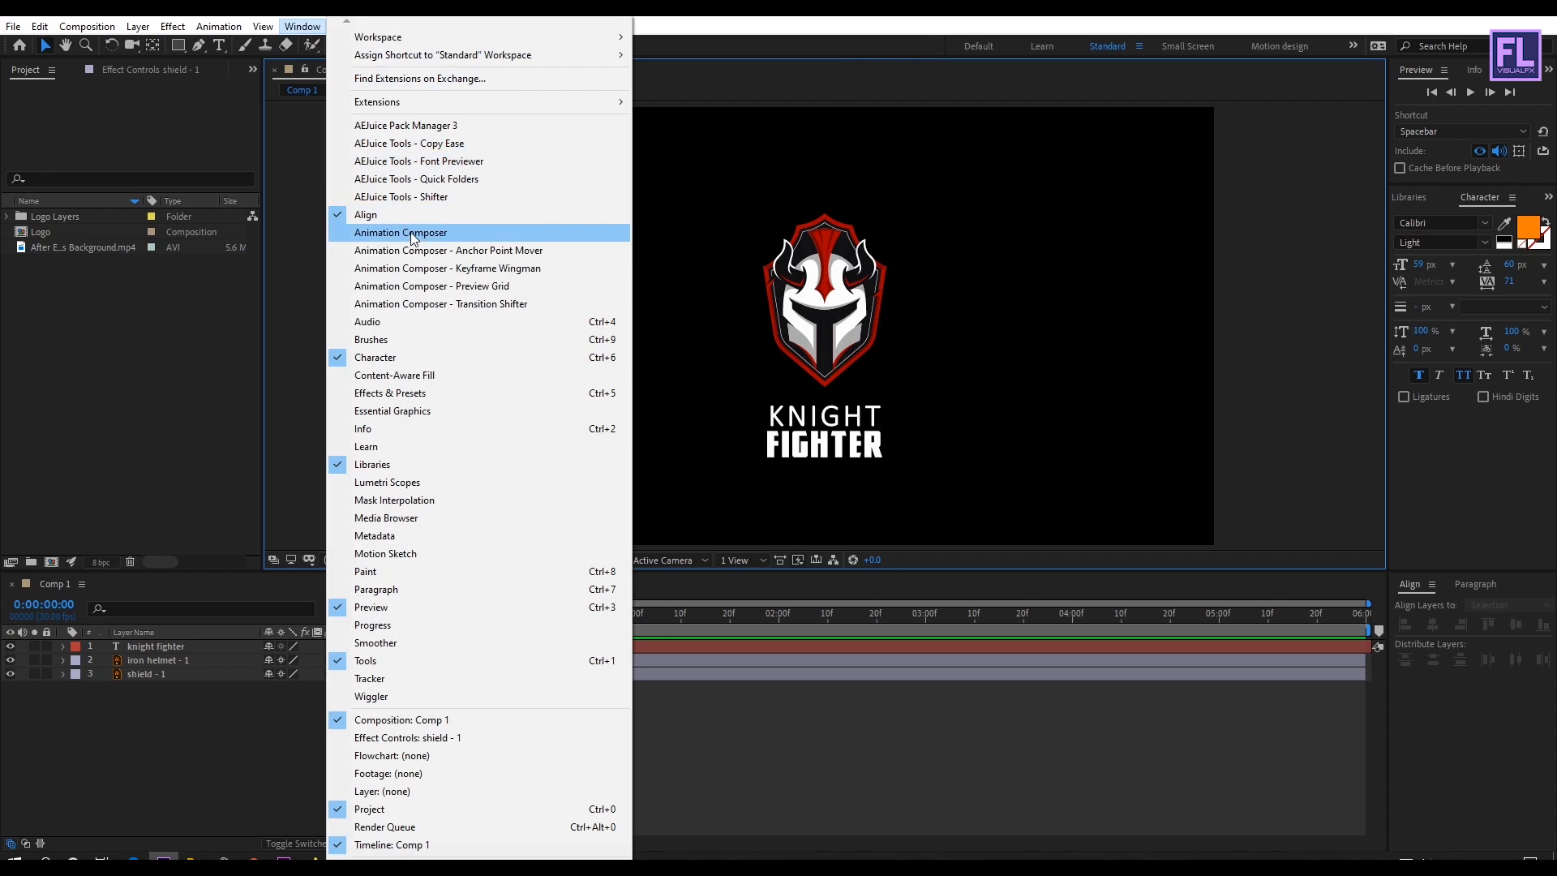
click(400, 233)
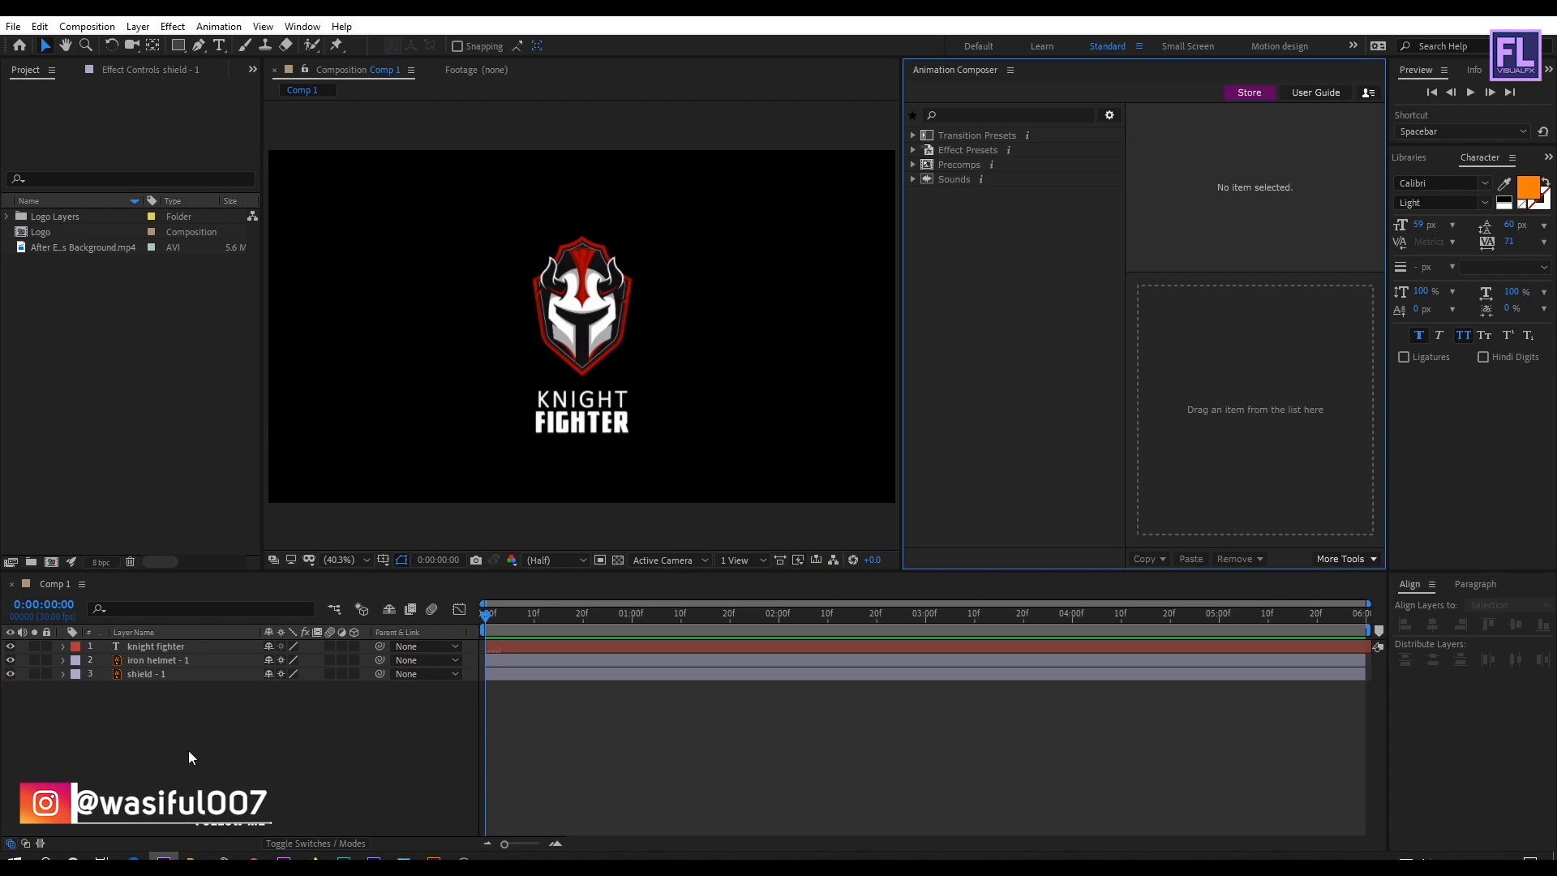
Solo and select the shield - 1 layer, hiding the knight fighter text and helmet layers.
click(155, 645)
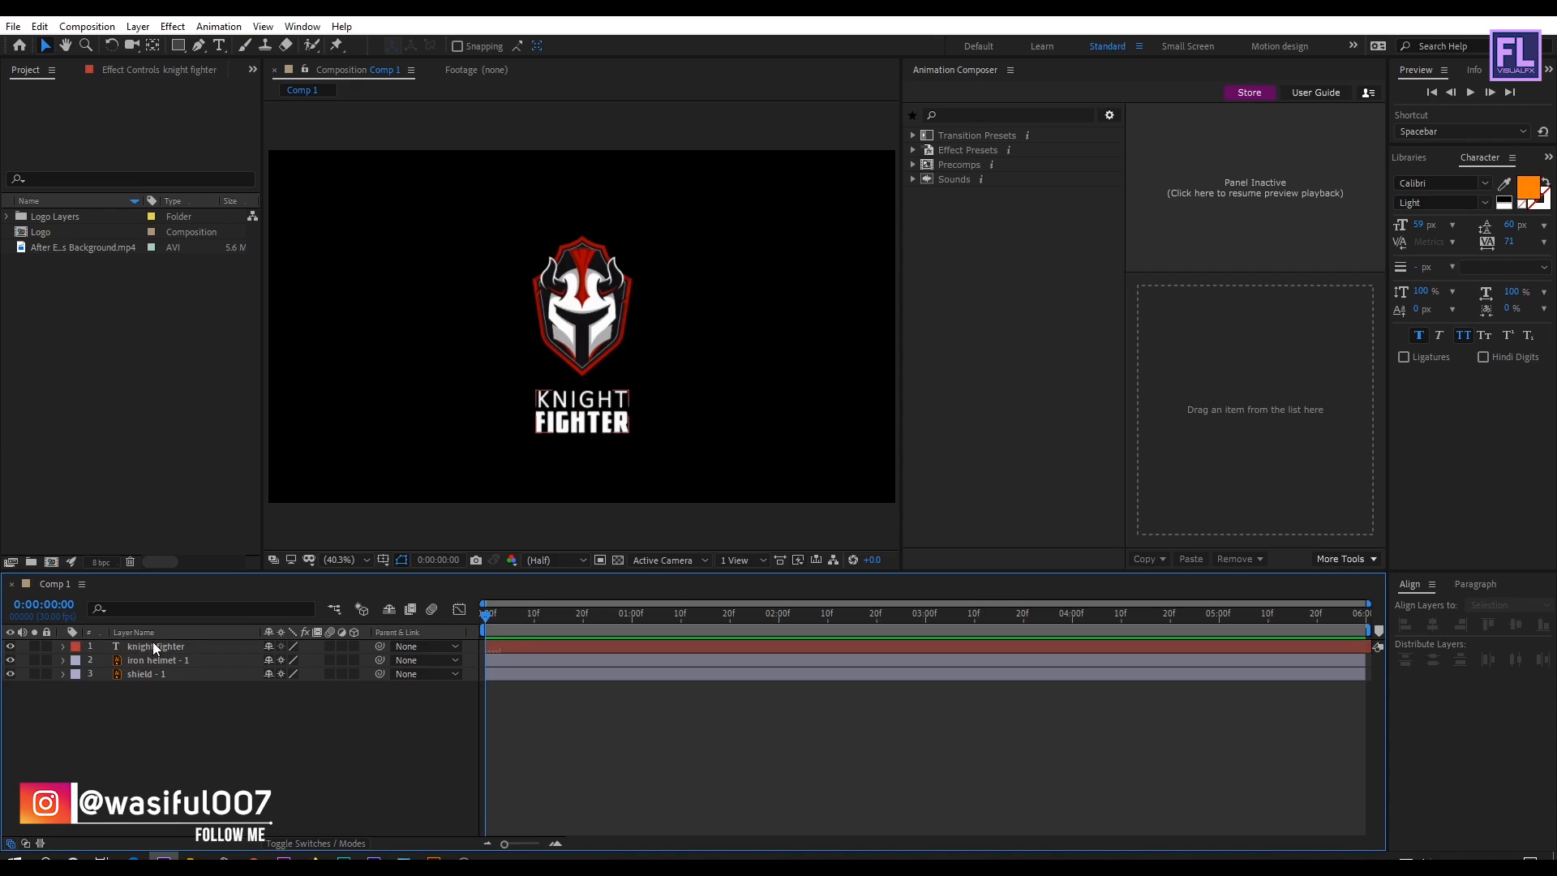
click(155, 645)
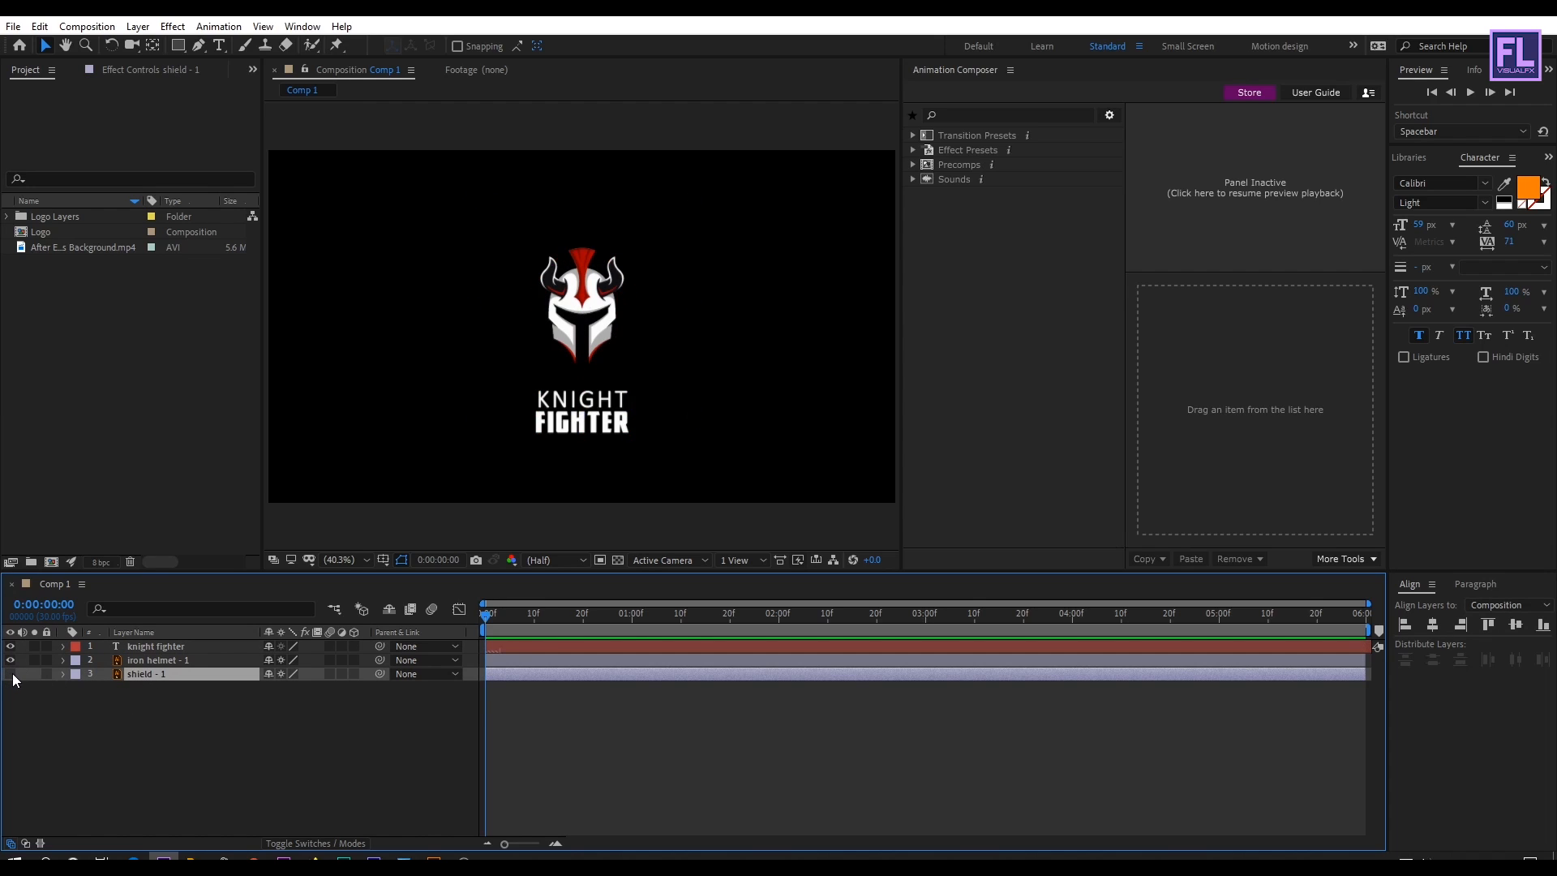
click(146, 674)
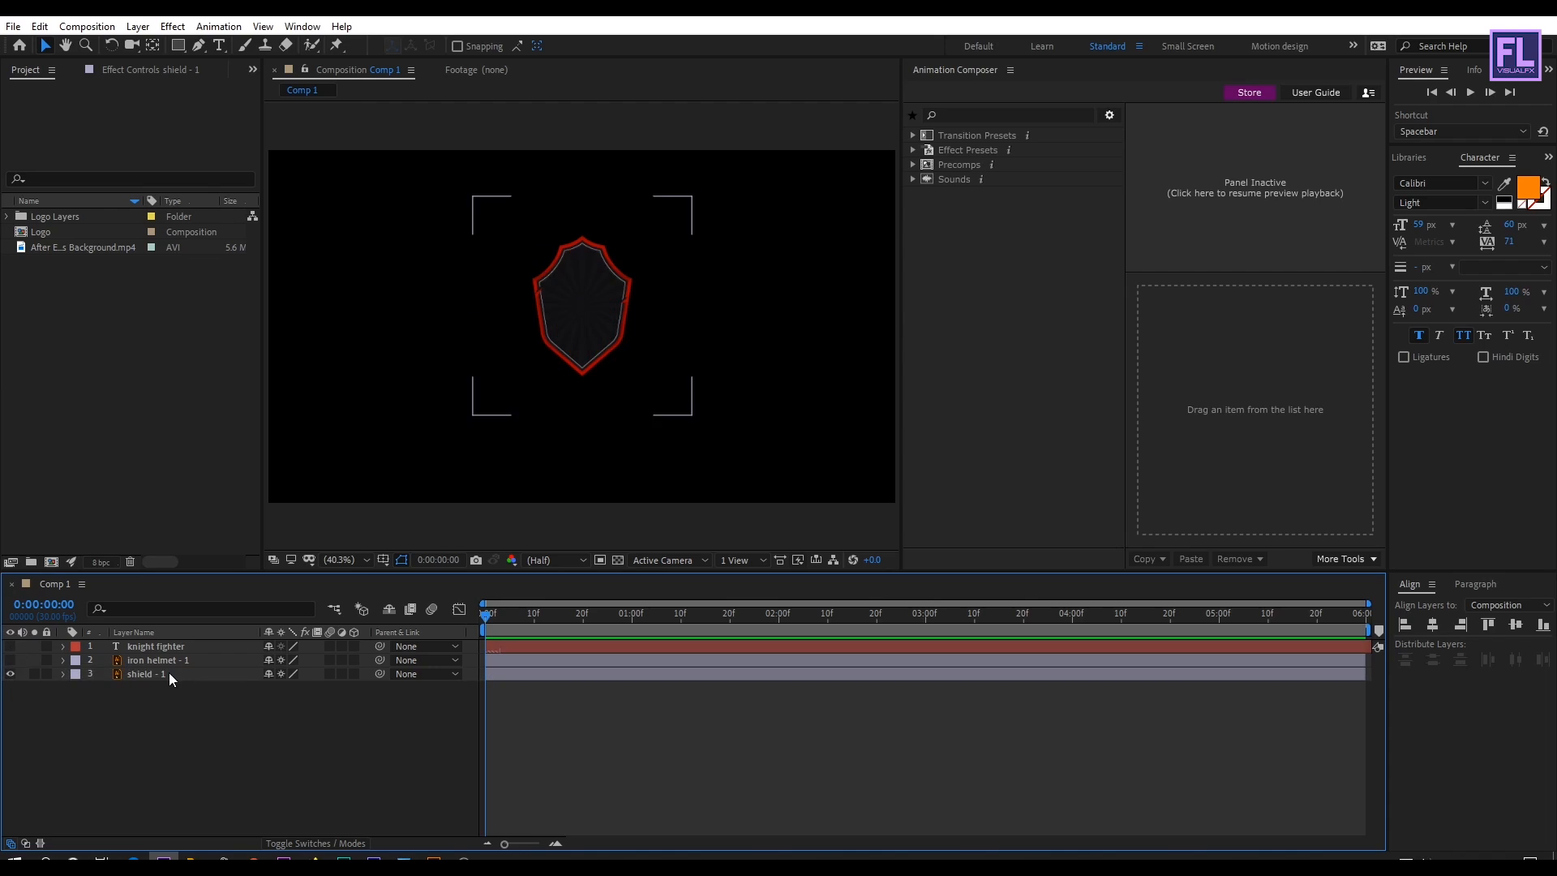
click(145, 674)
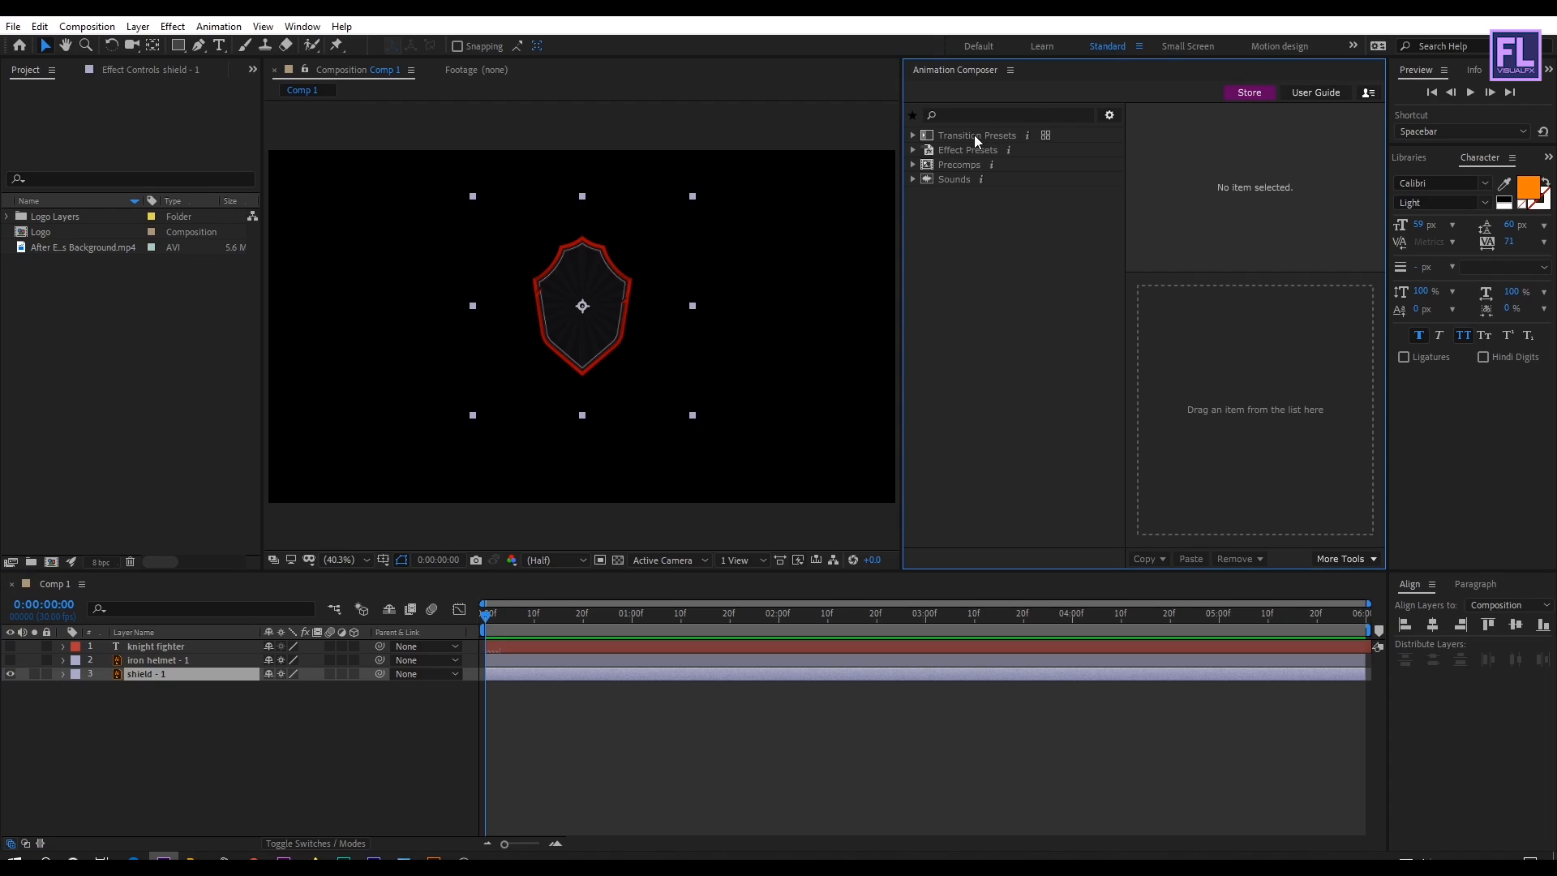
Expand Transition Presets and 3D Layer Transformations, preview a bounce position preset, then collapse 3D.
click(913, 136)
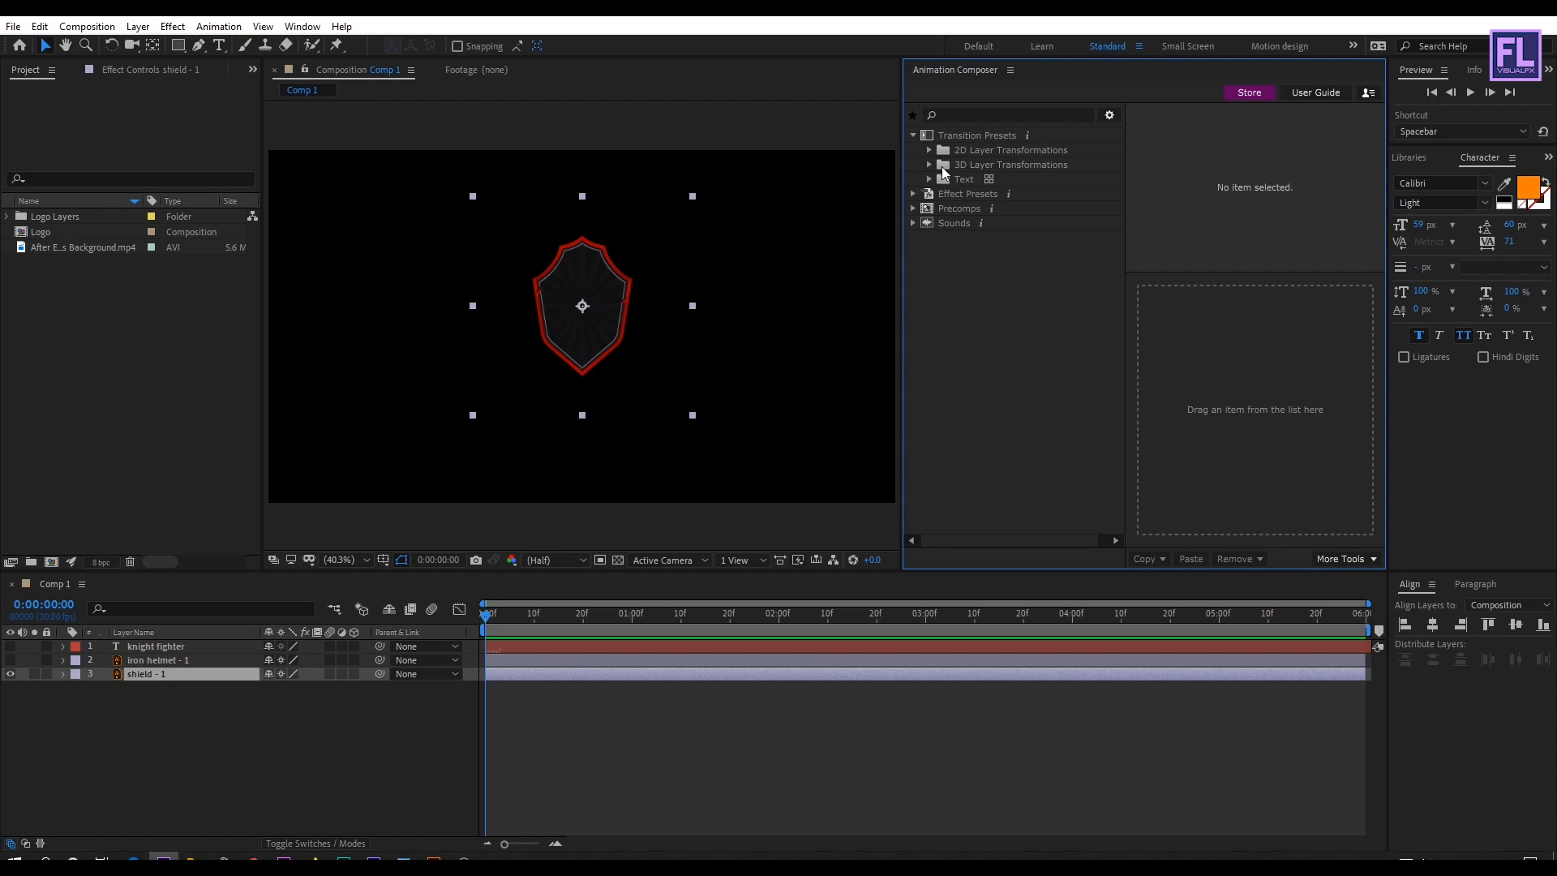
click(931, 164)
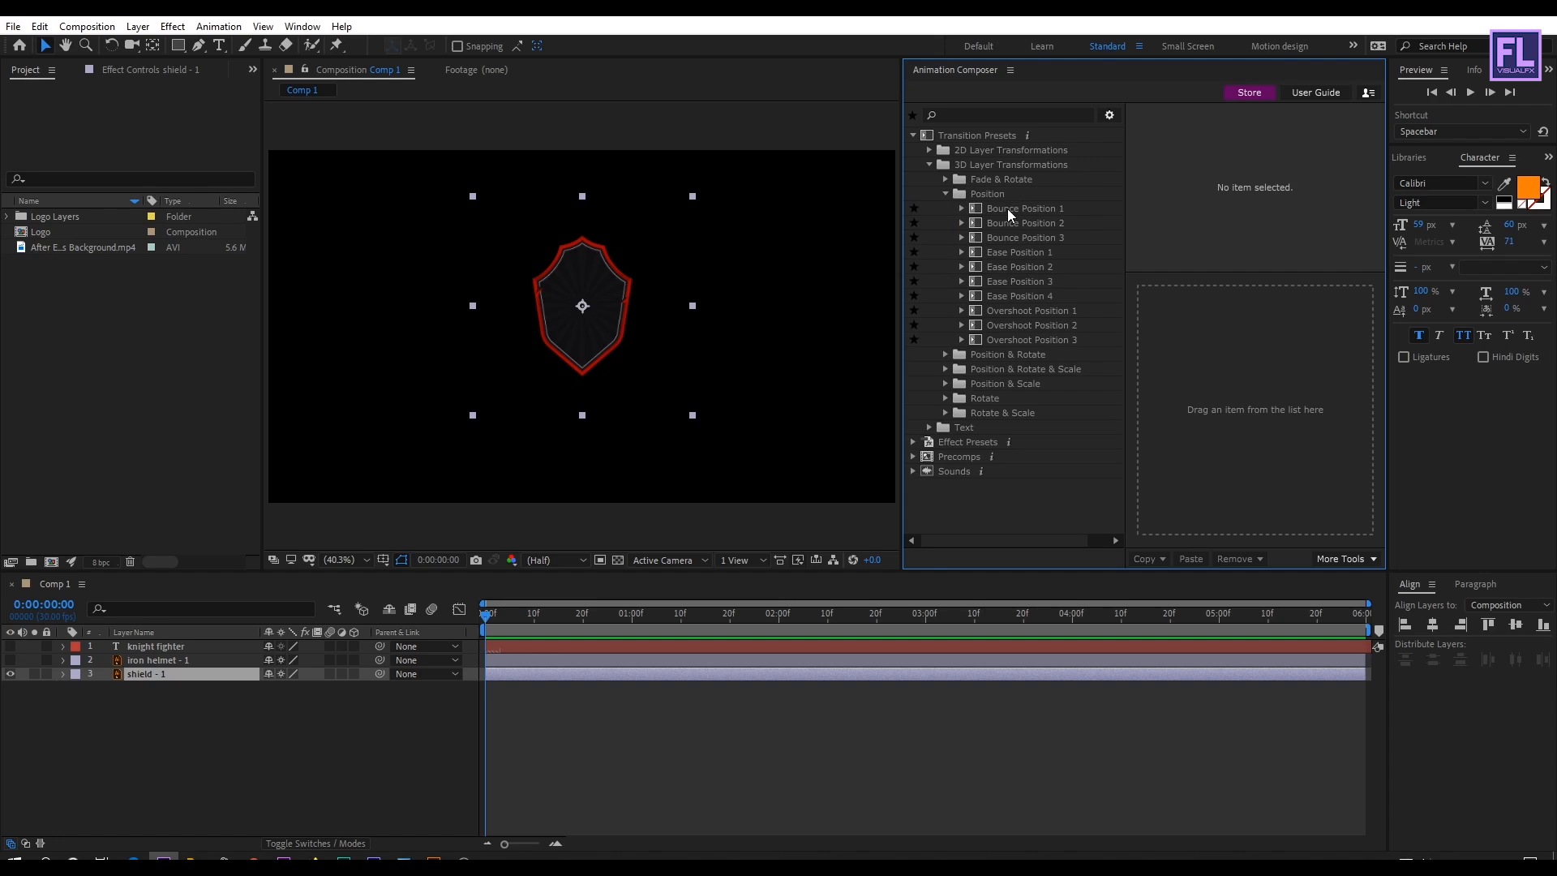
click(1027, 208)
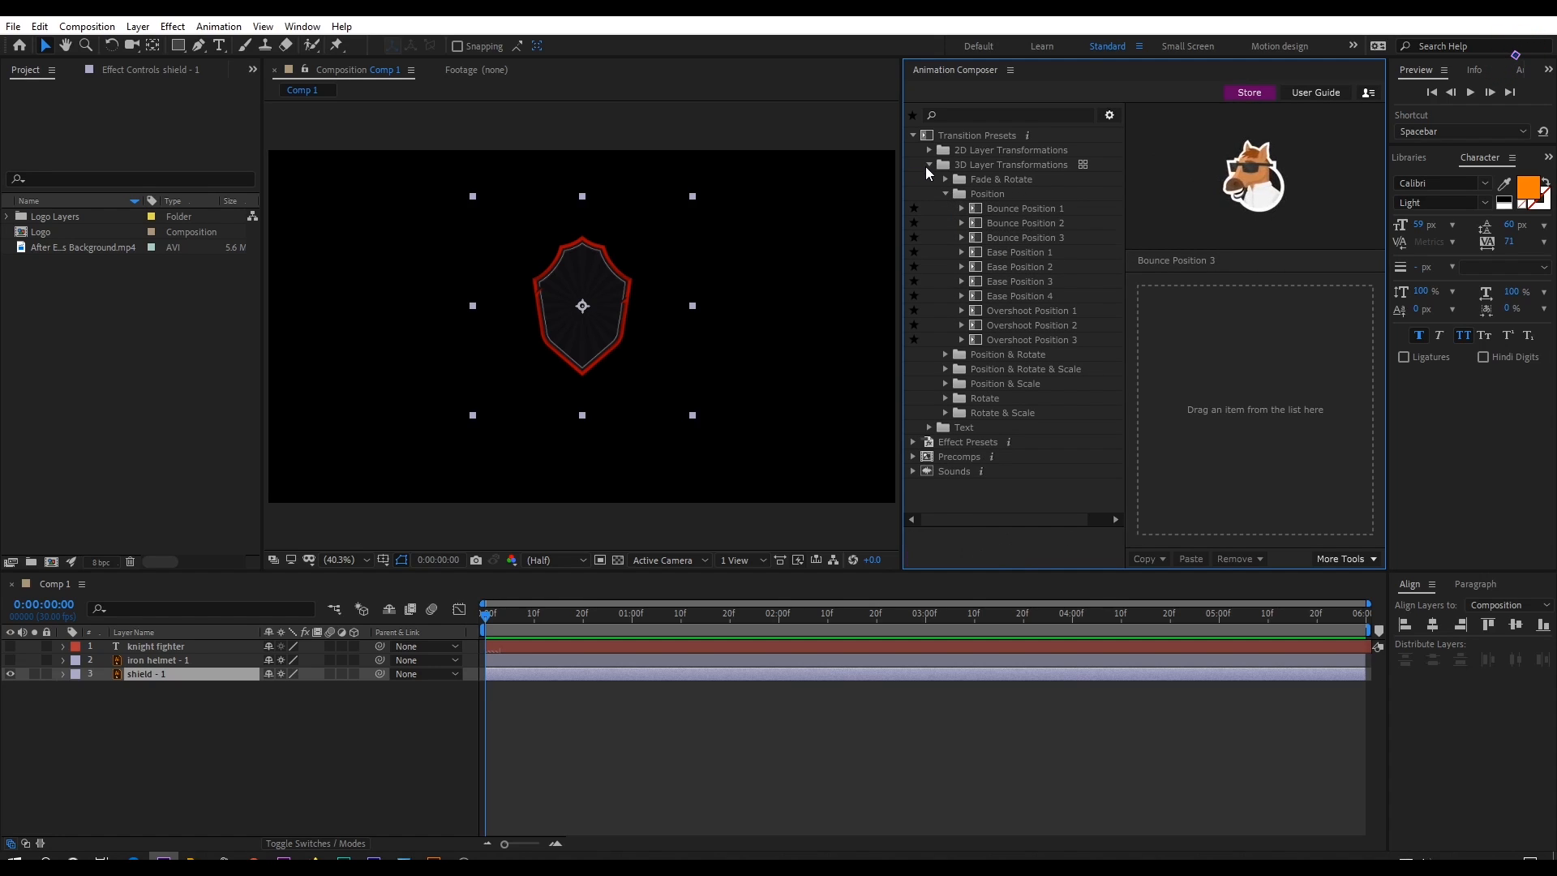
click(930, 165)
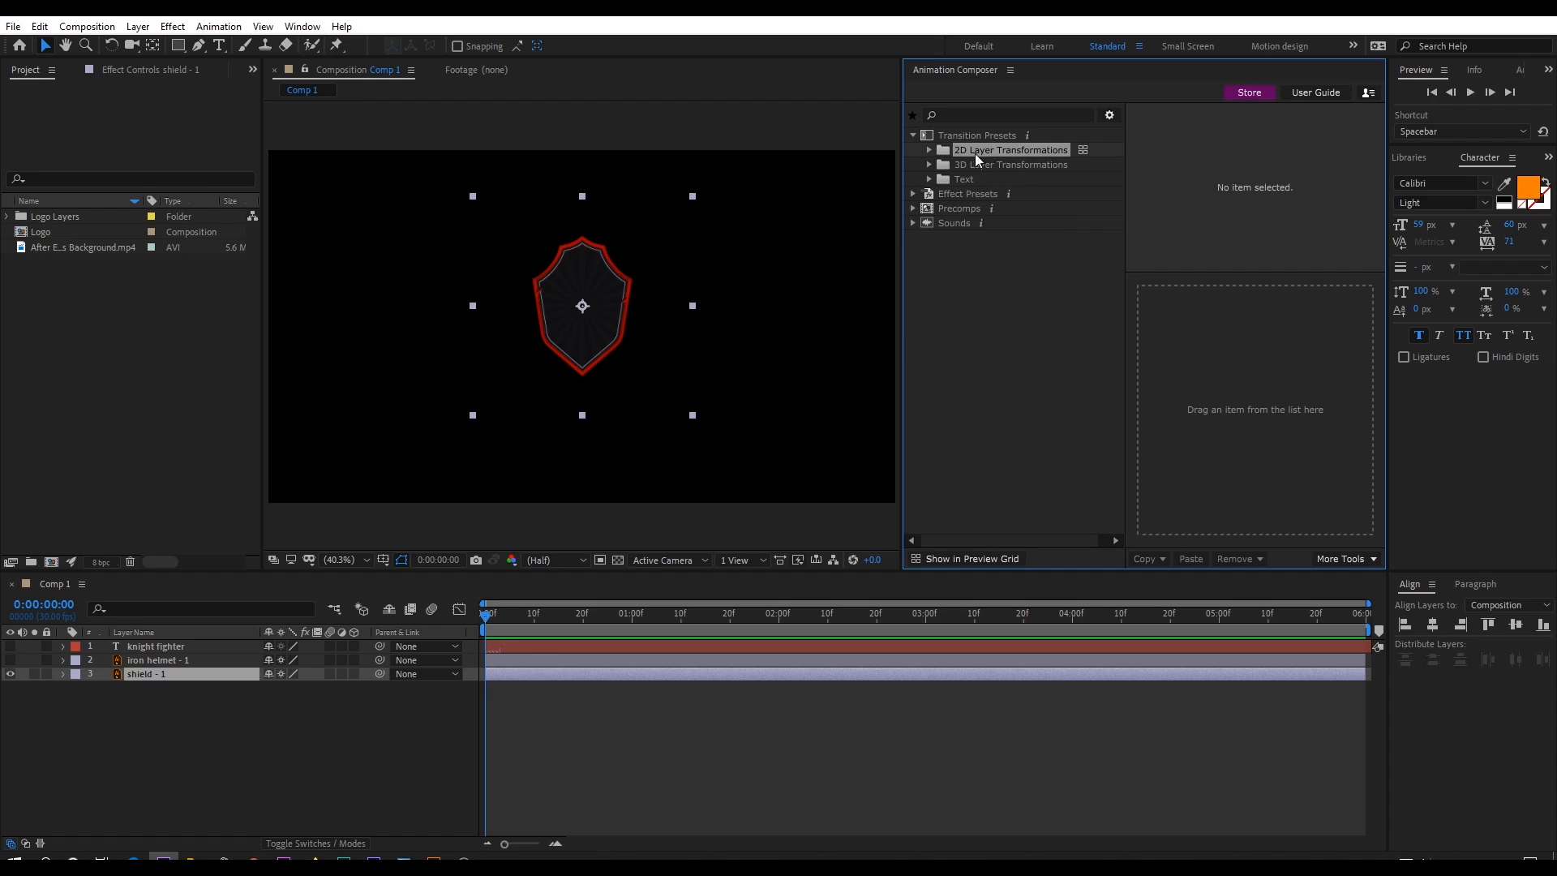
mouse_move(1084, 151)
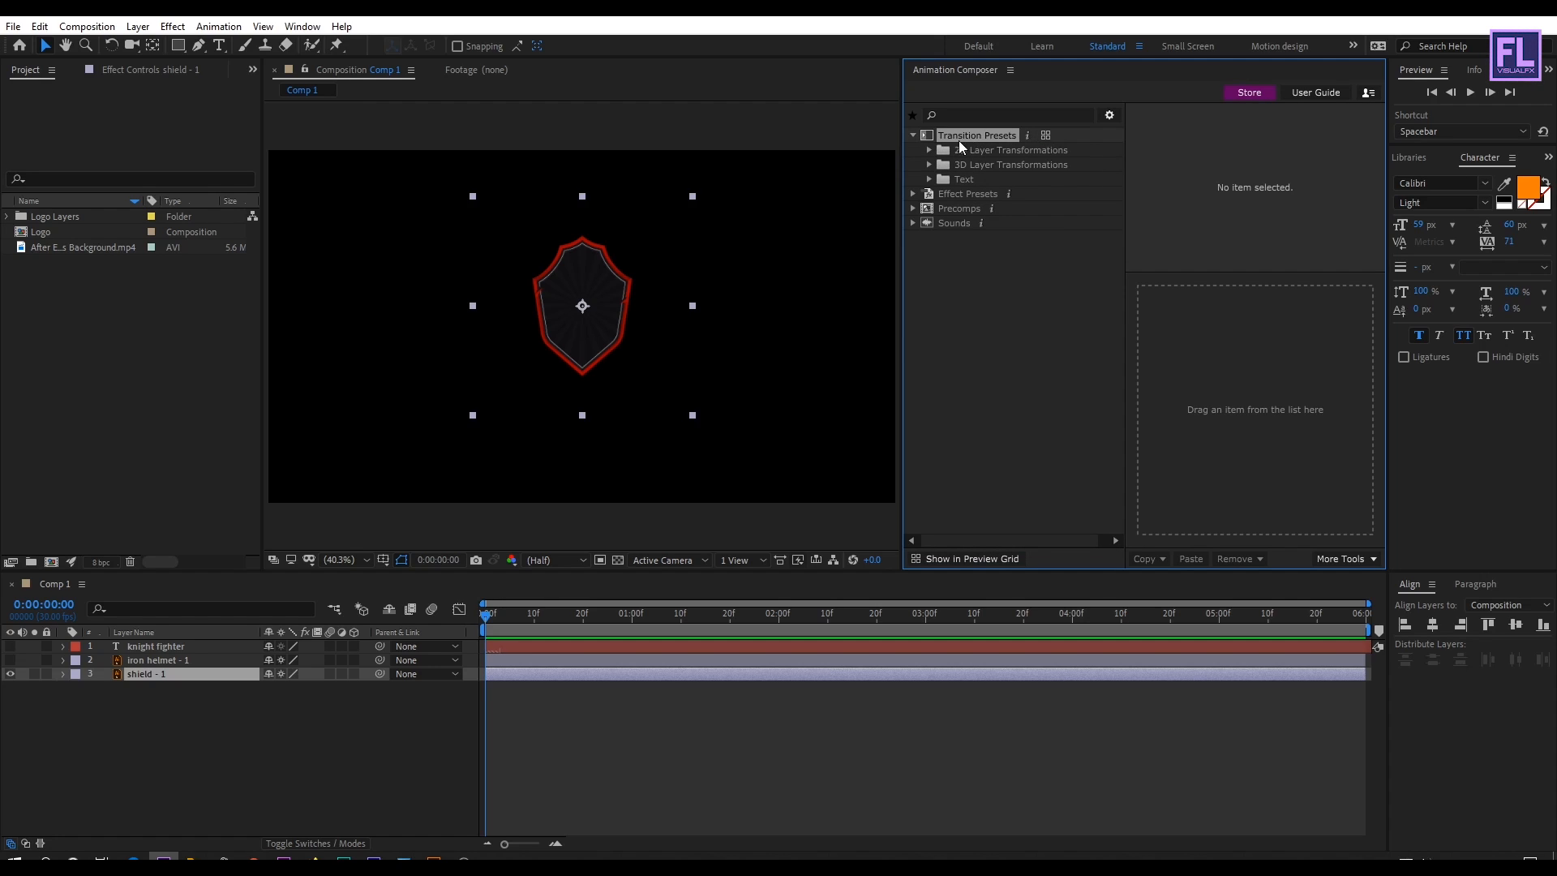
Scroll through the Transition Presets preview grid and pick the Overshoot Position 2 preset.
click(913, 135)
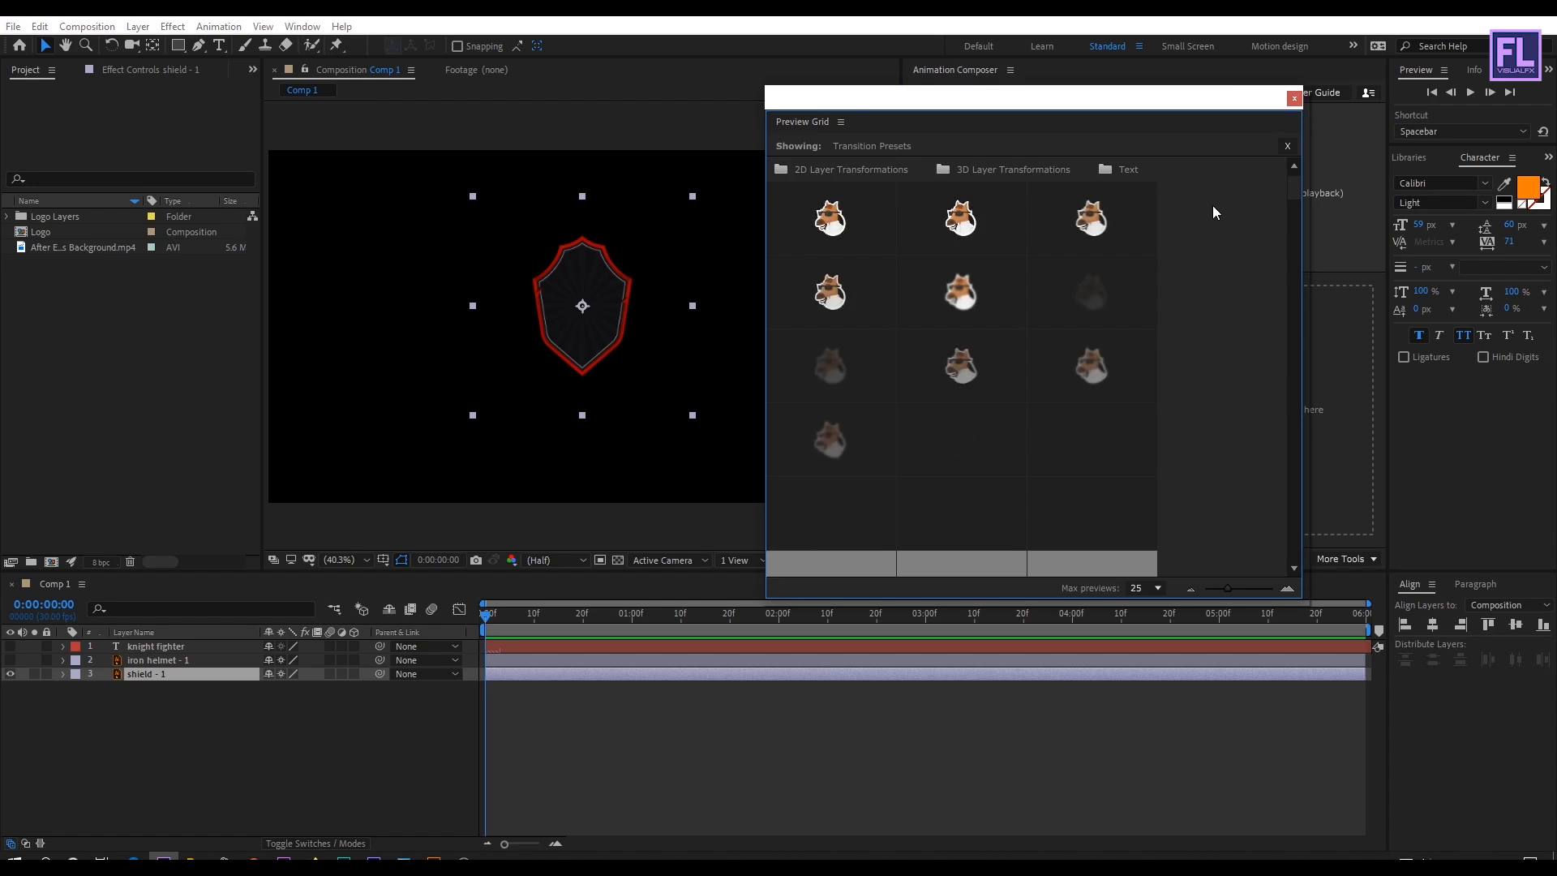
scroll(down, 3)
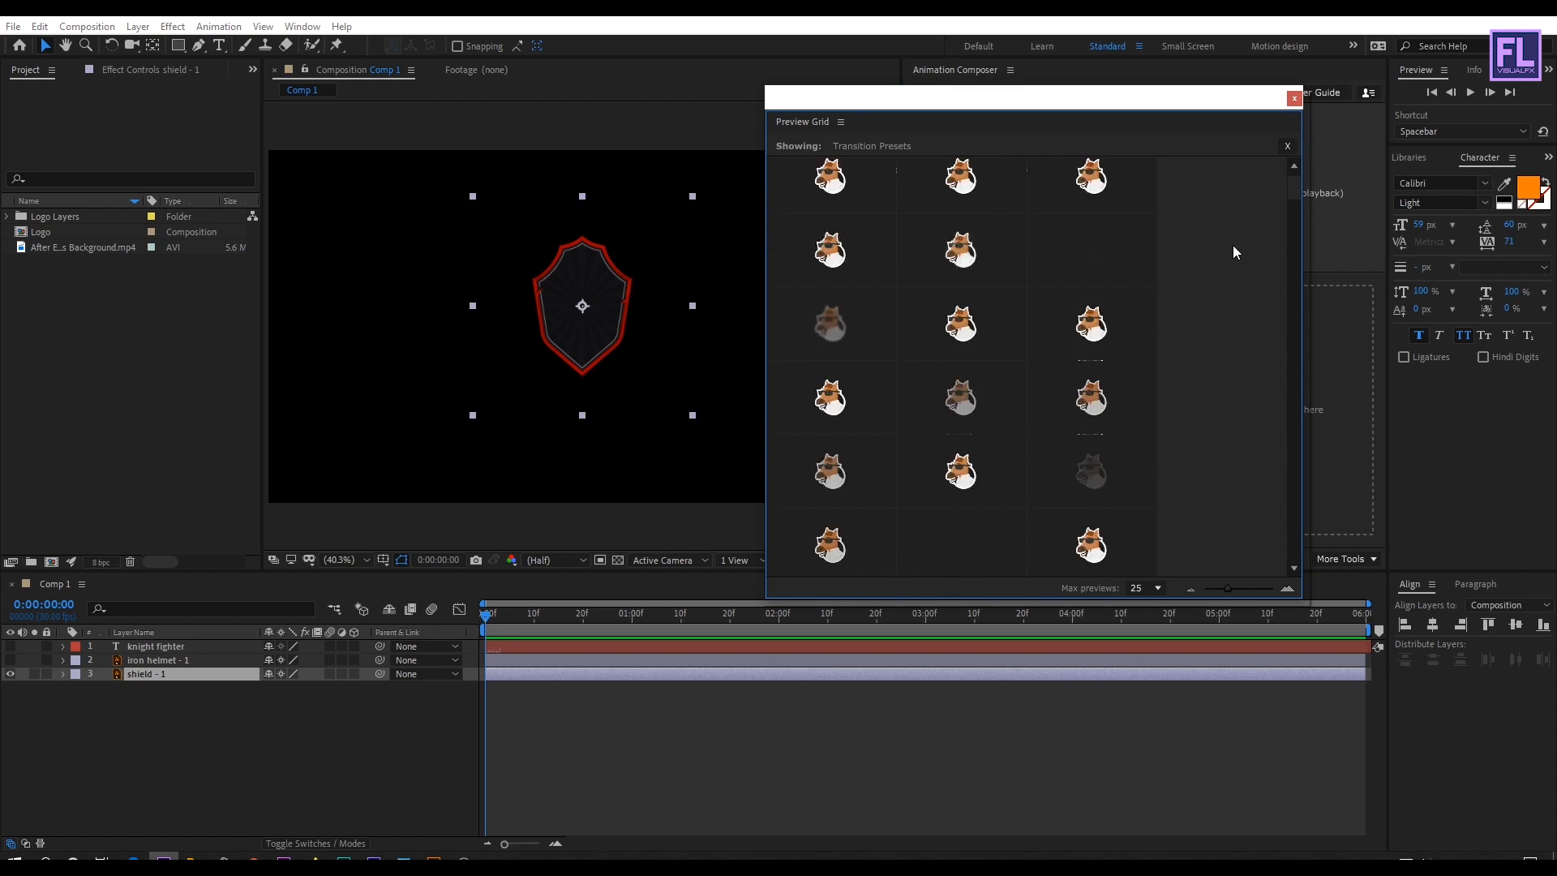
scroll(down, 3)
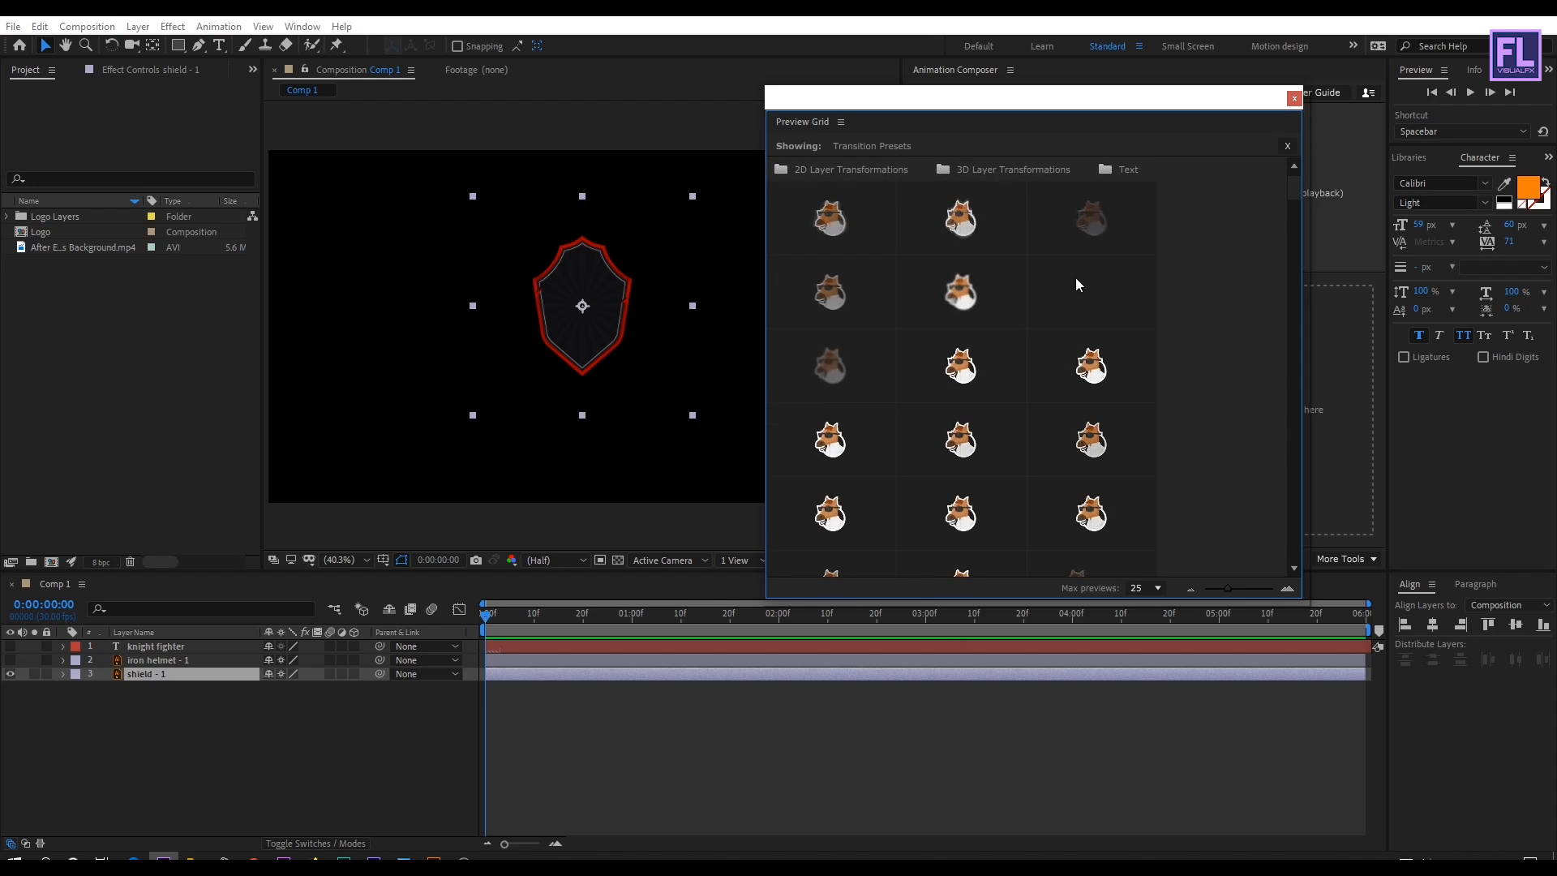
scroll(down, 3)
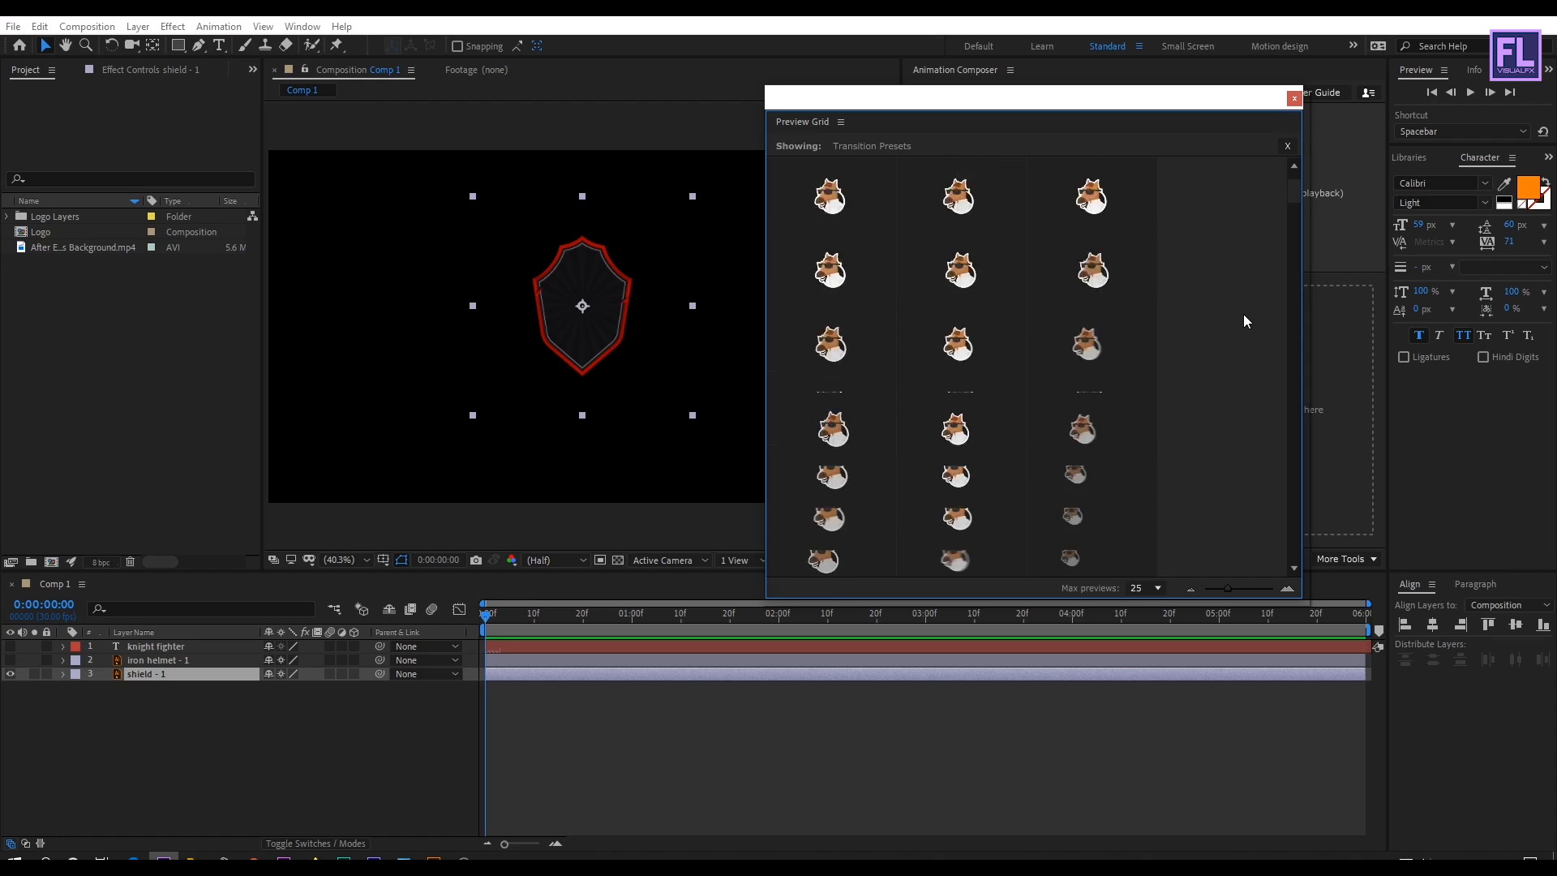
scroll(down, 3)
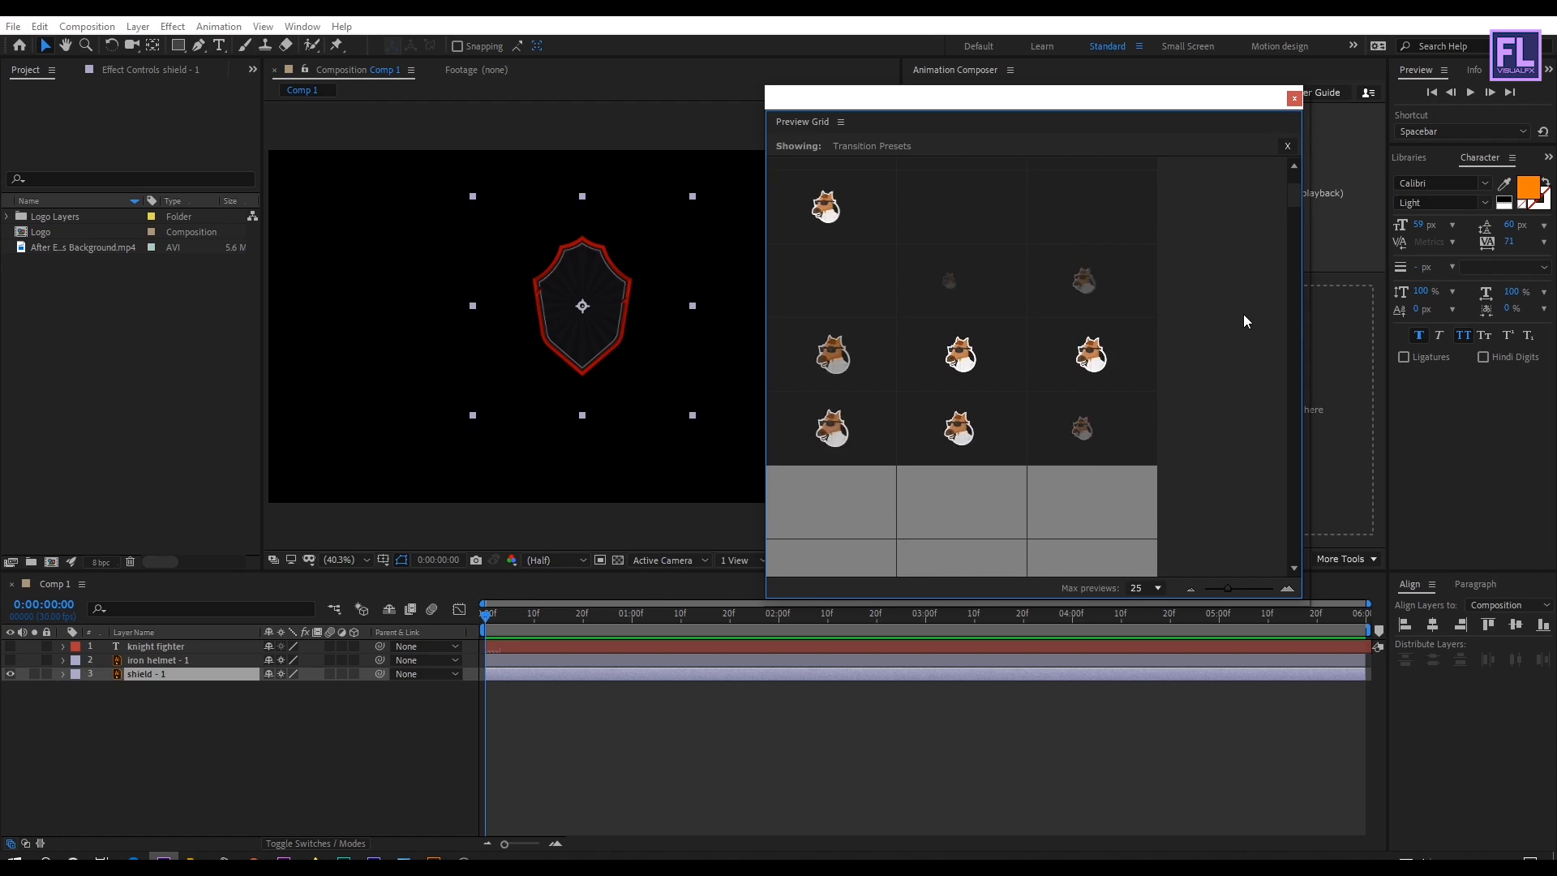
scroll(down, 3)
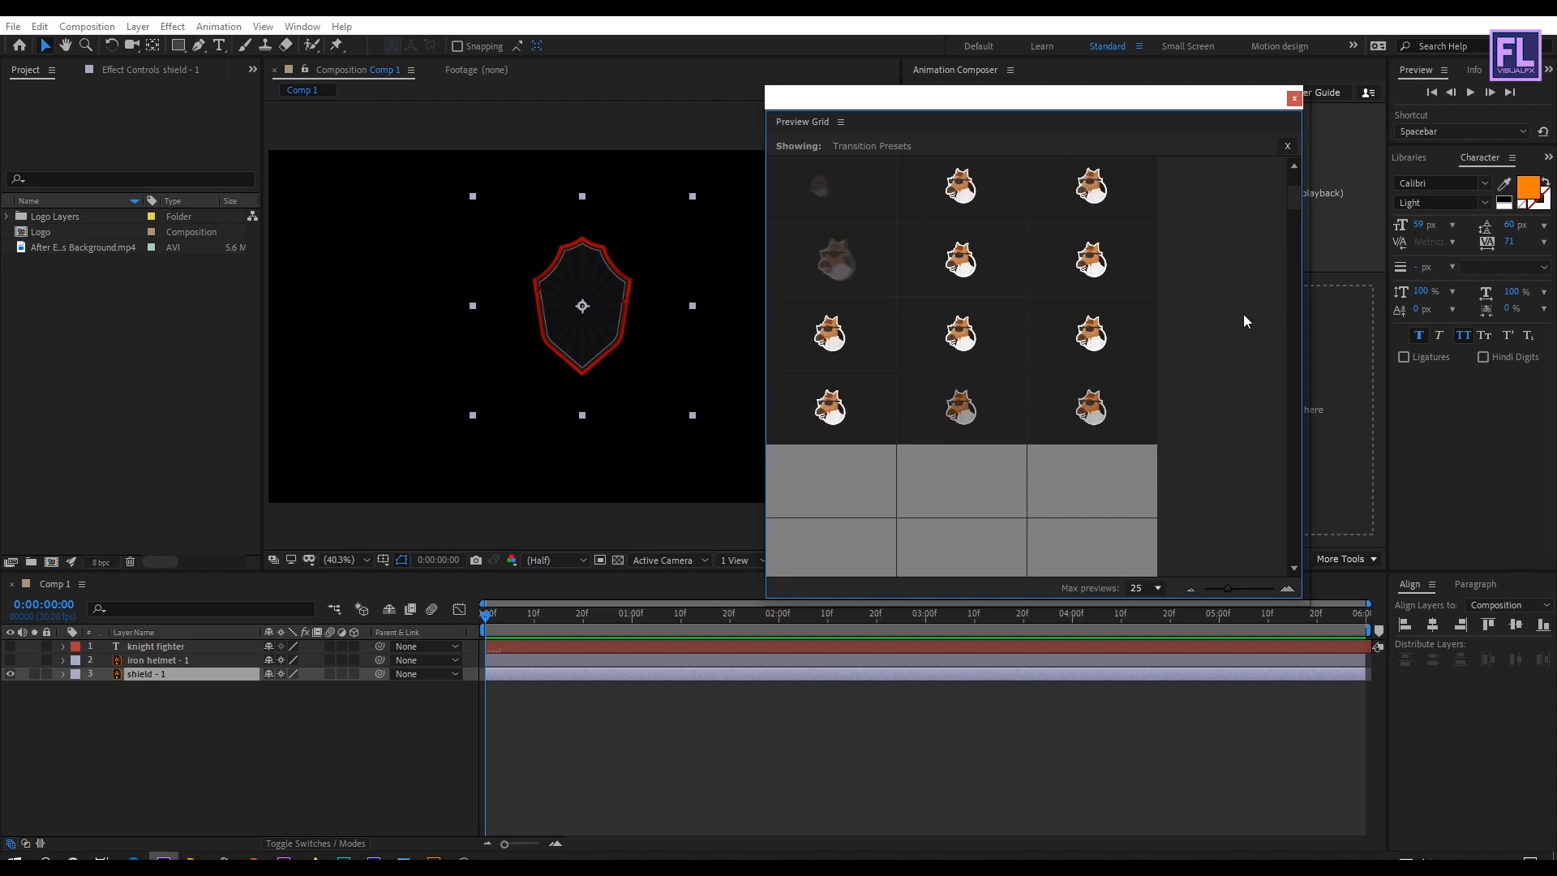
scroll(down, 3)
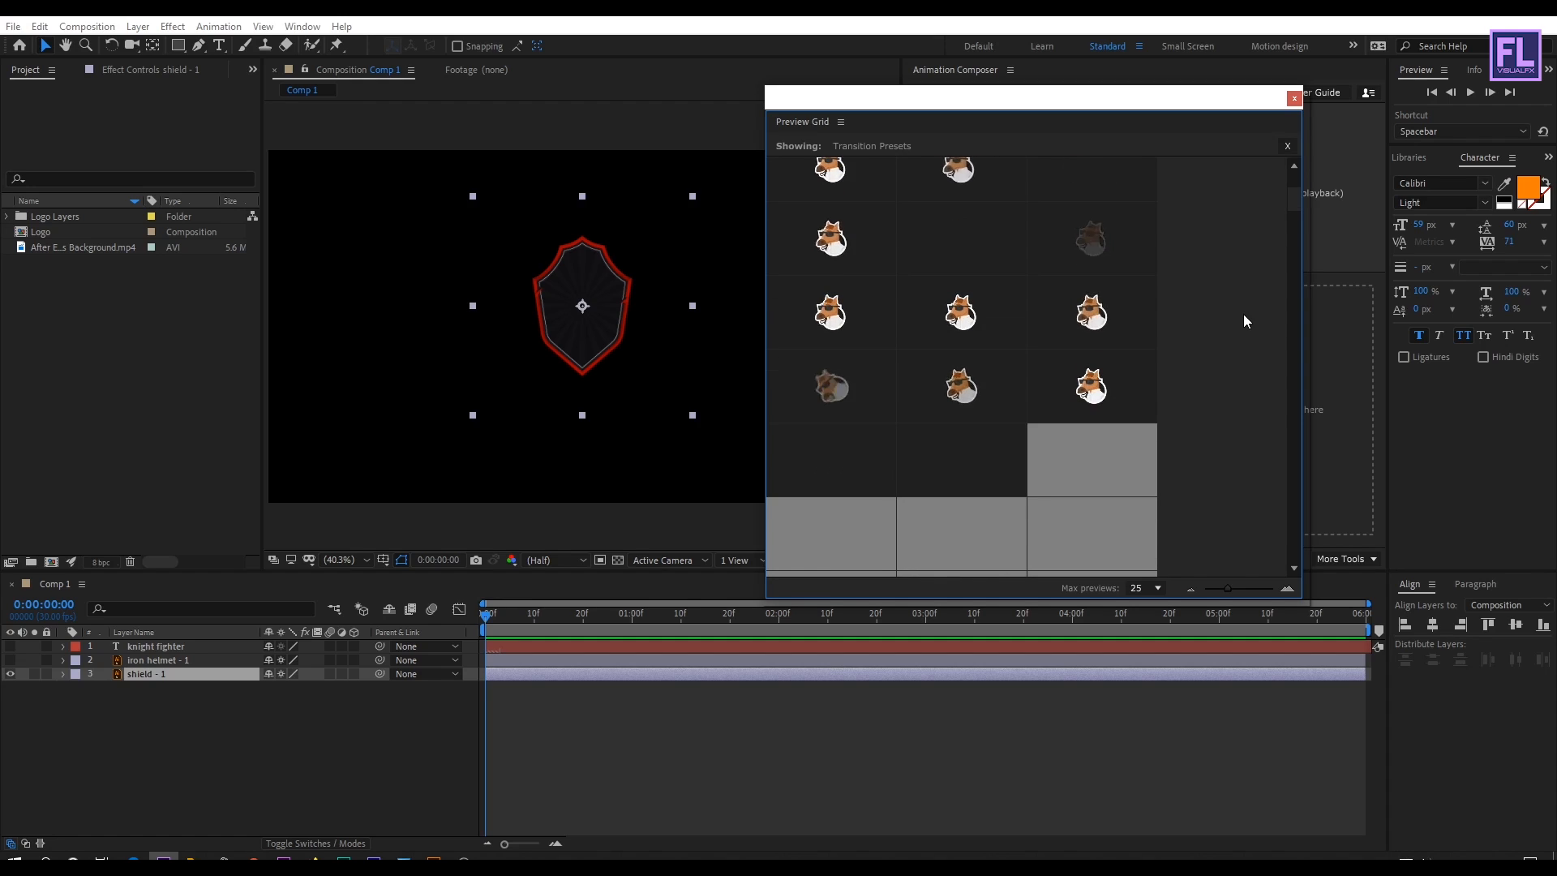
scroll(down, 3)
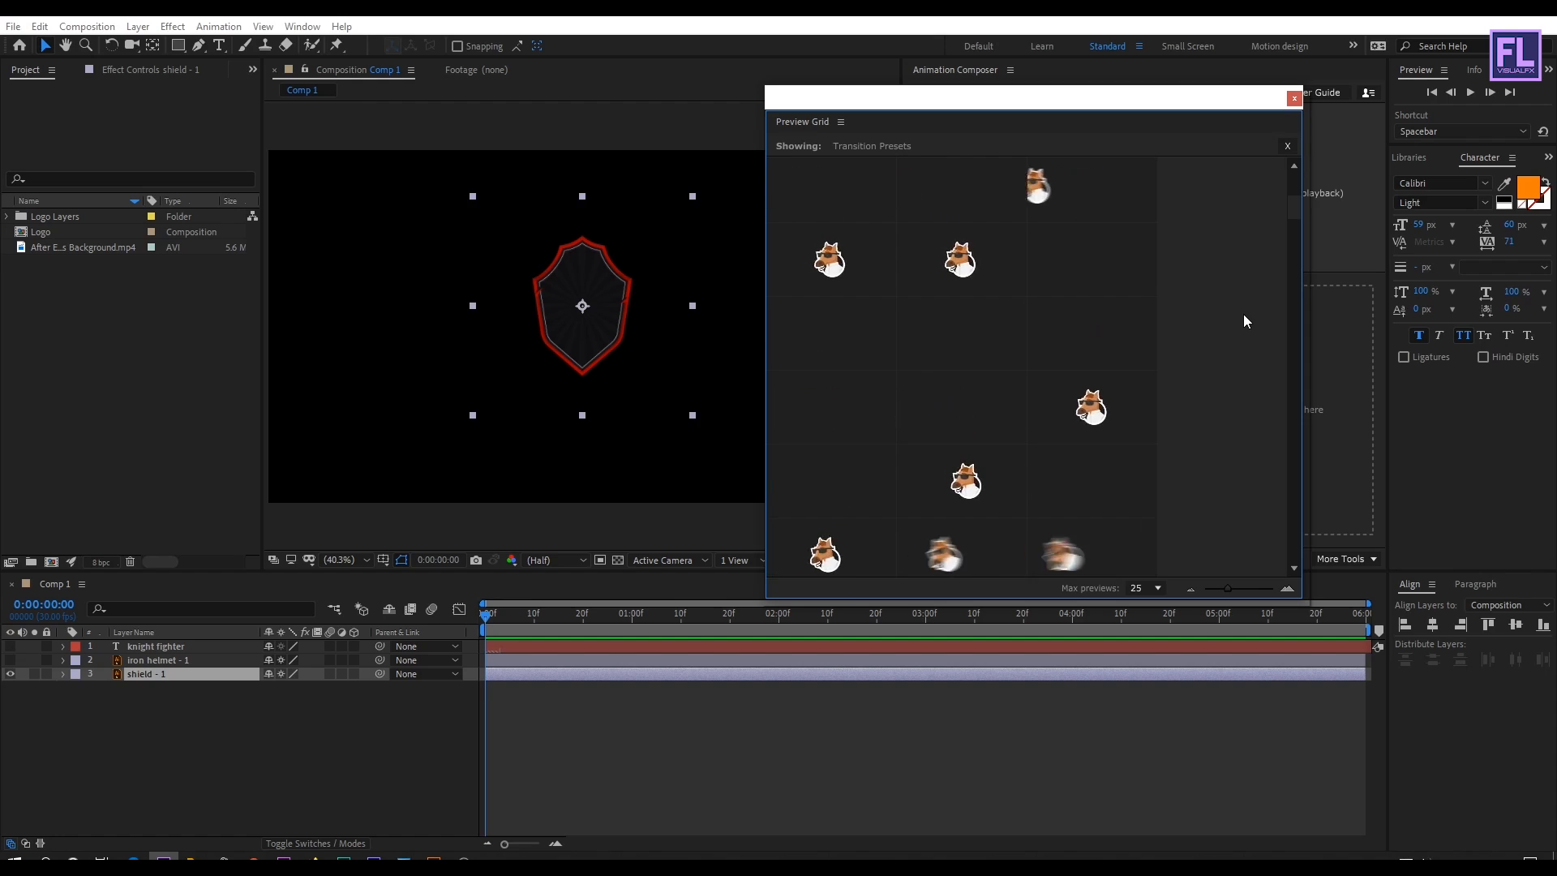
scroll(down, 3)
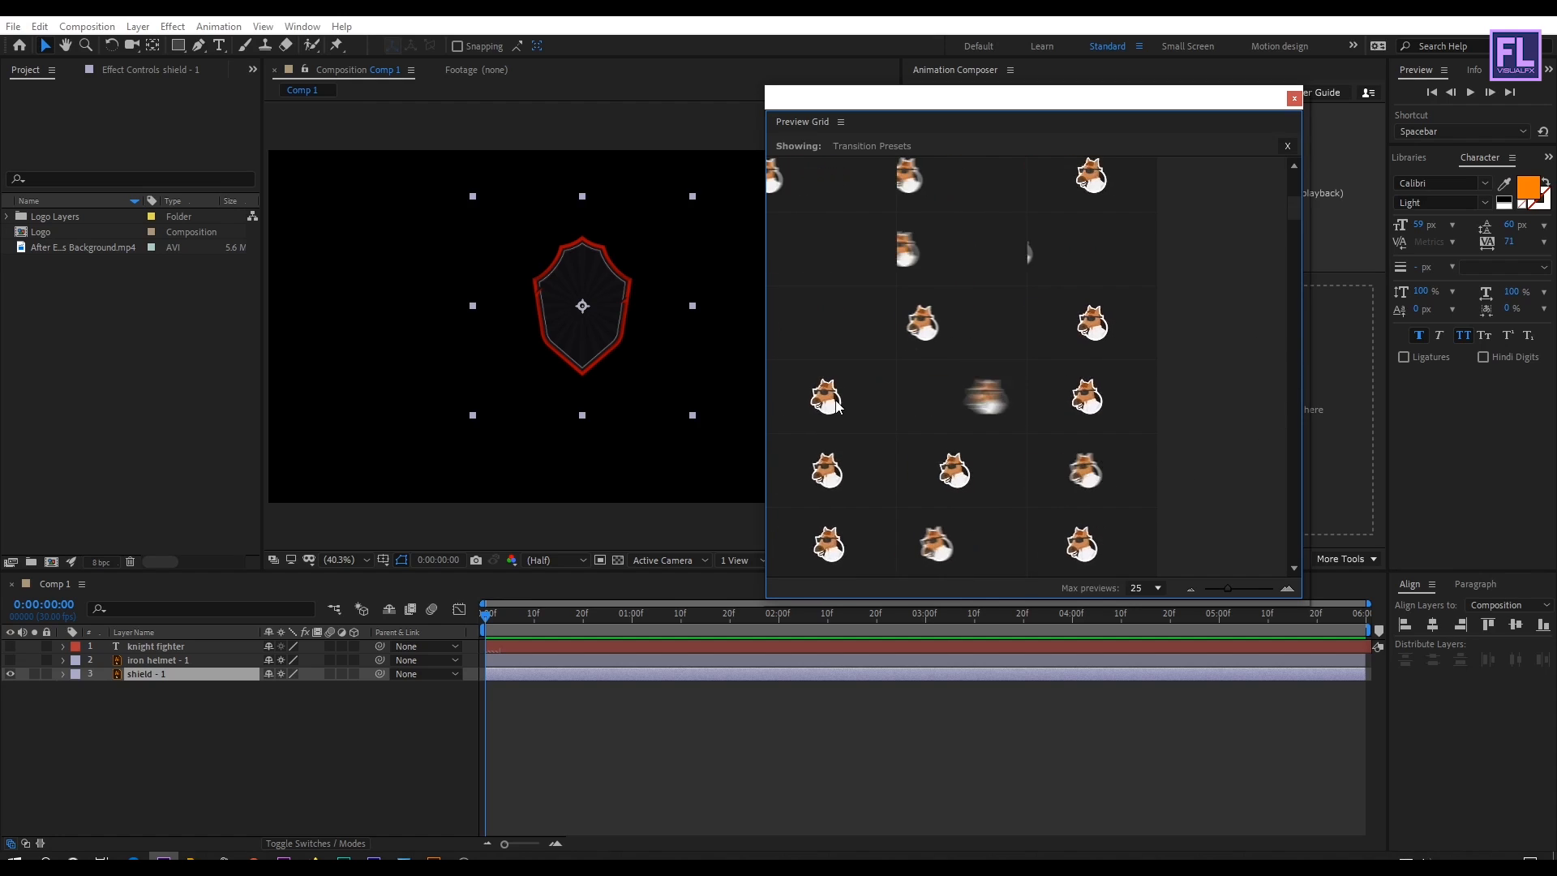
click(829, 398)
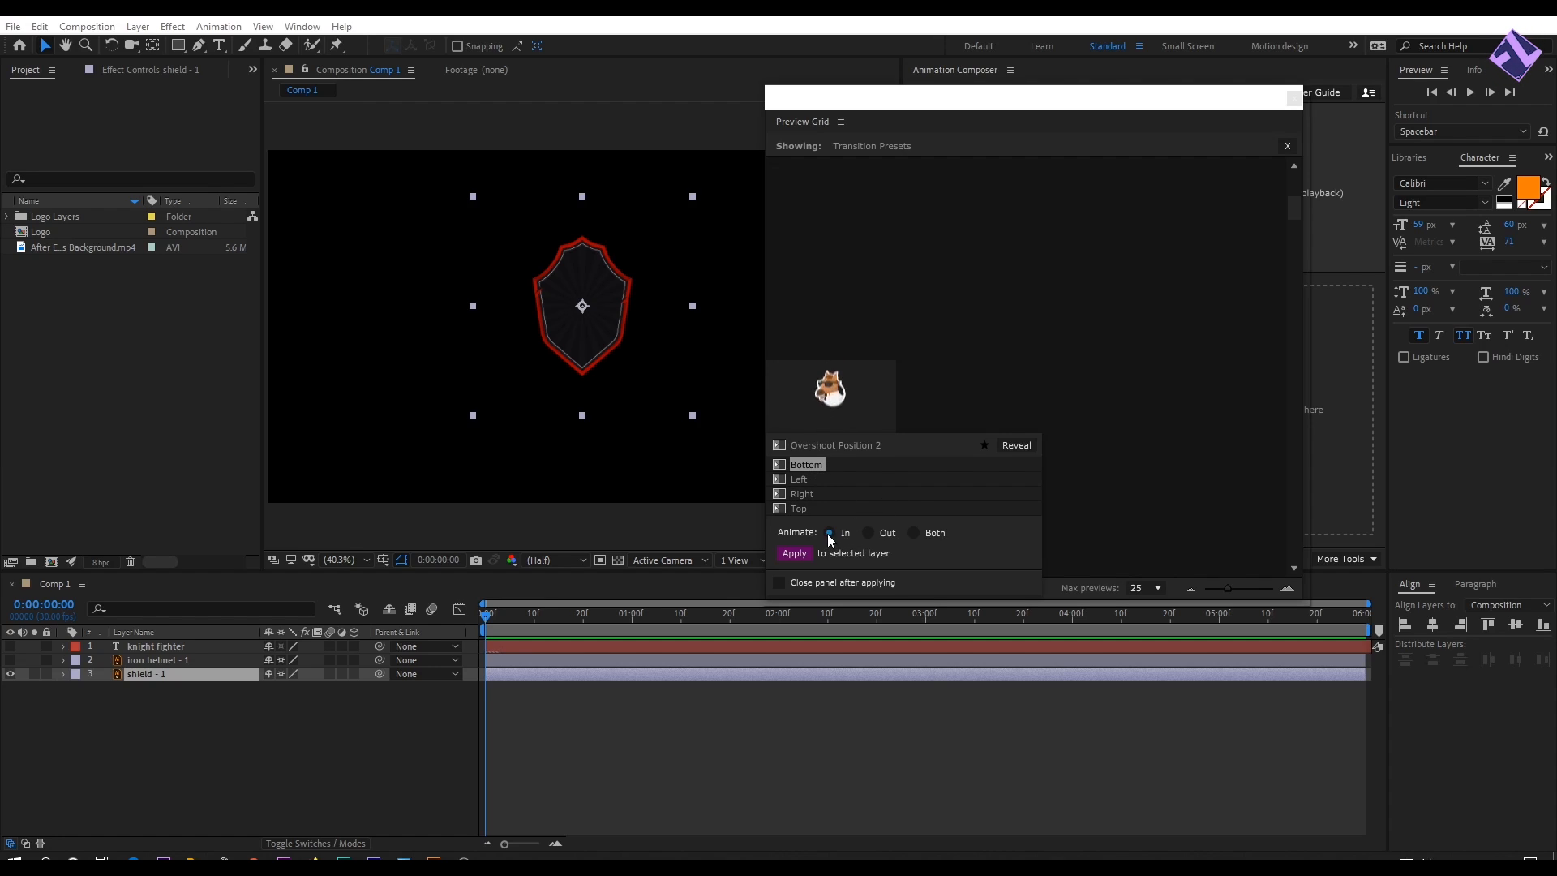
Set Overshoot Position 2 on the shield to enter from Bottom, animating In only.
click(868, 533)
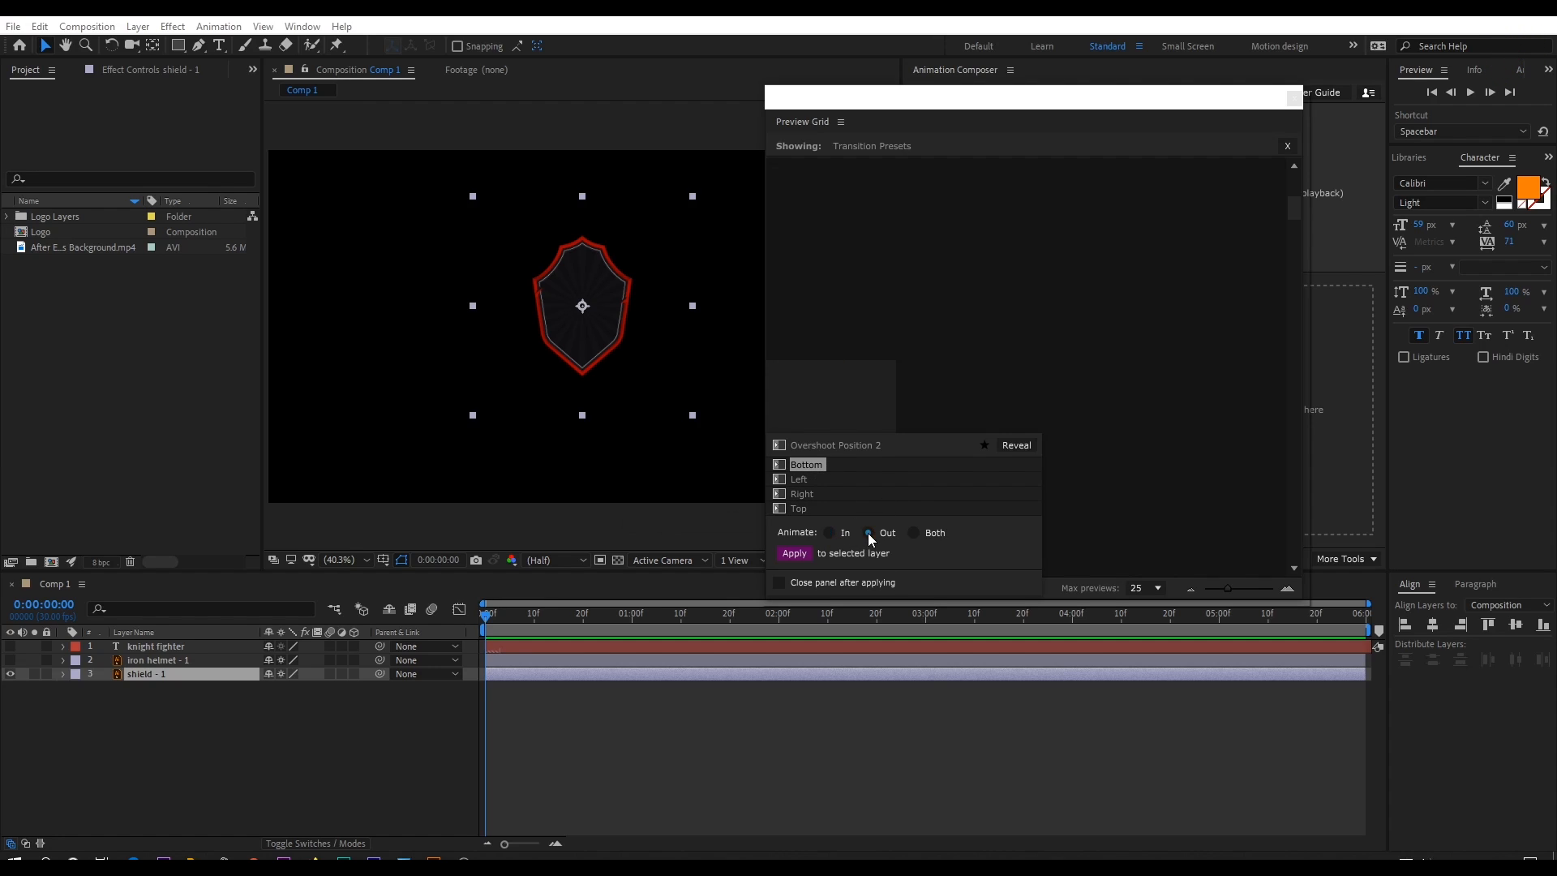
click(829, 532)
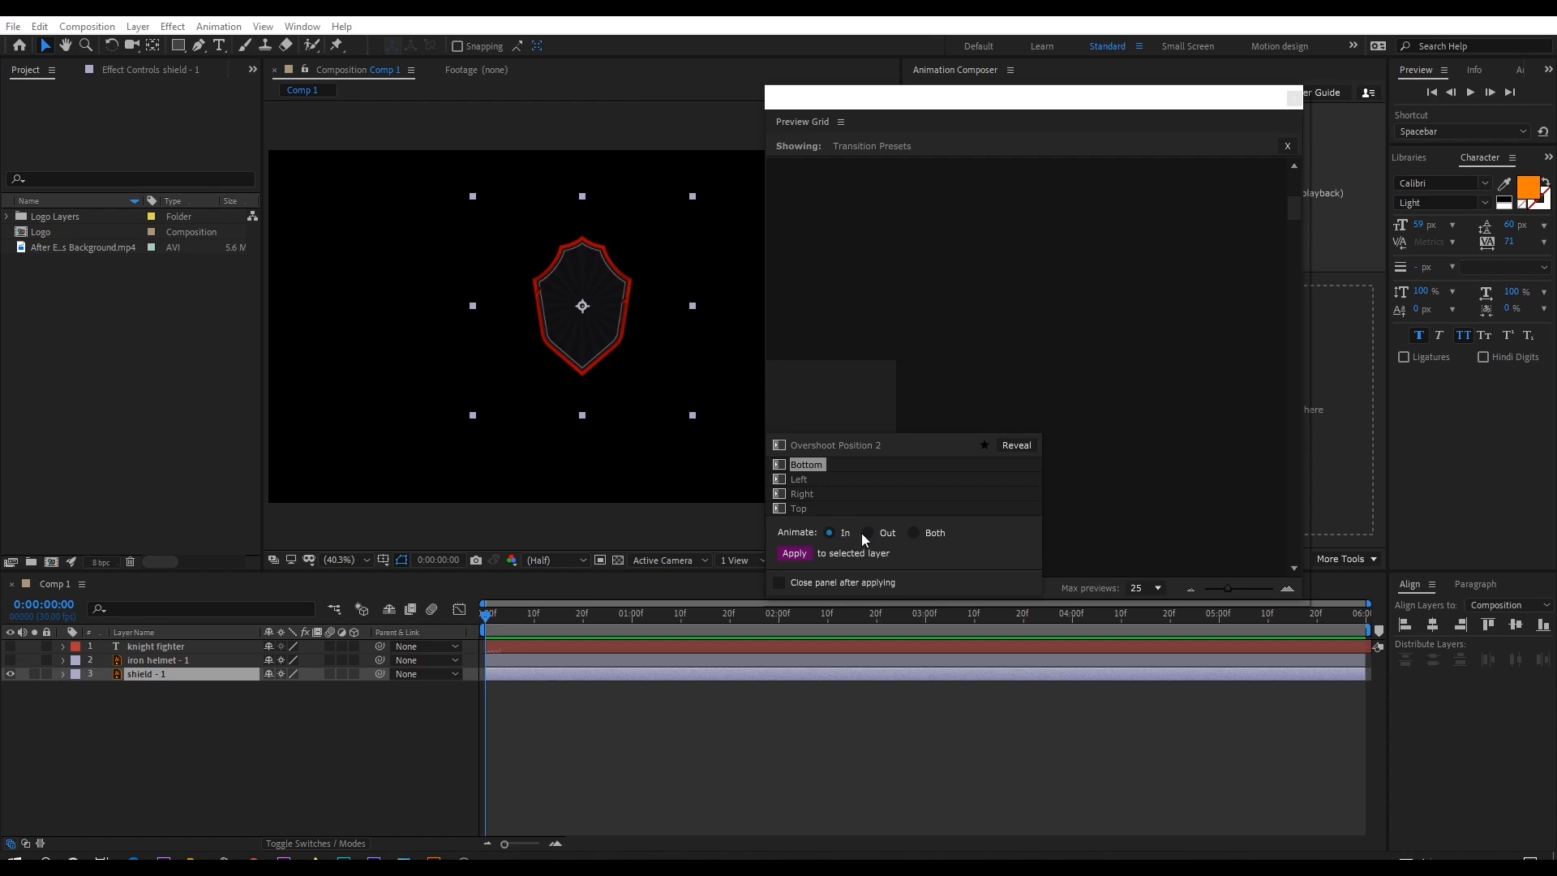
click(913, 533)
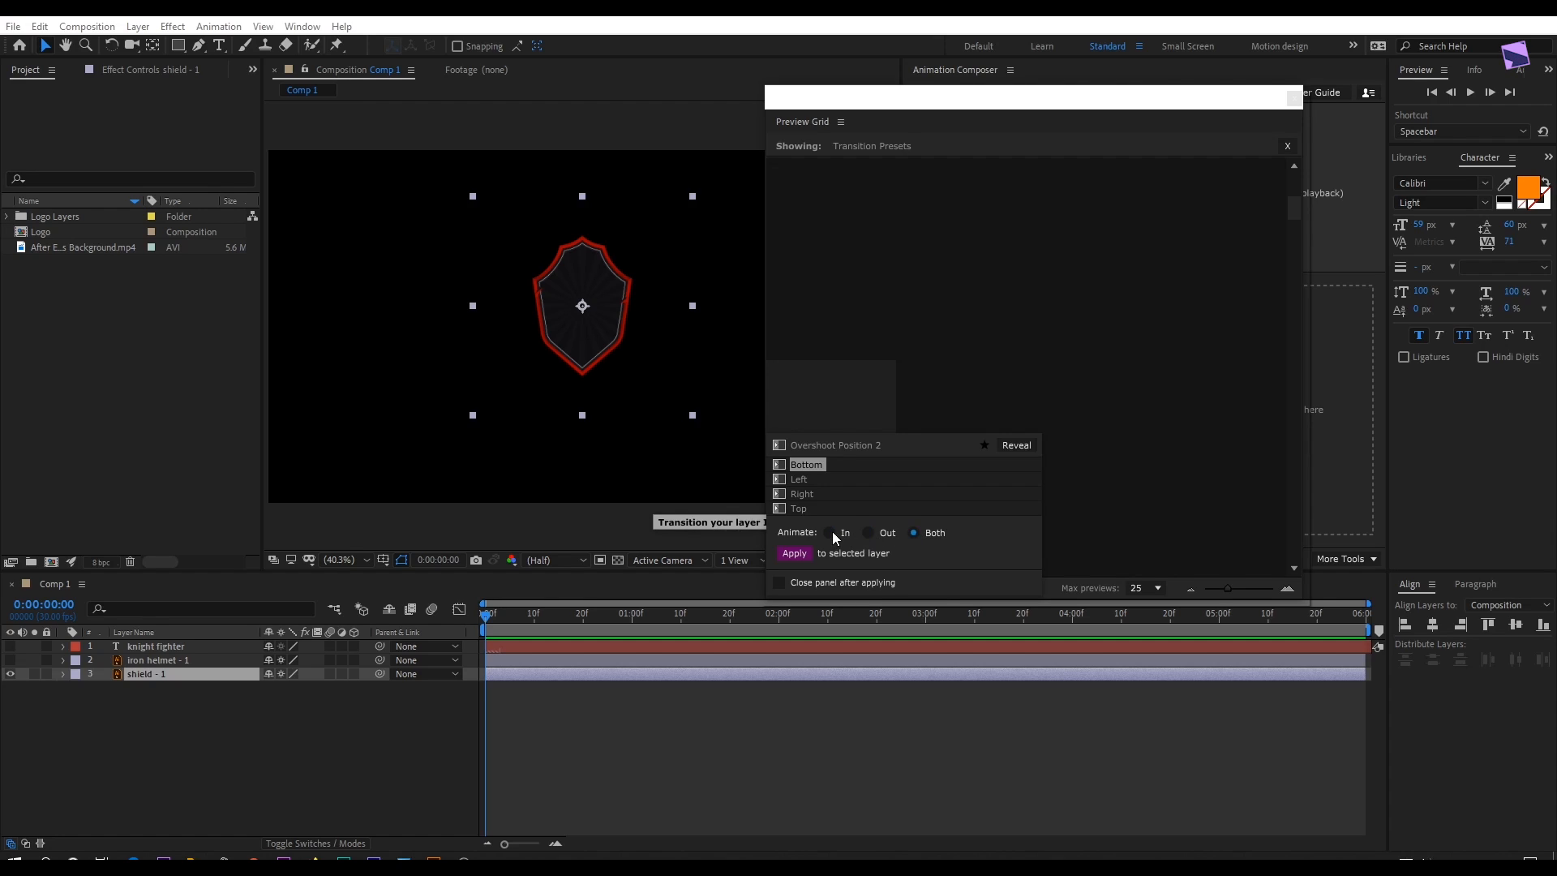
click(831, 533)
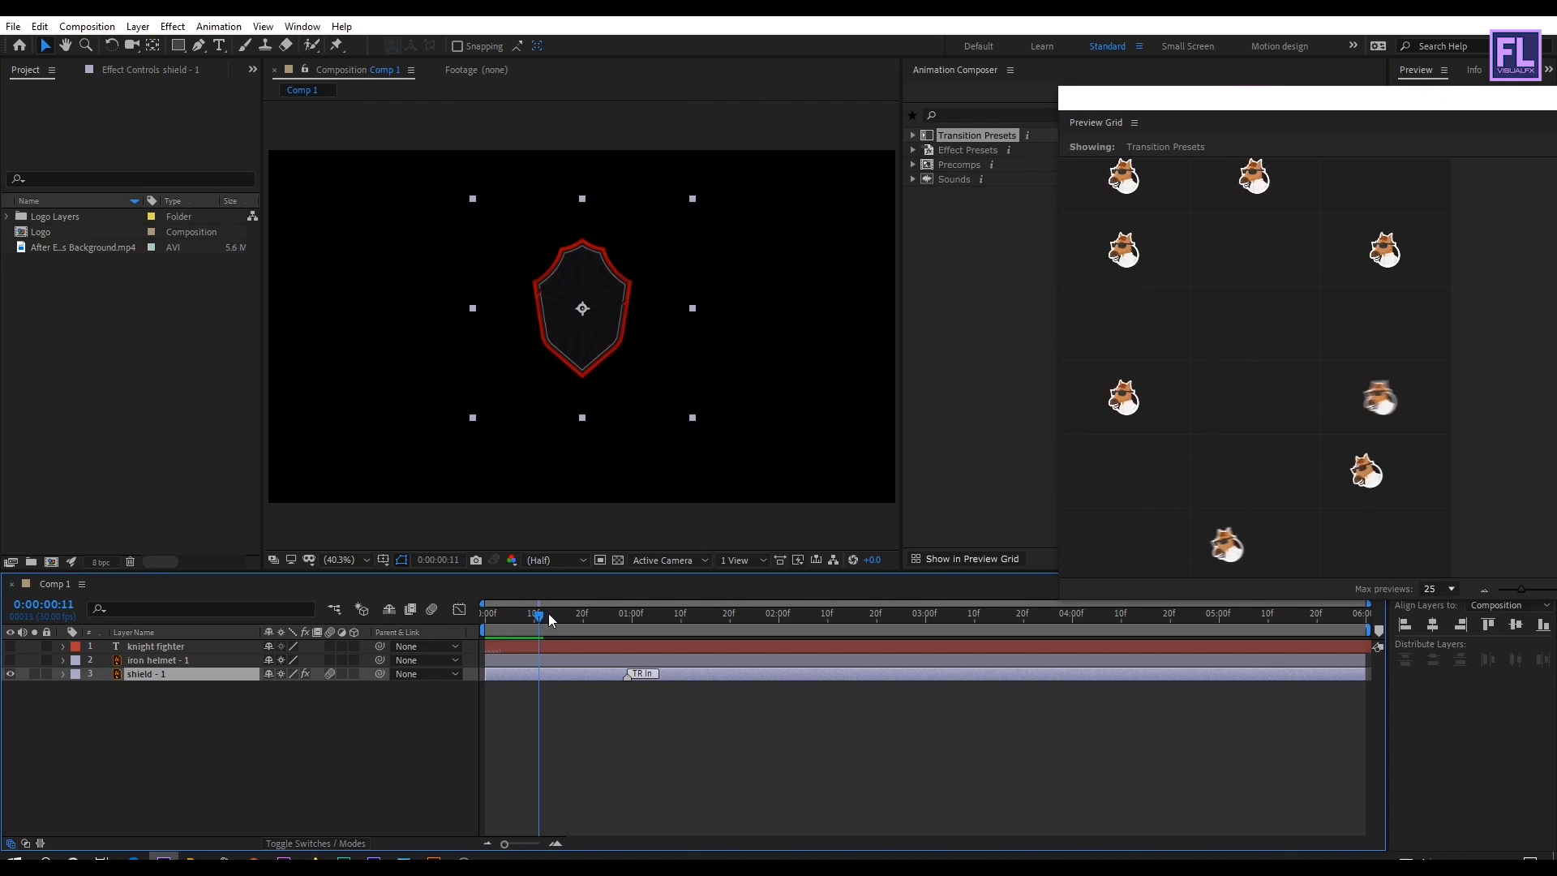
Preview the shield entrance, move its TR In marker later, and preview again.
click(485, 614)
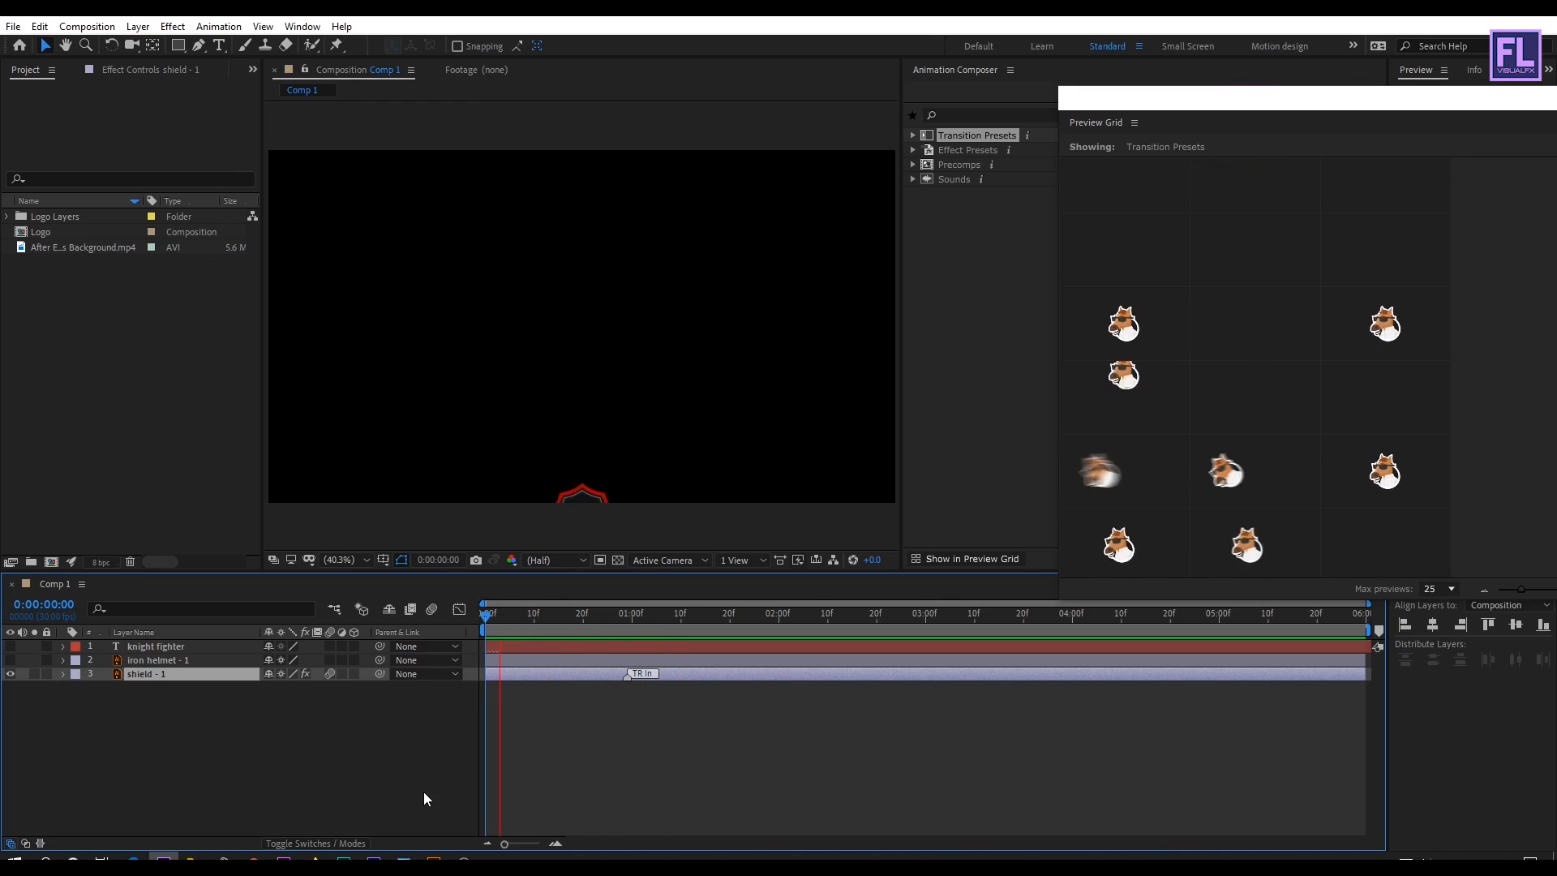
click(564, 613)
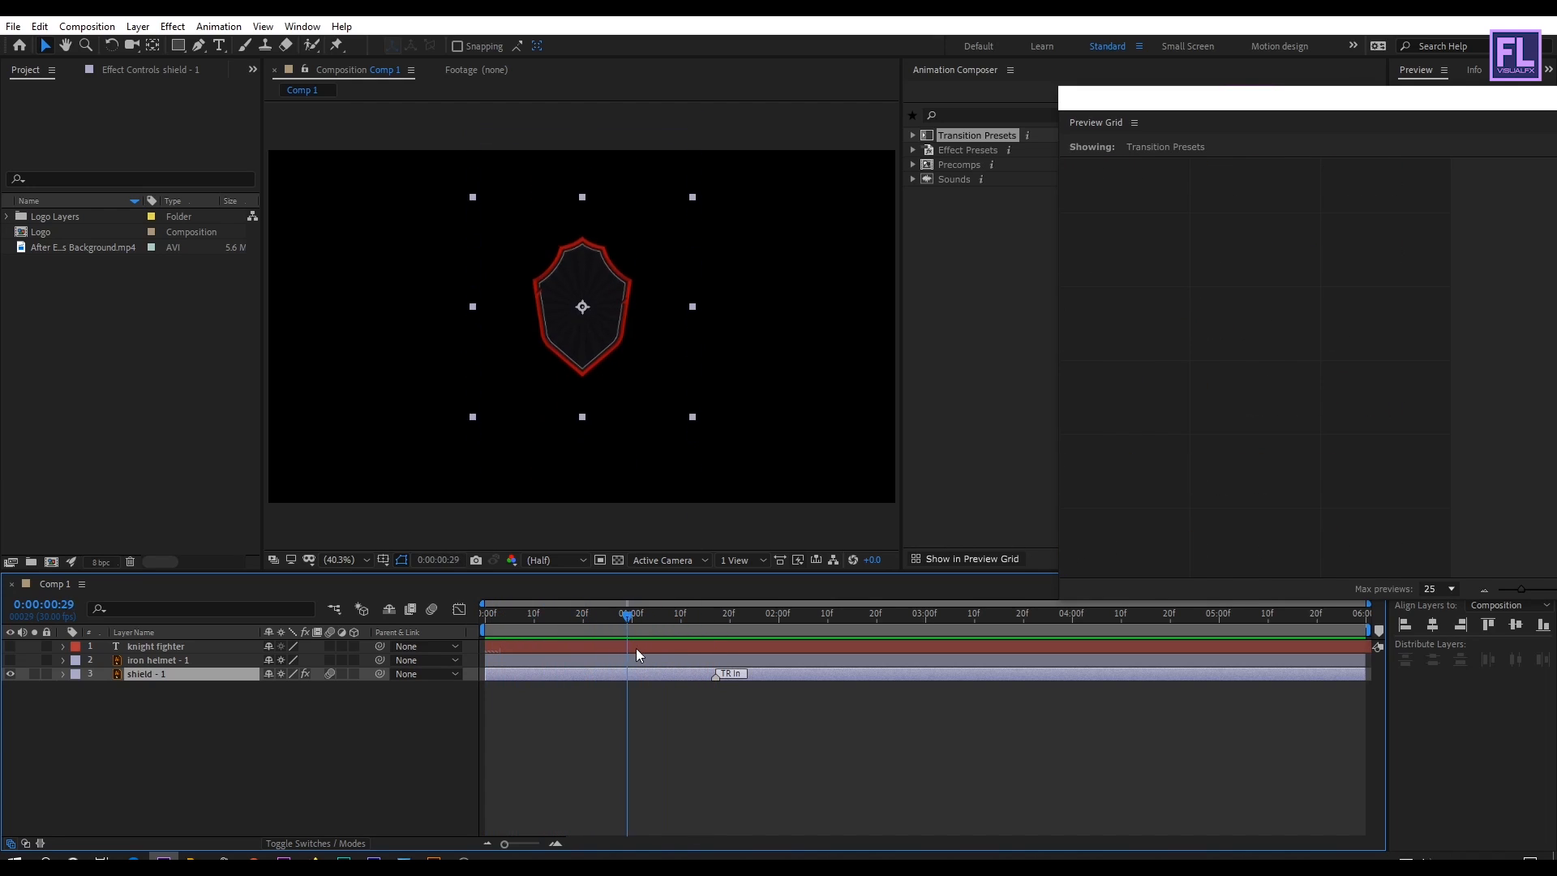
click(665, 614)
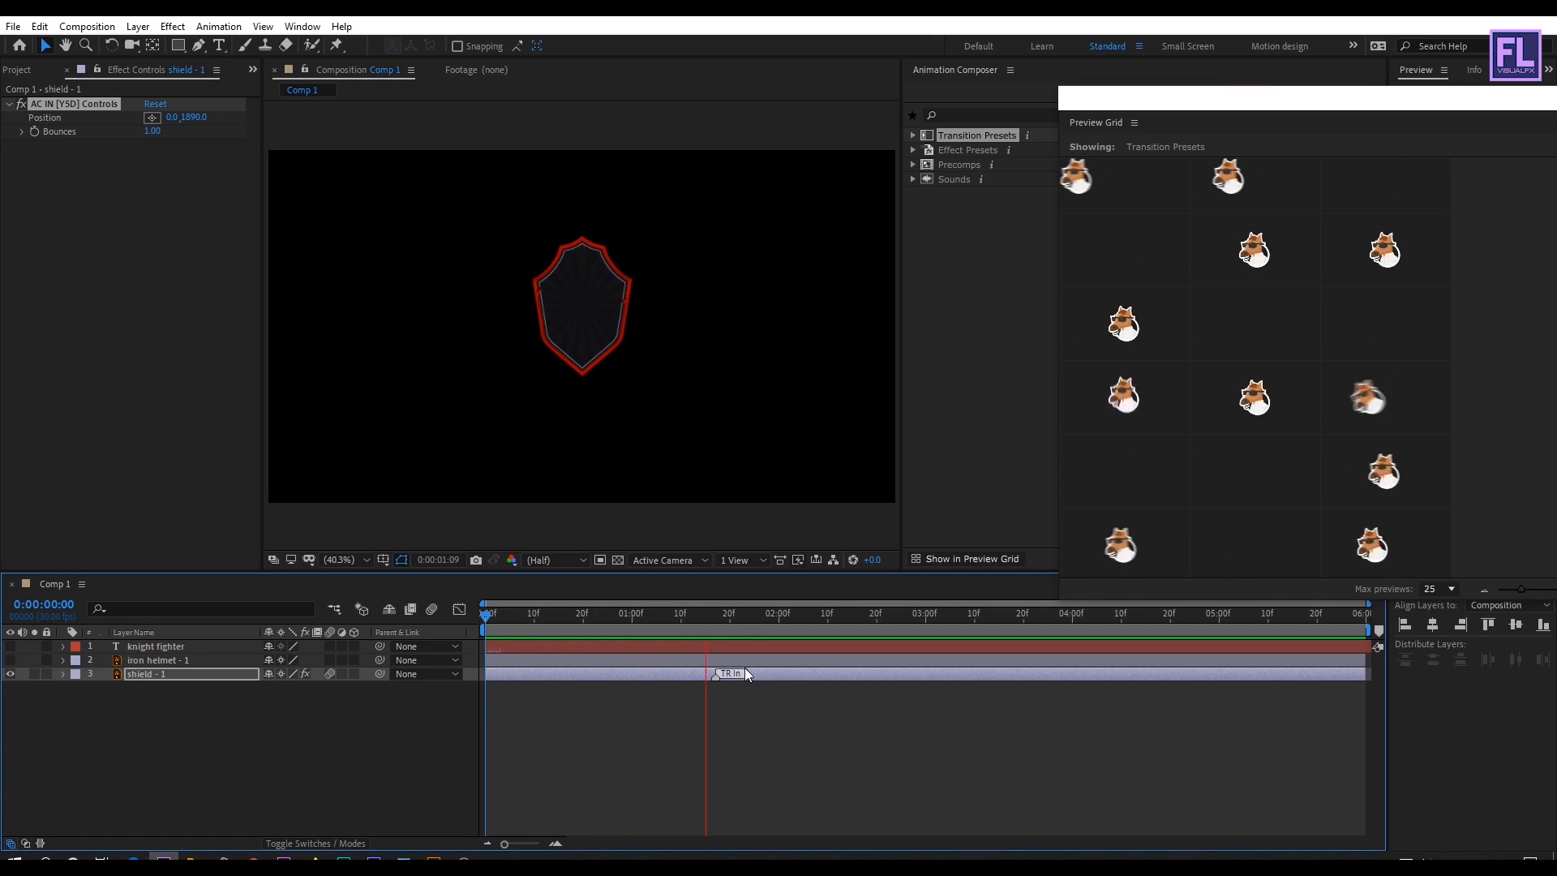
Stop the preview, close the preset preview grid, and select the iron helmet layer.
click(726, 614)
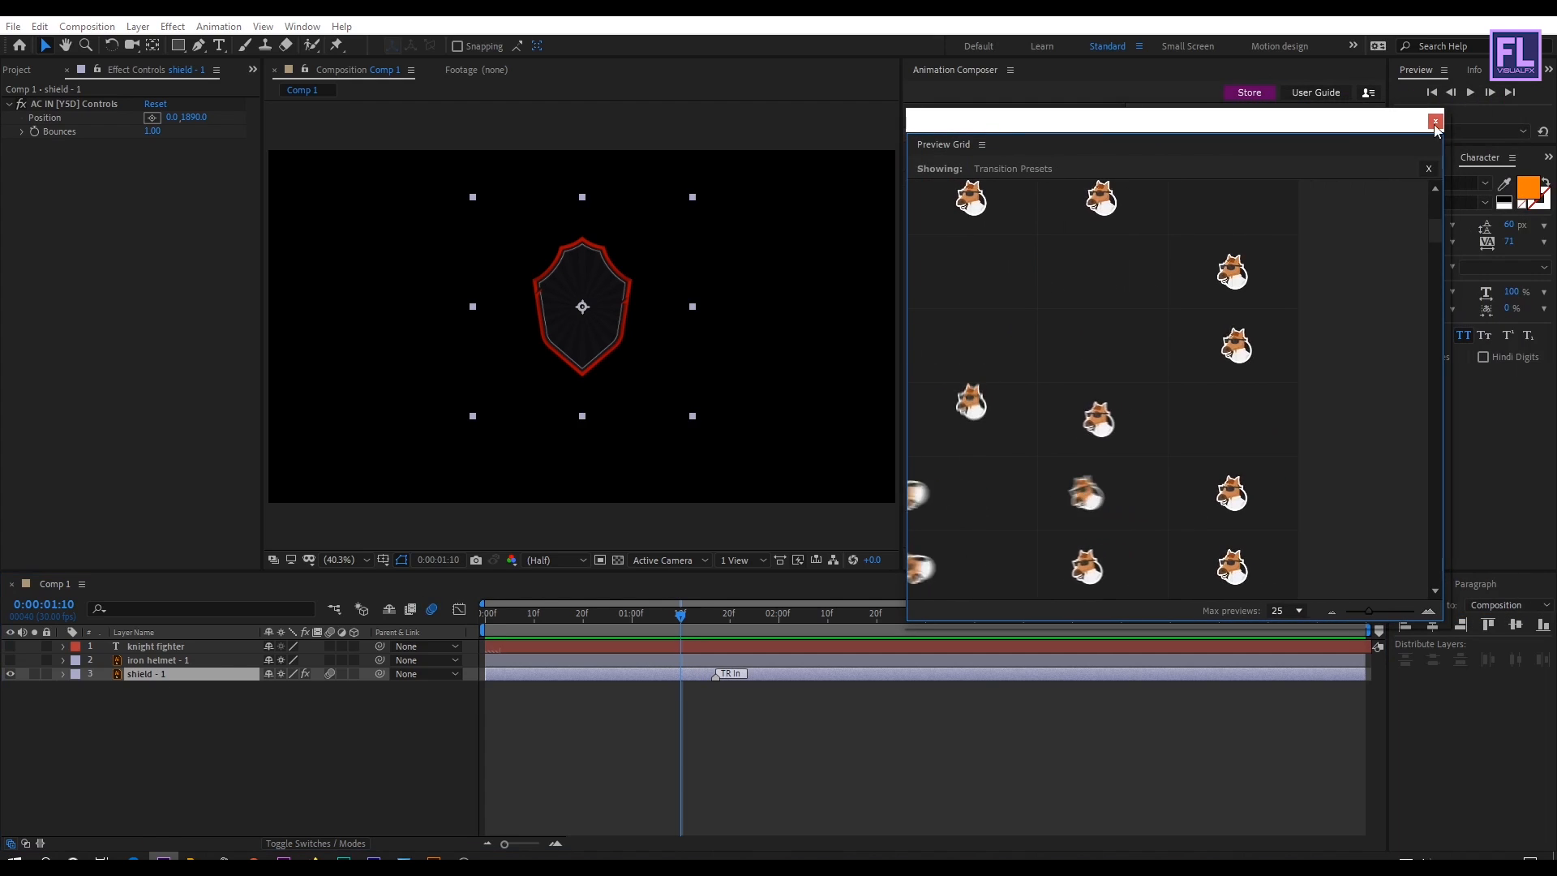
click(1436, 122)
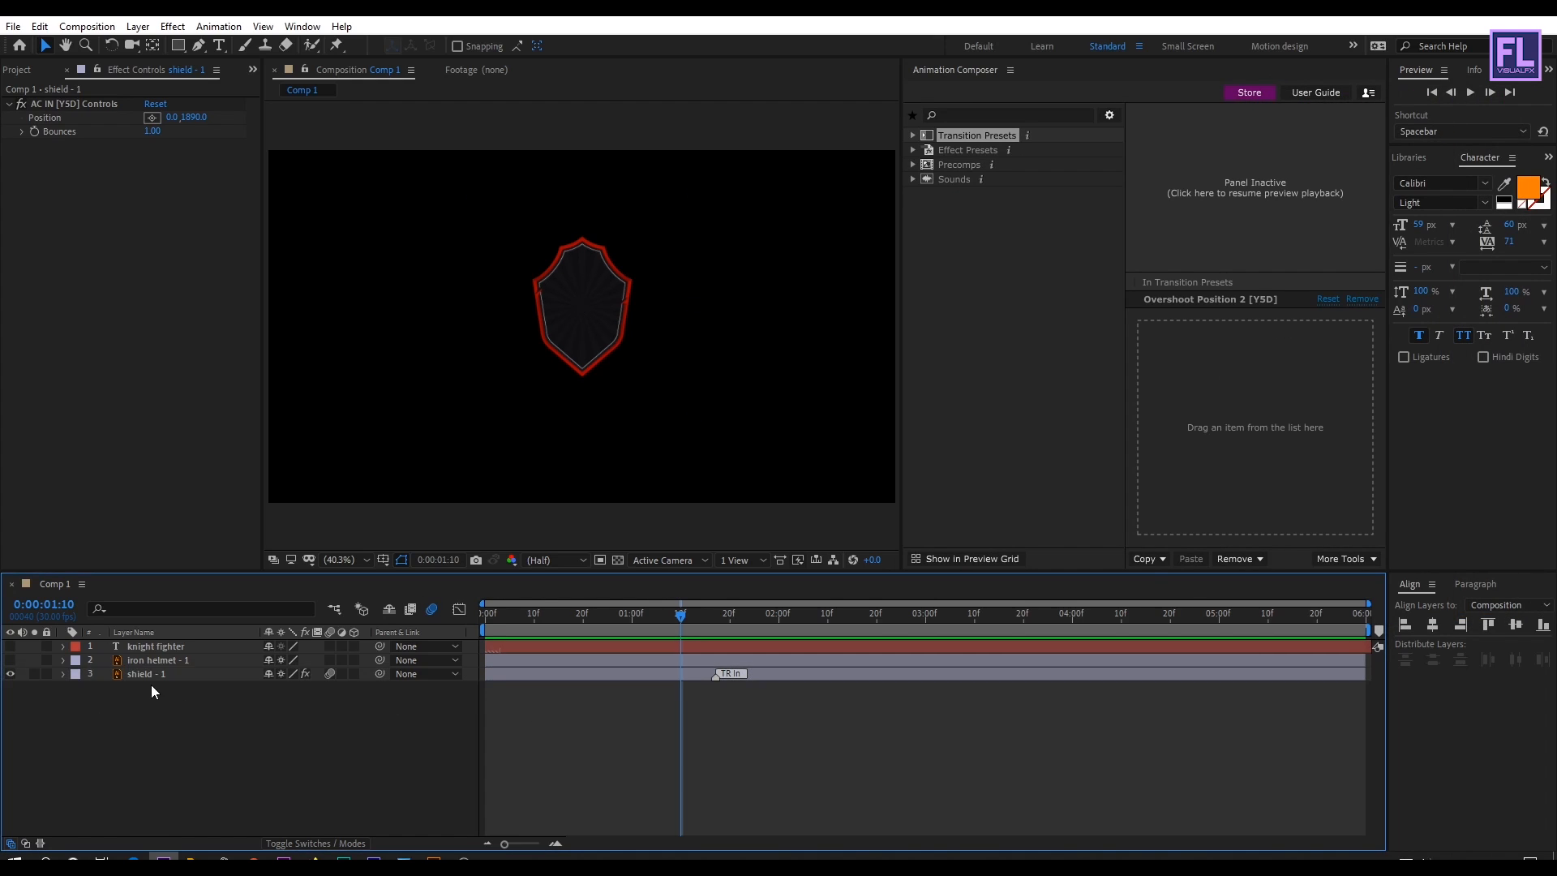
click(146, 674)
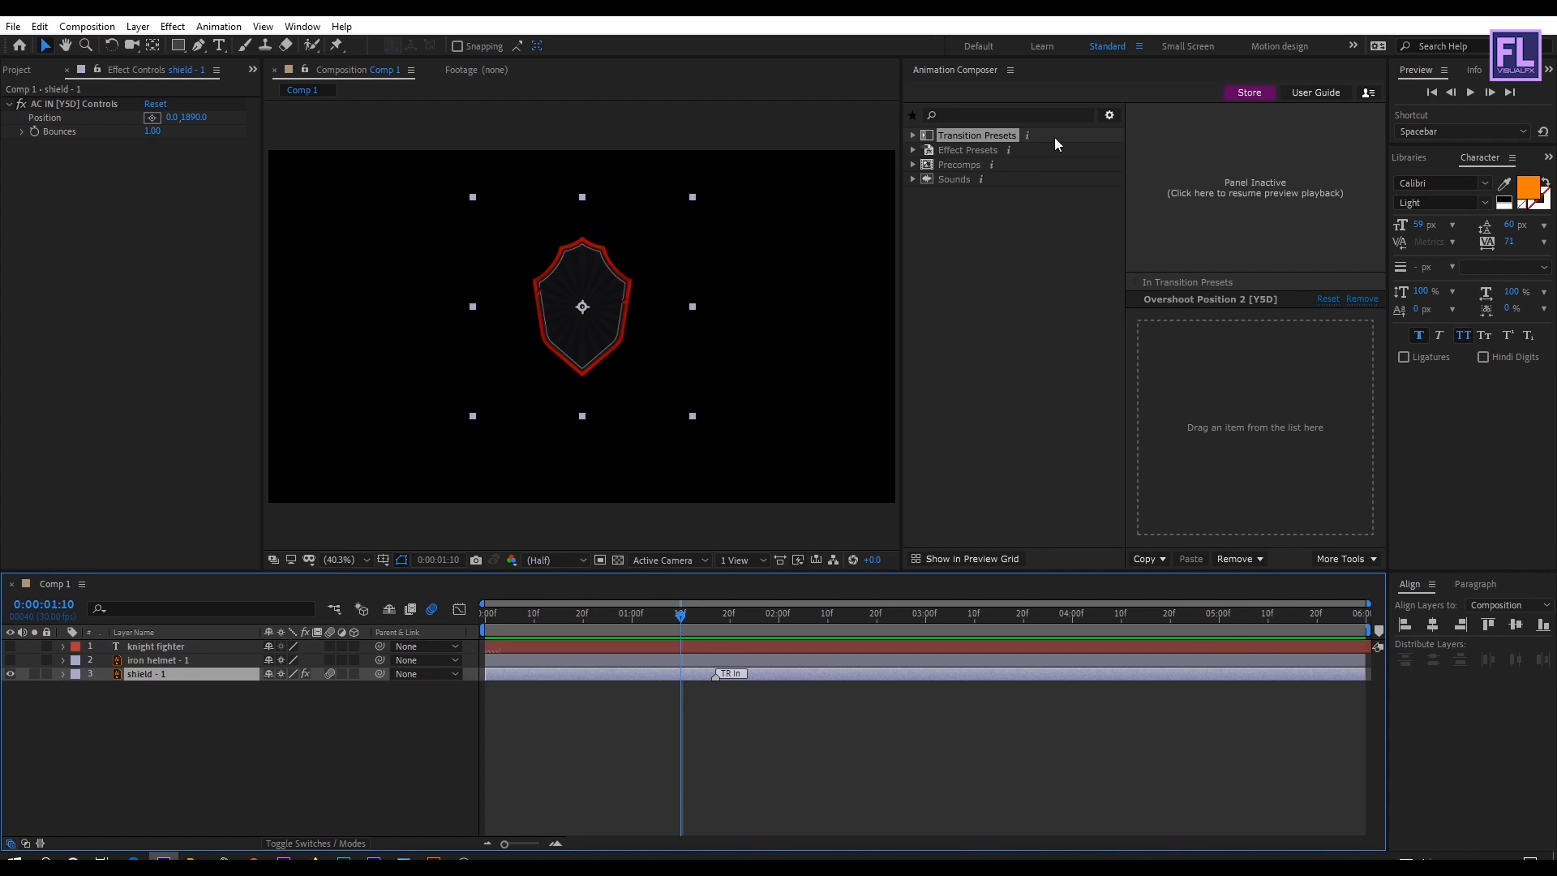
click(1145, 559)
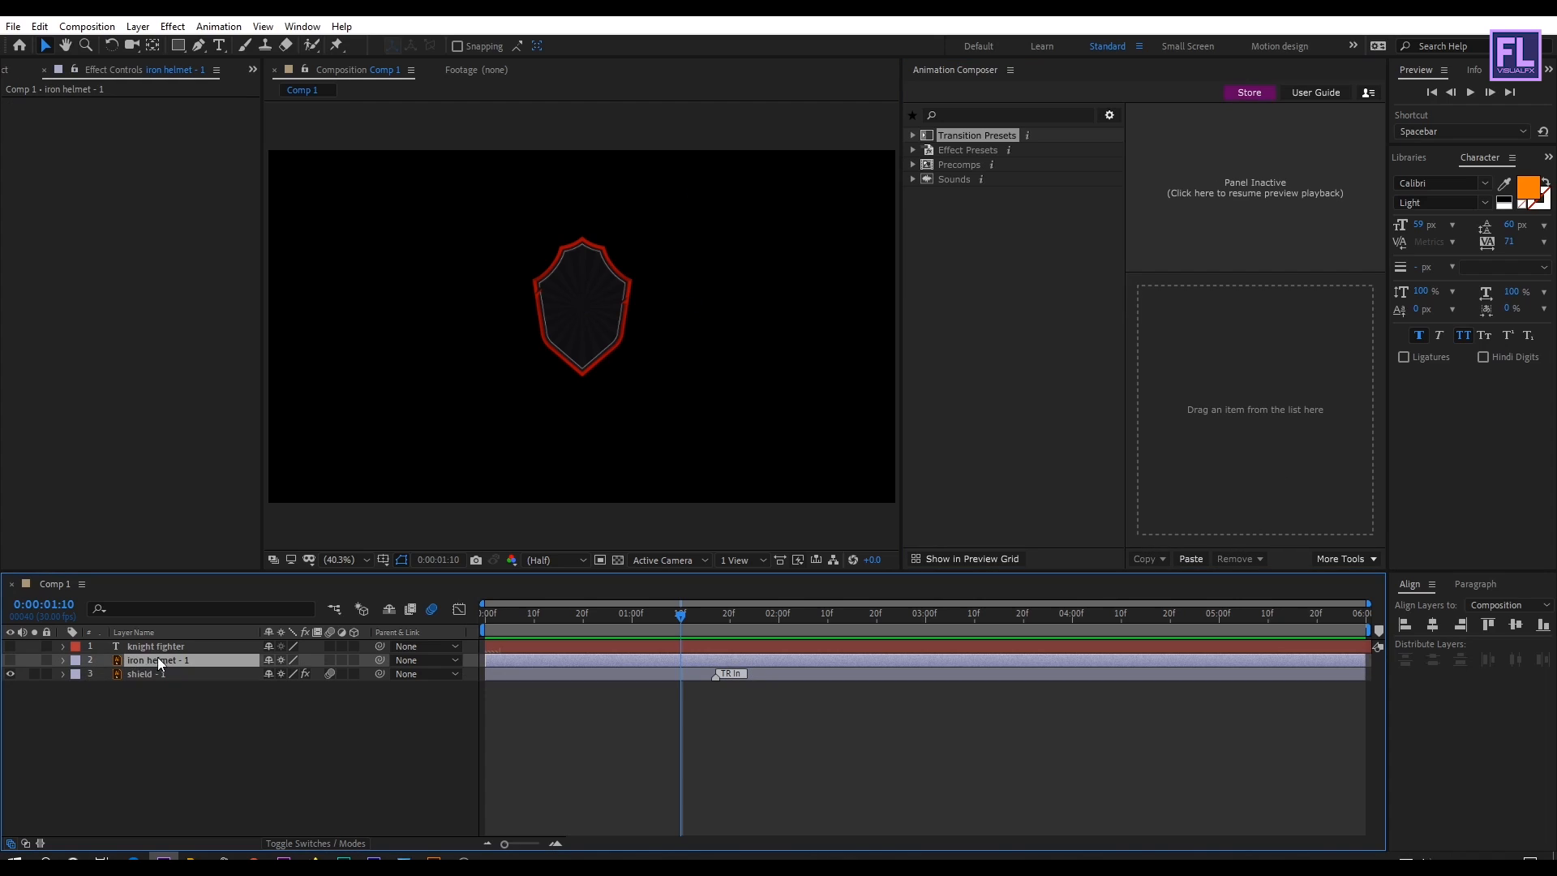
Apply Overshoot Position 2 from Bottom to the iron helmet layer and preview it.
click(11, 661)
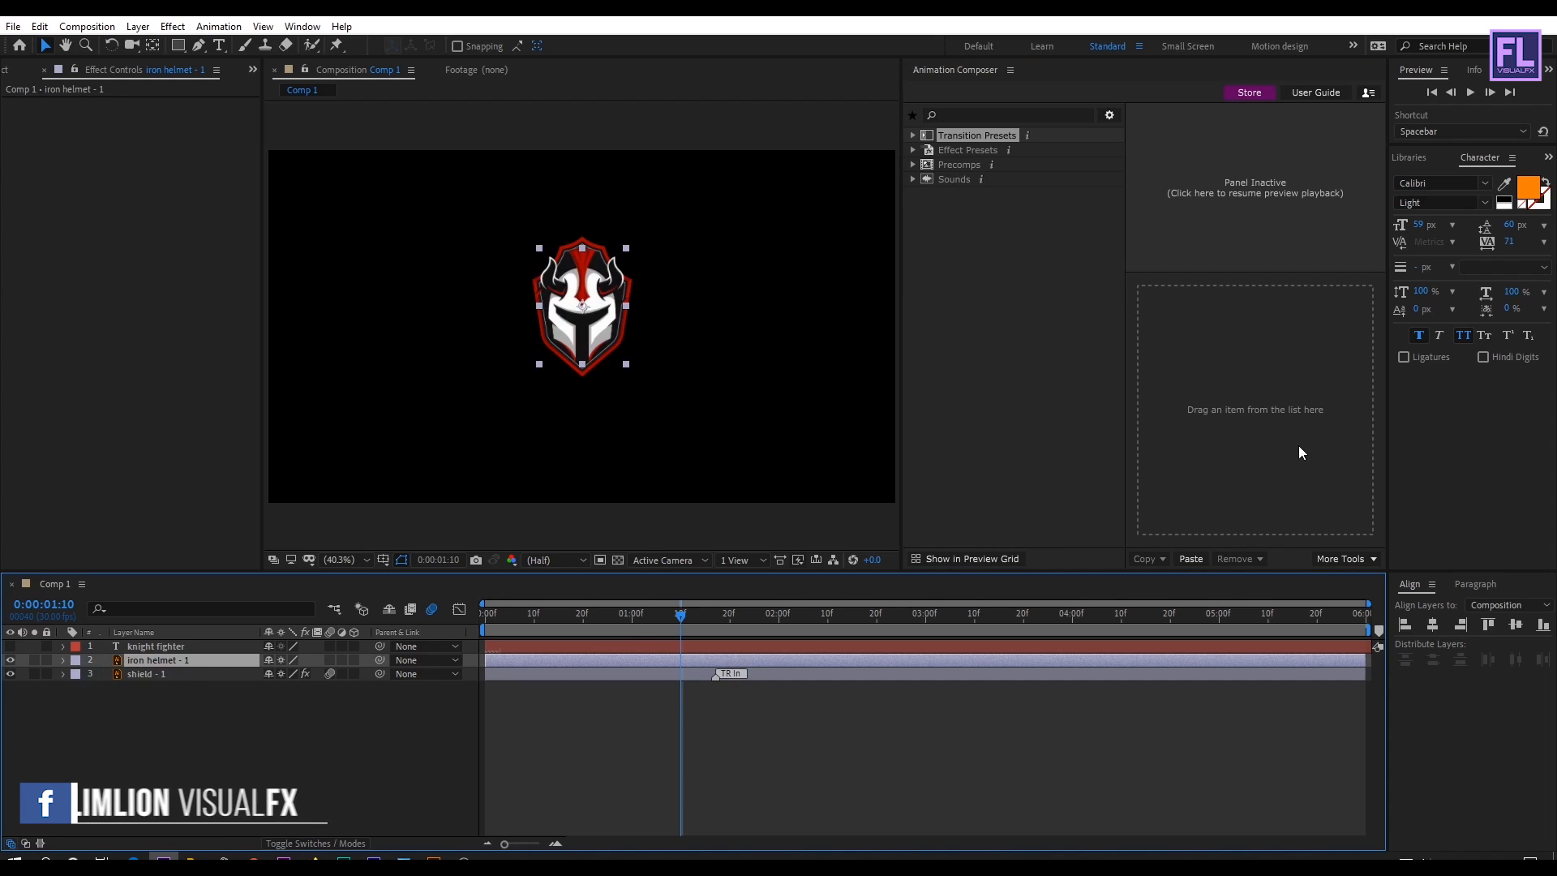
click(1191, 559)
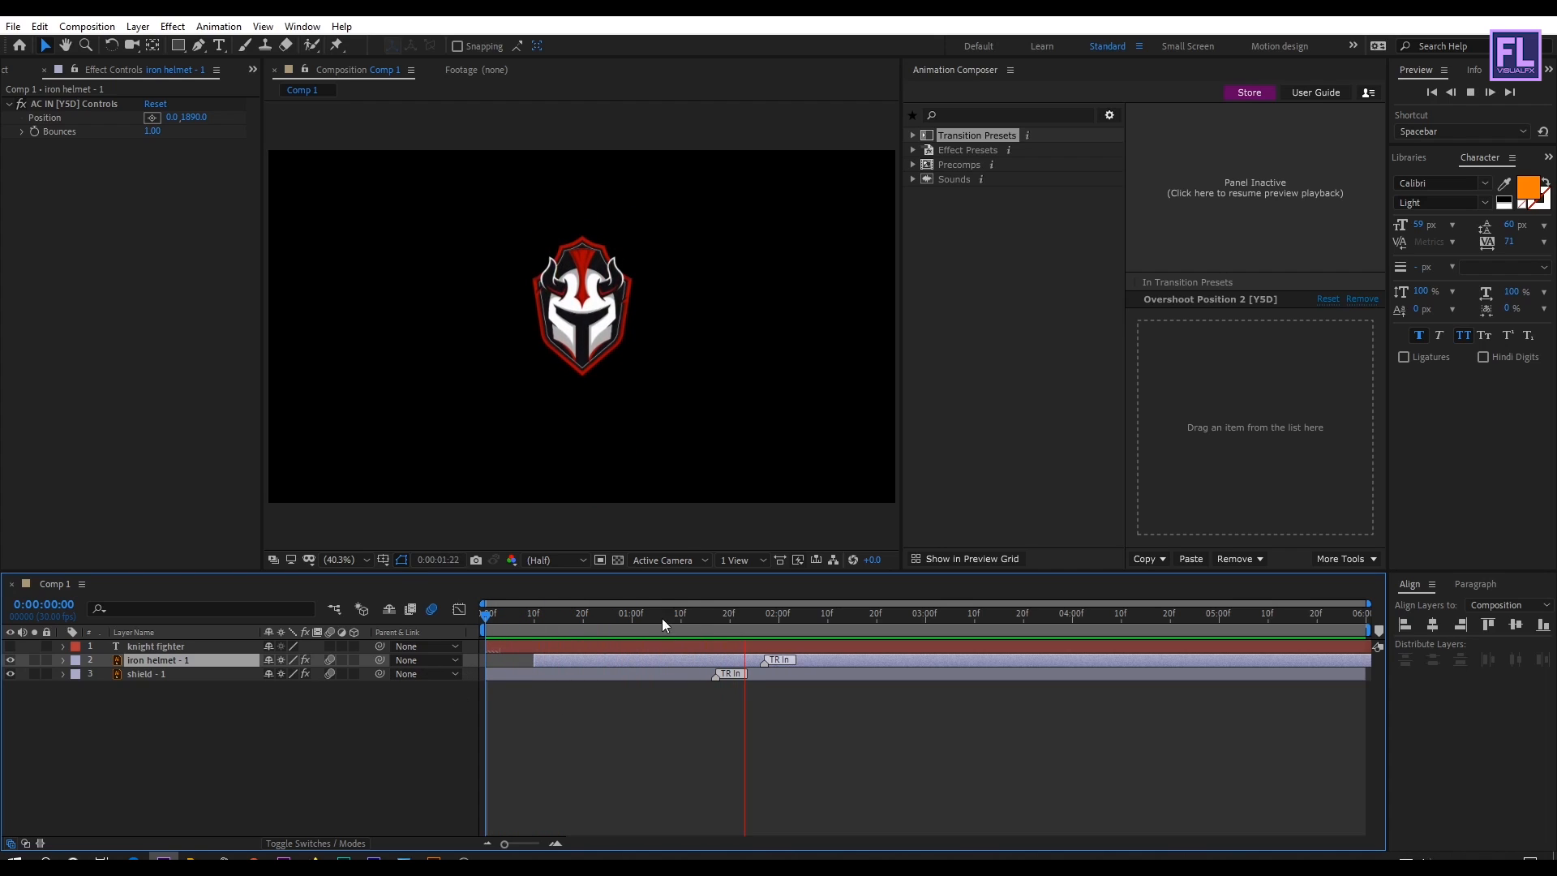
click(582, 613)
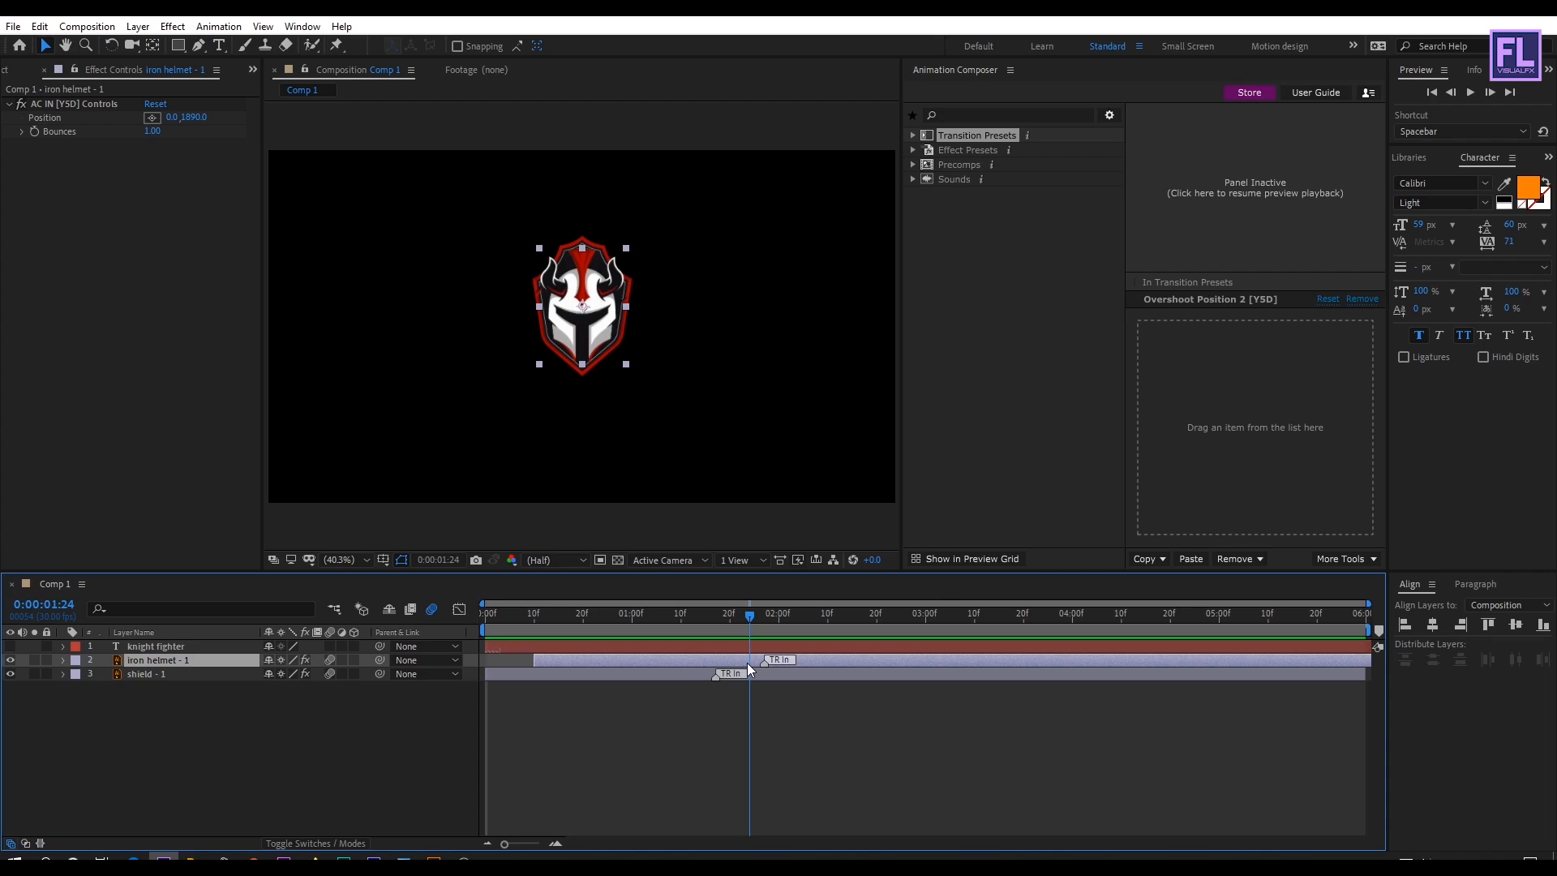
Enable the knight fighter text layer and browse Text presets to Overshoot Fade & Position Characters 1.
click(270, 754)
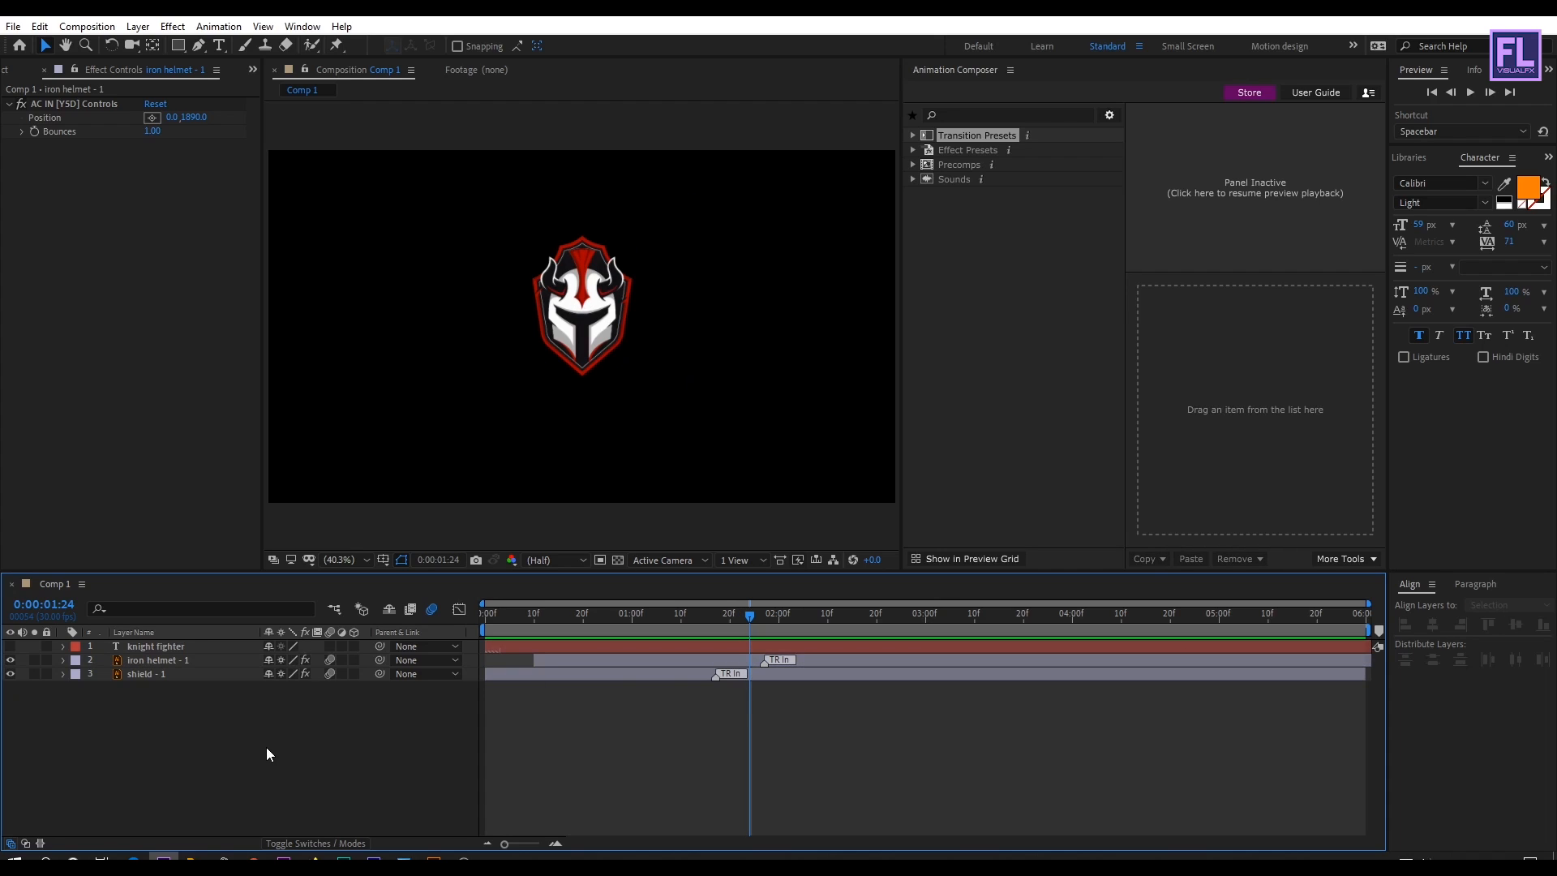
click(155, 646)
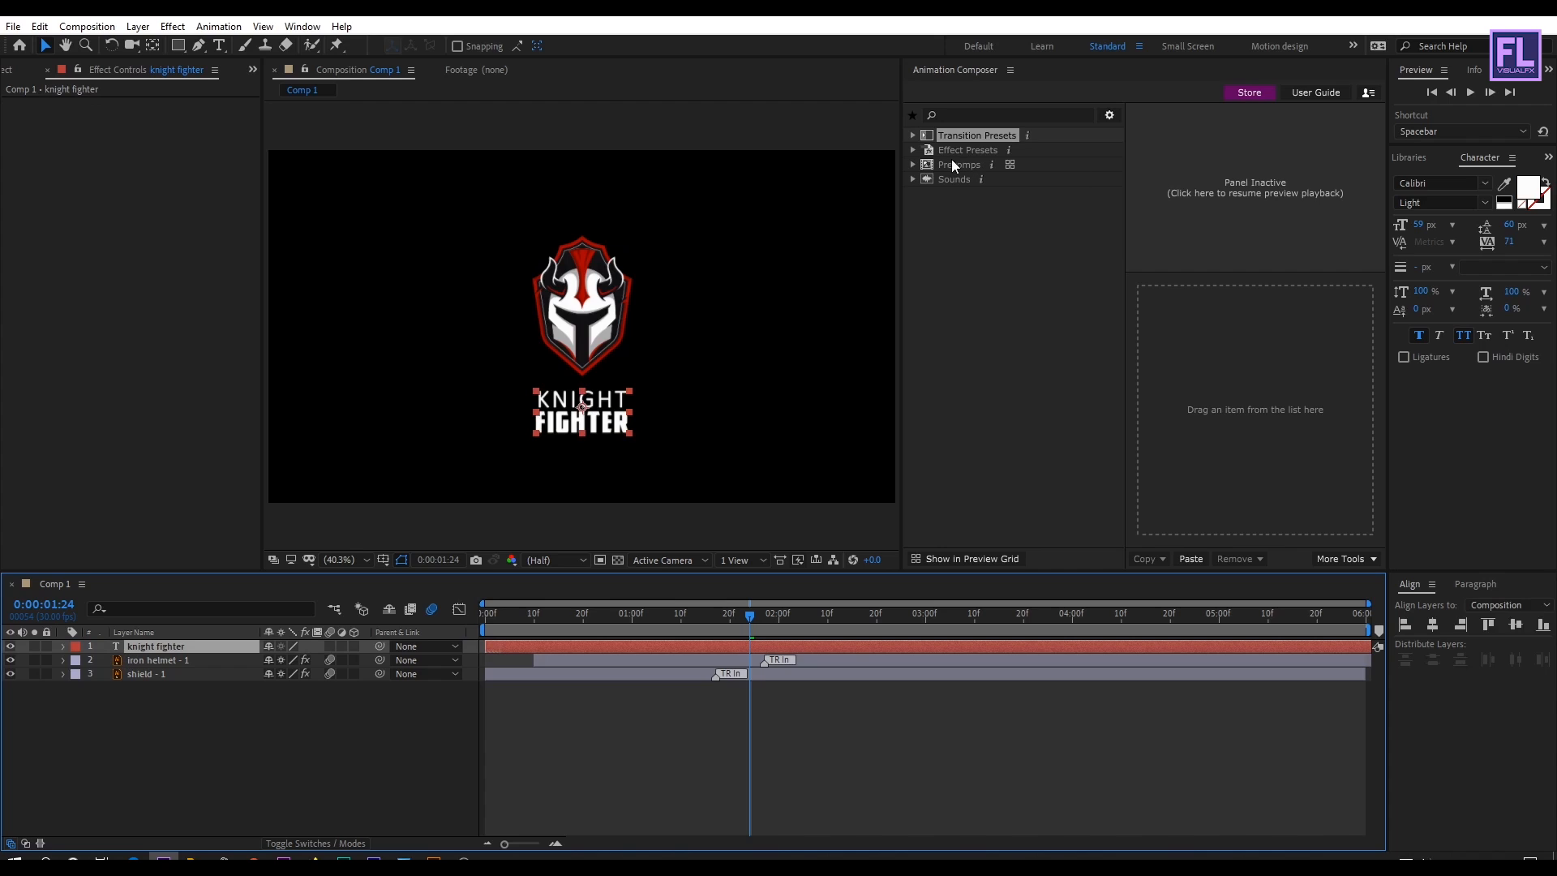
click(913, 134)
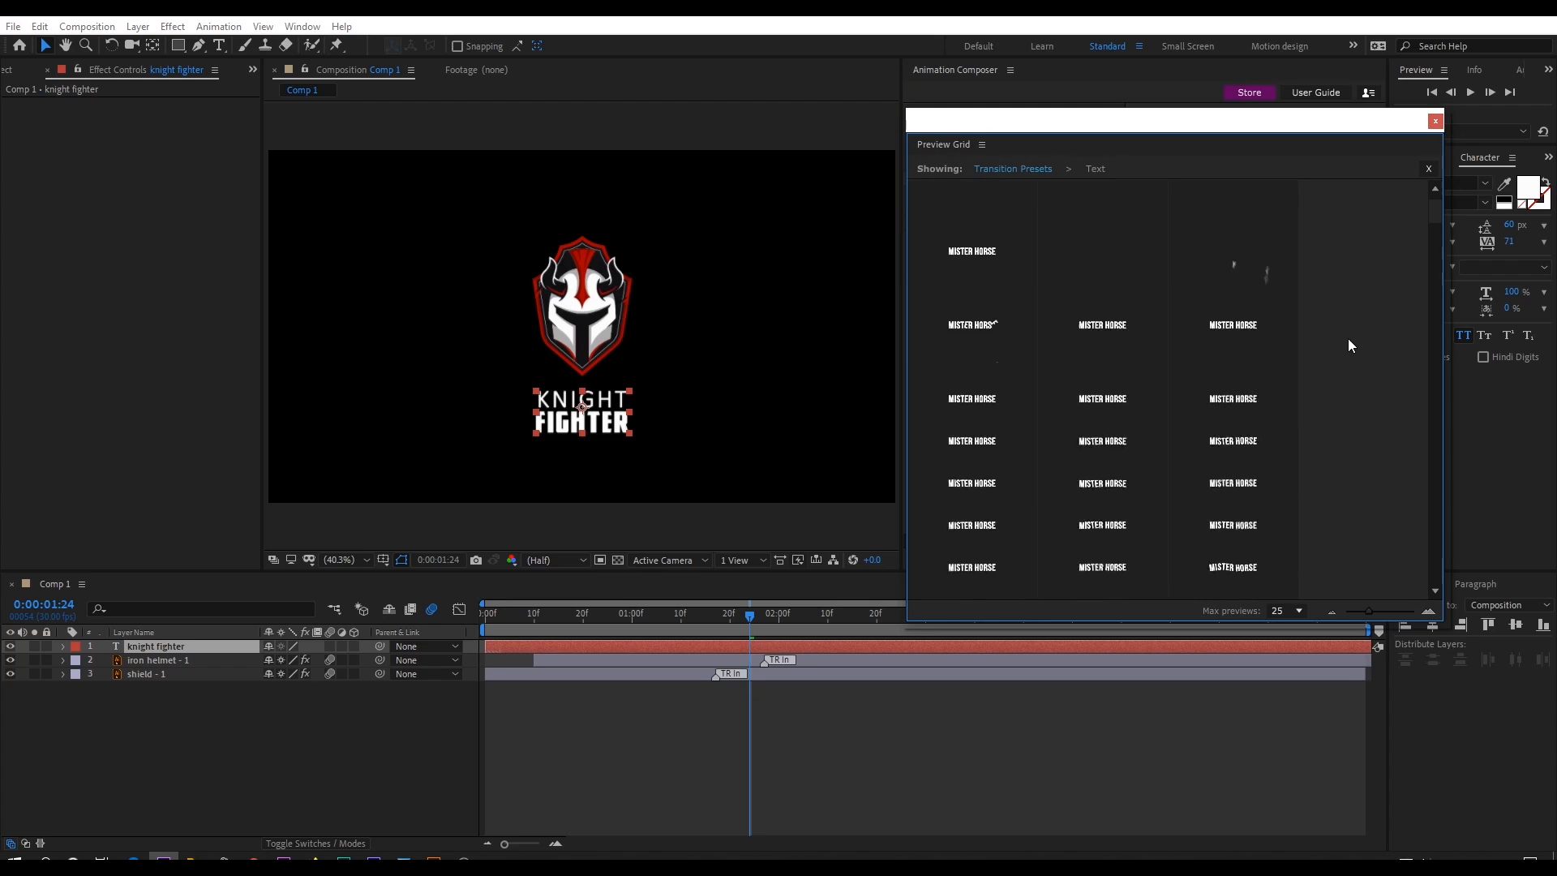
scroll(down, 3)
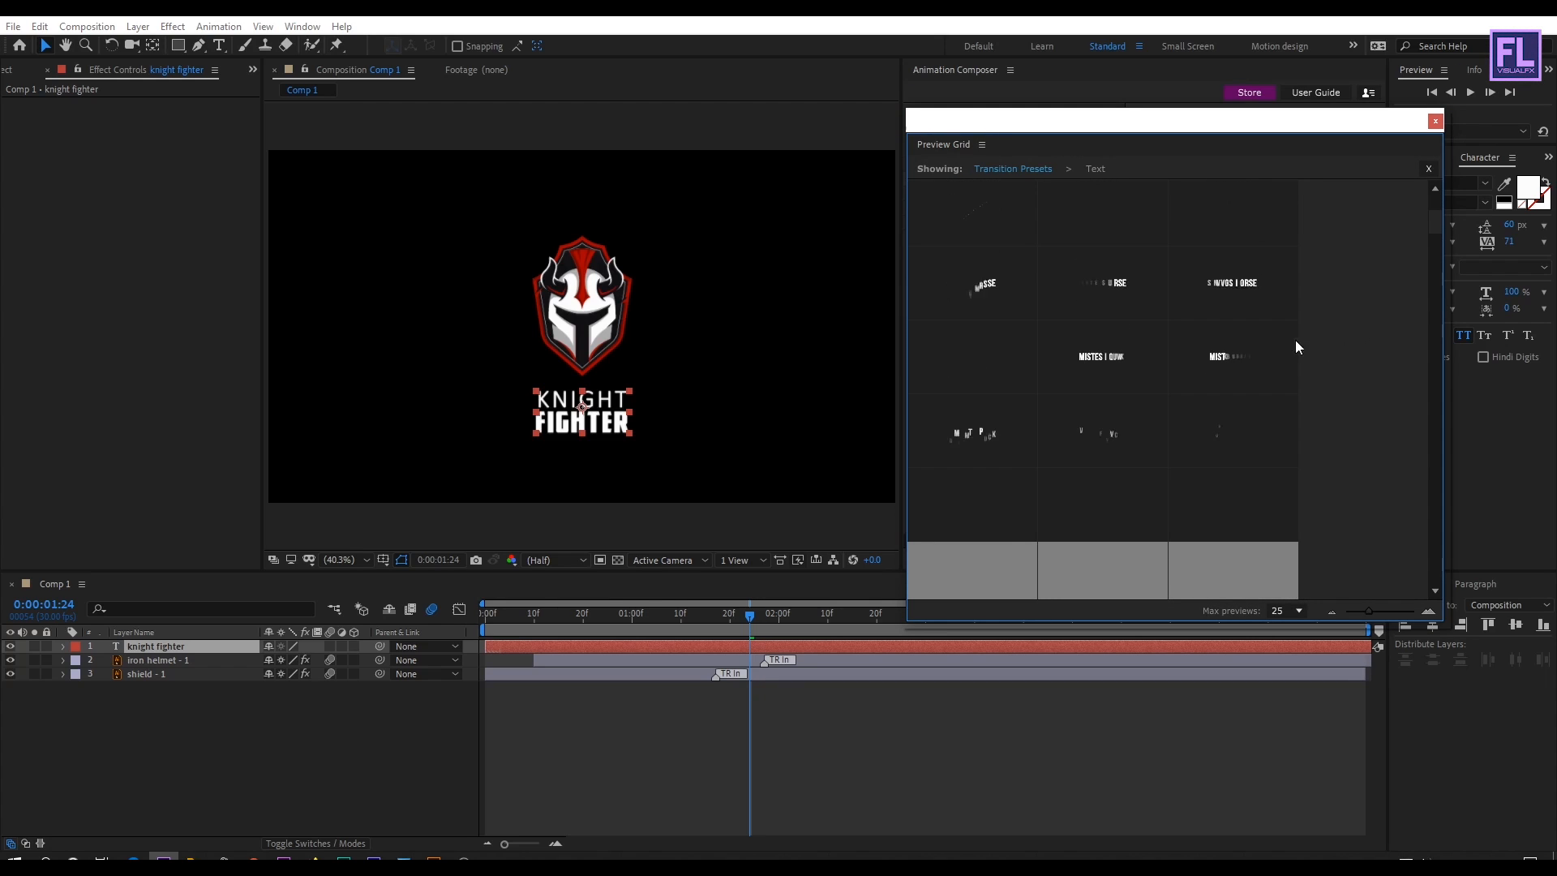
scroll(down, 3)
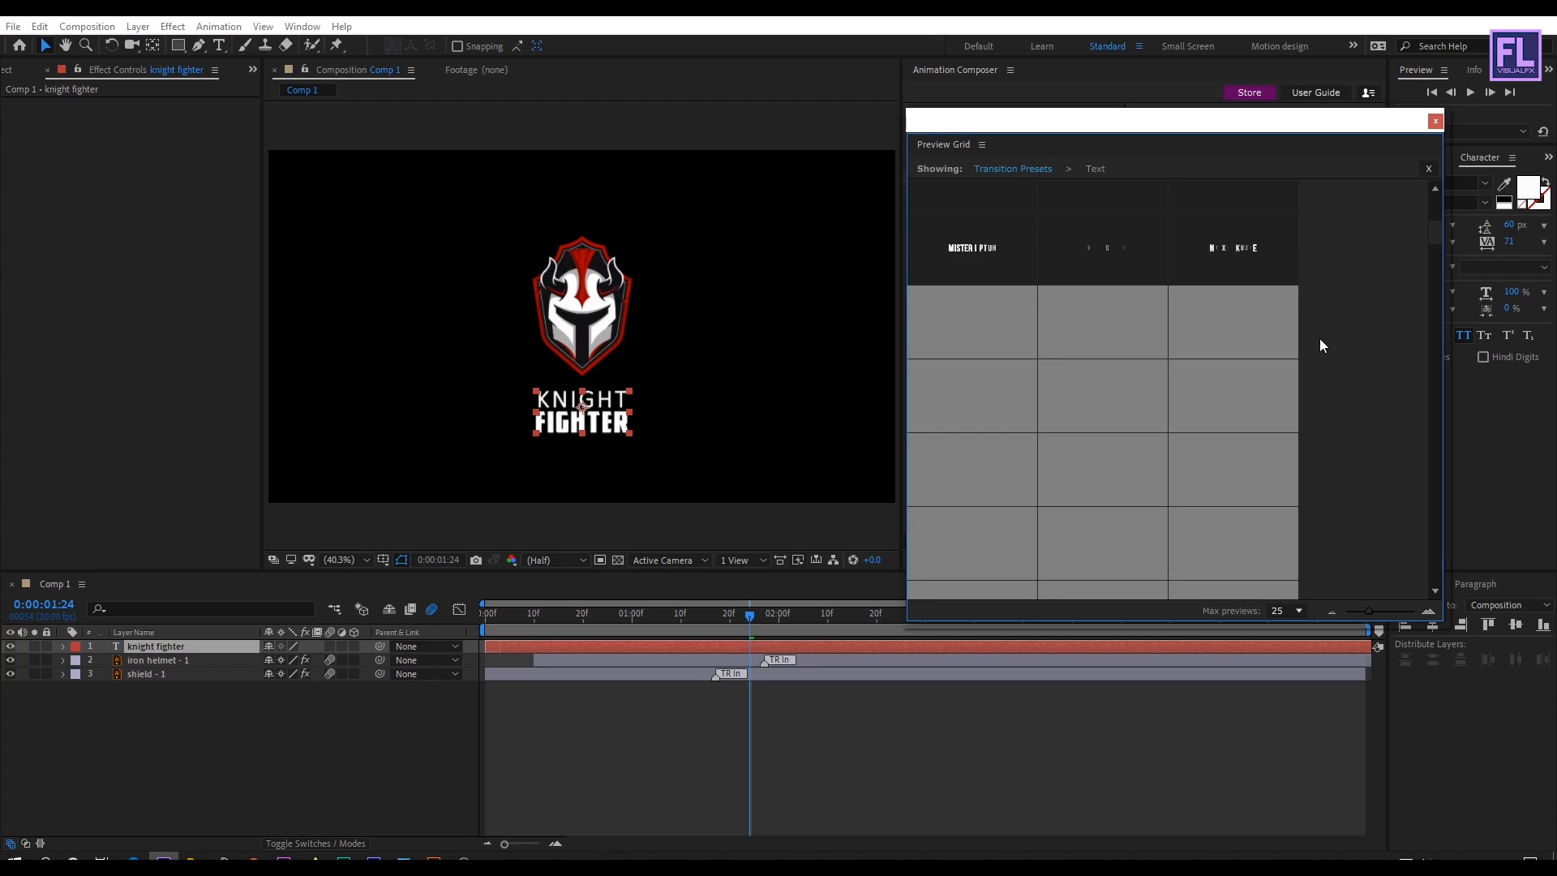
scroll(down, 3)
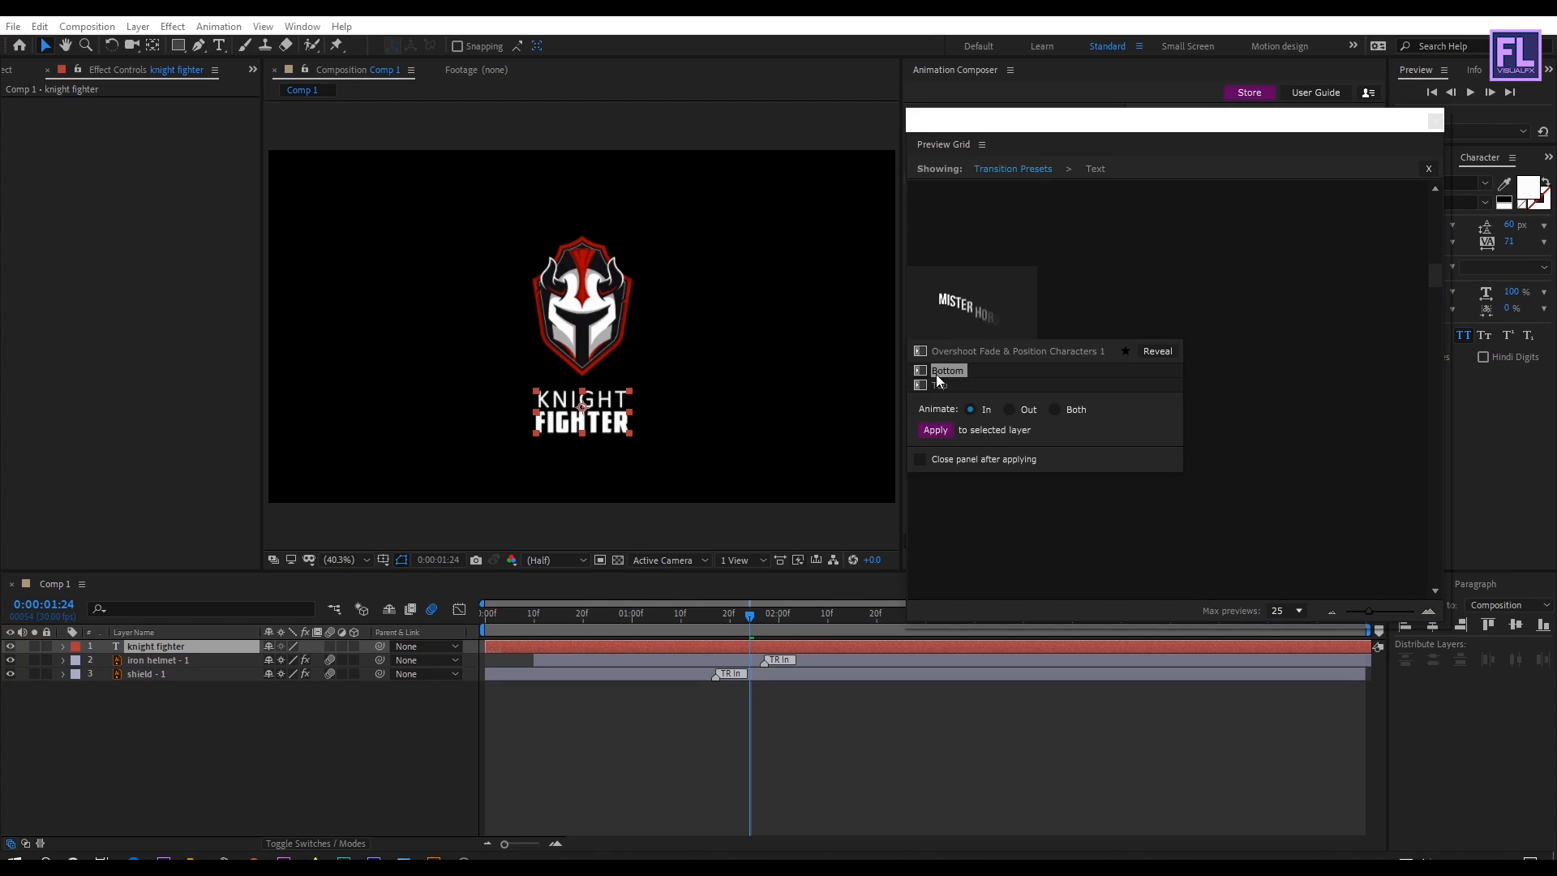
Set the title preset to Bottom, preview it, and drag the knight fighter layer slightly earlier.
click(935, 430)
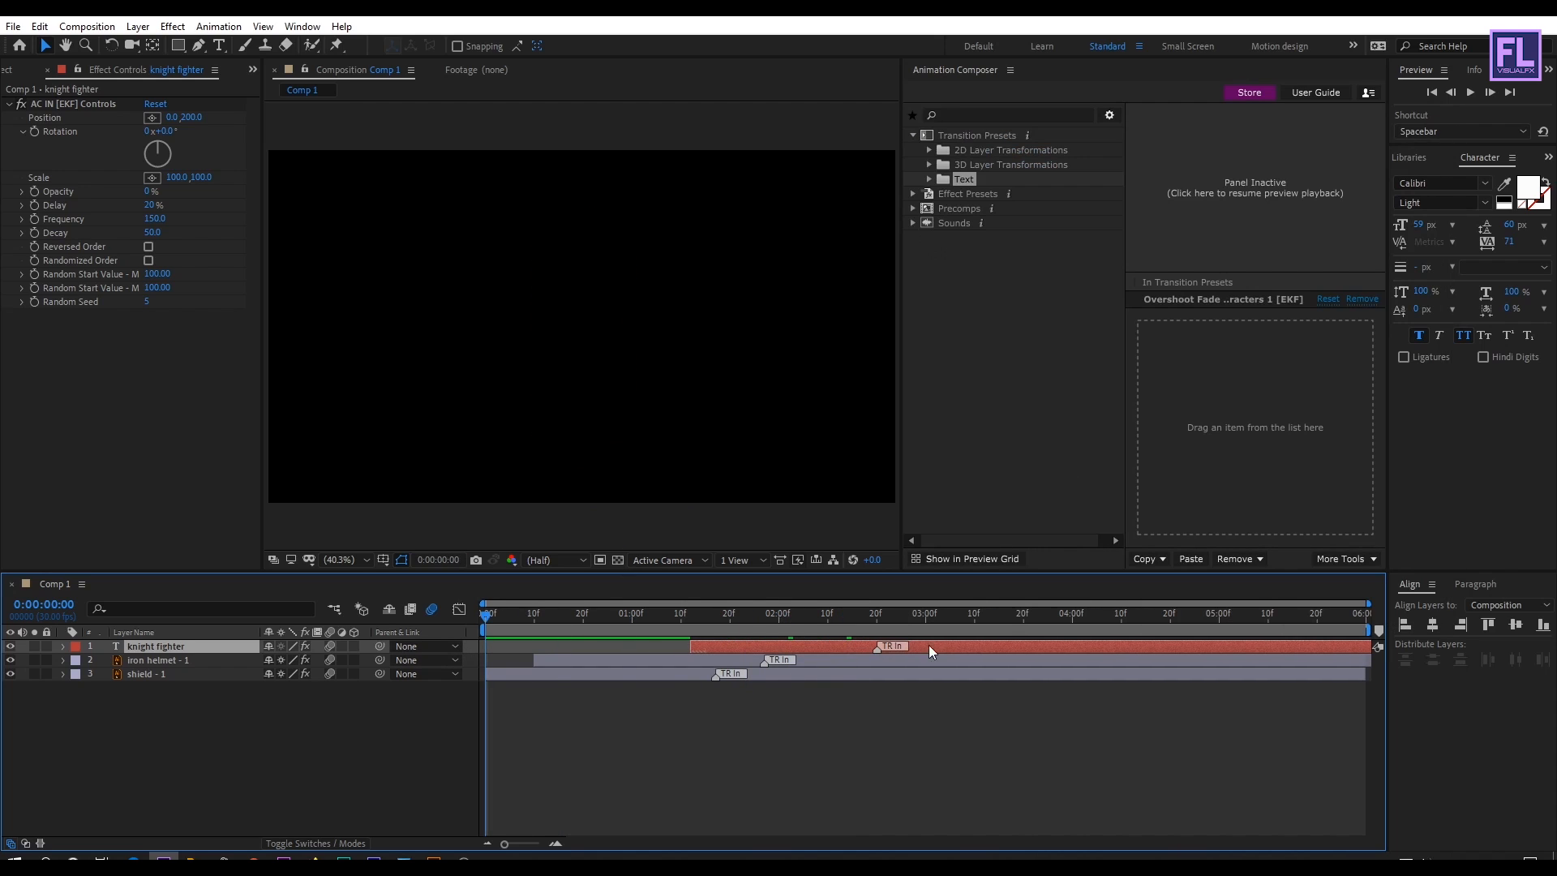
click(715, 614)
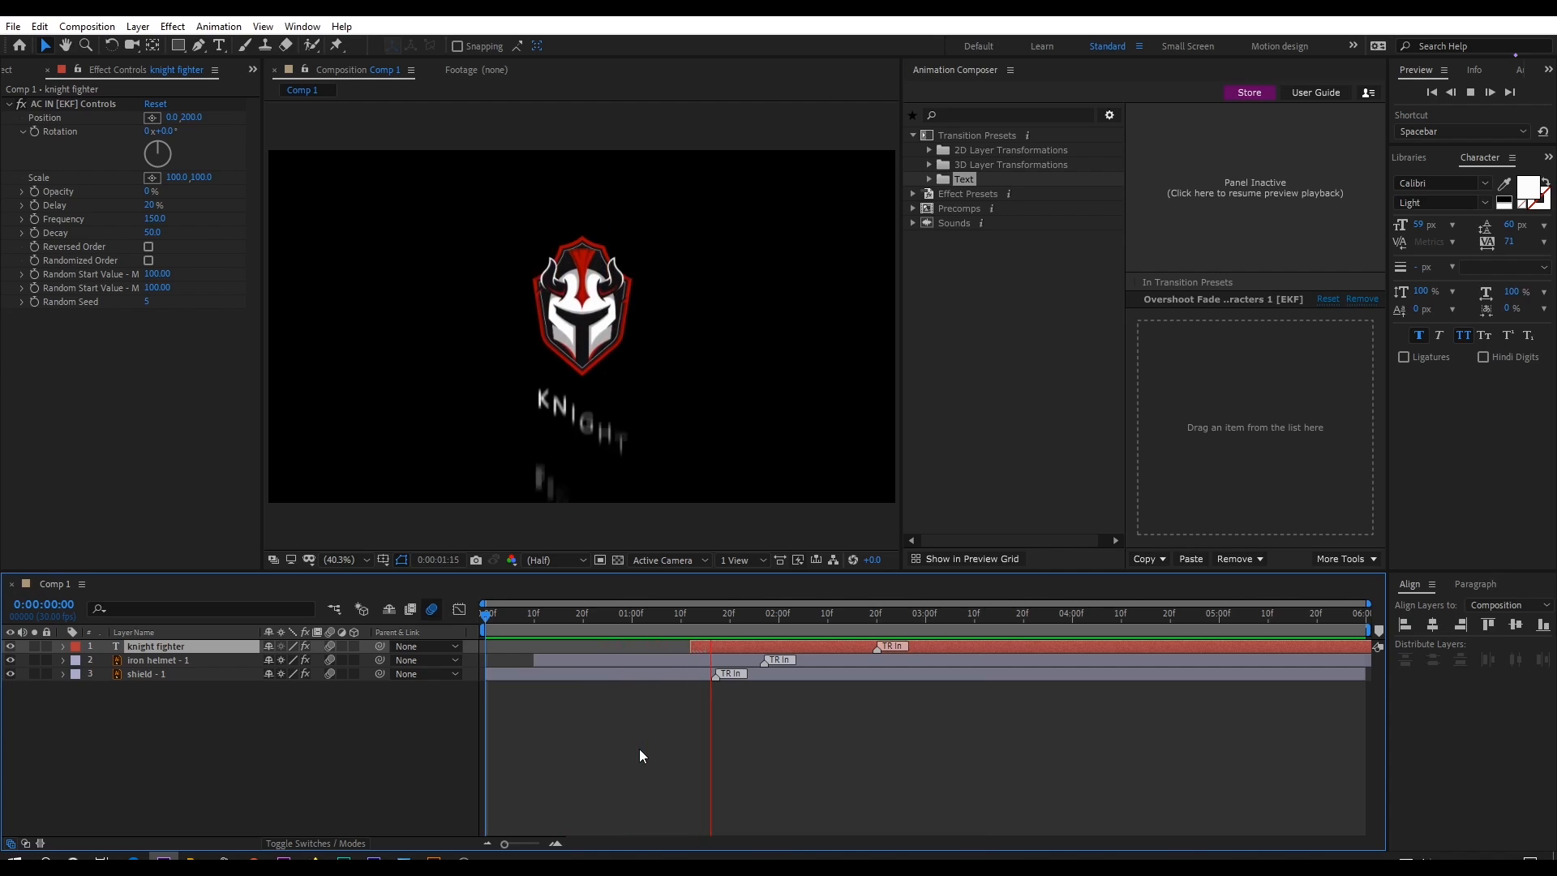
click(880, 614)
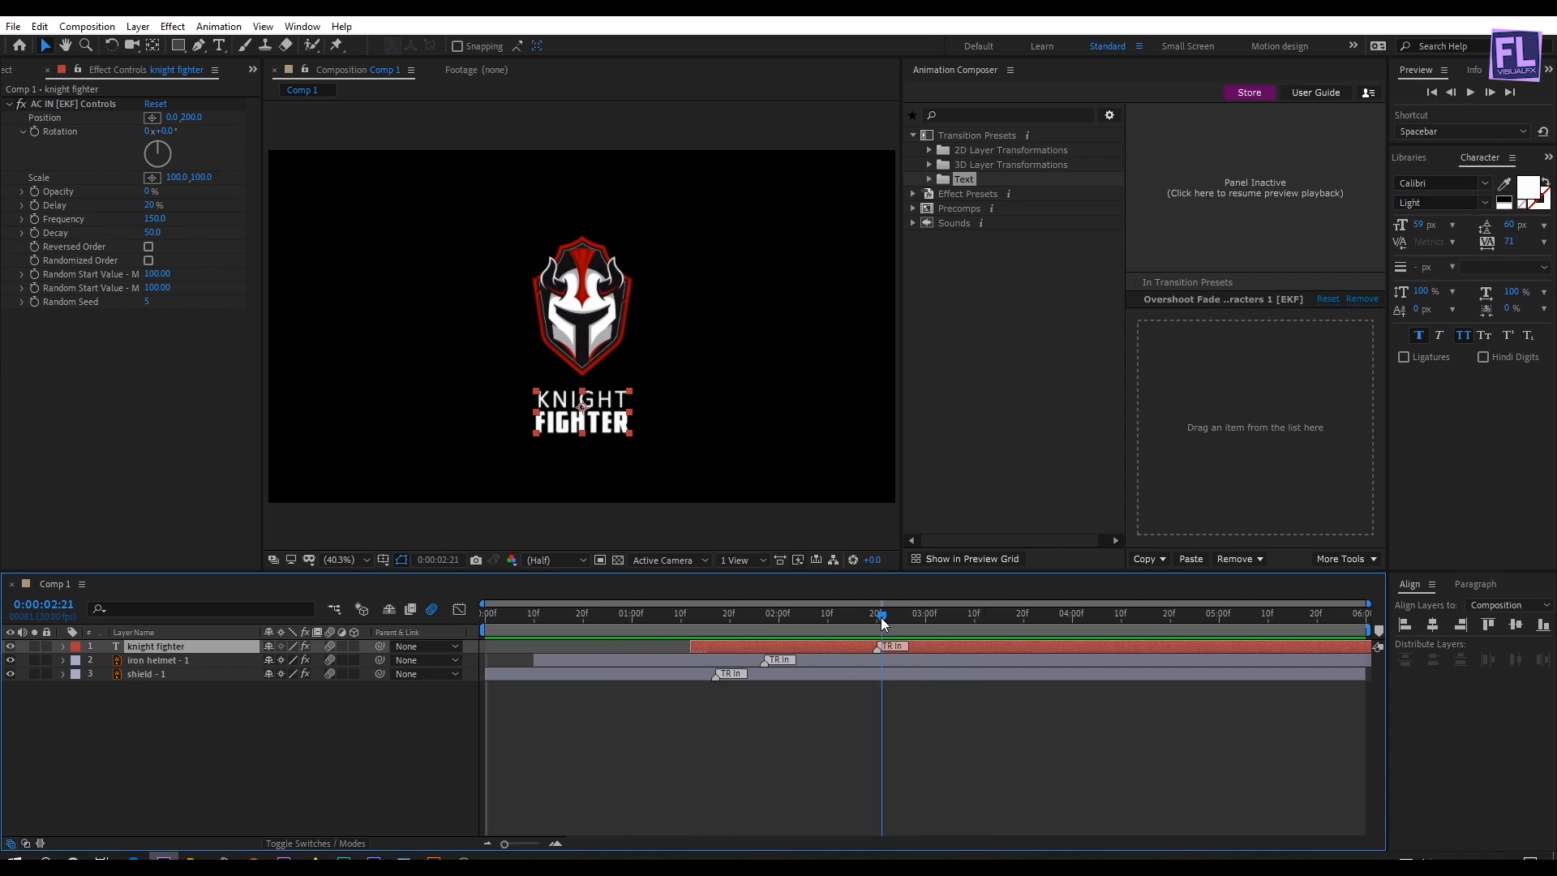
drag(879, 613, 695, 613)
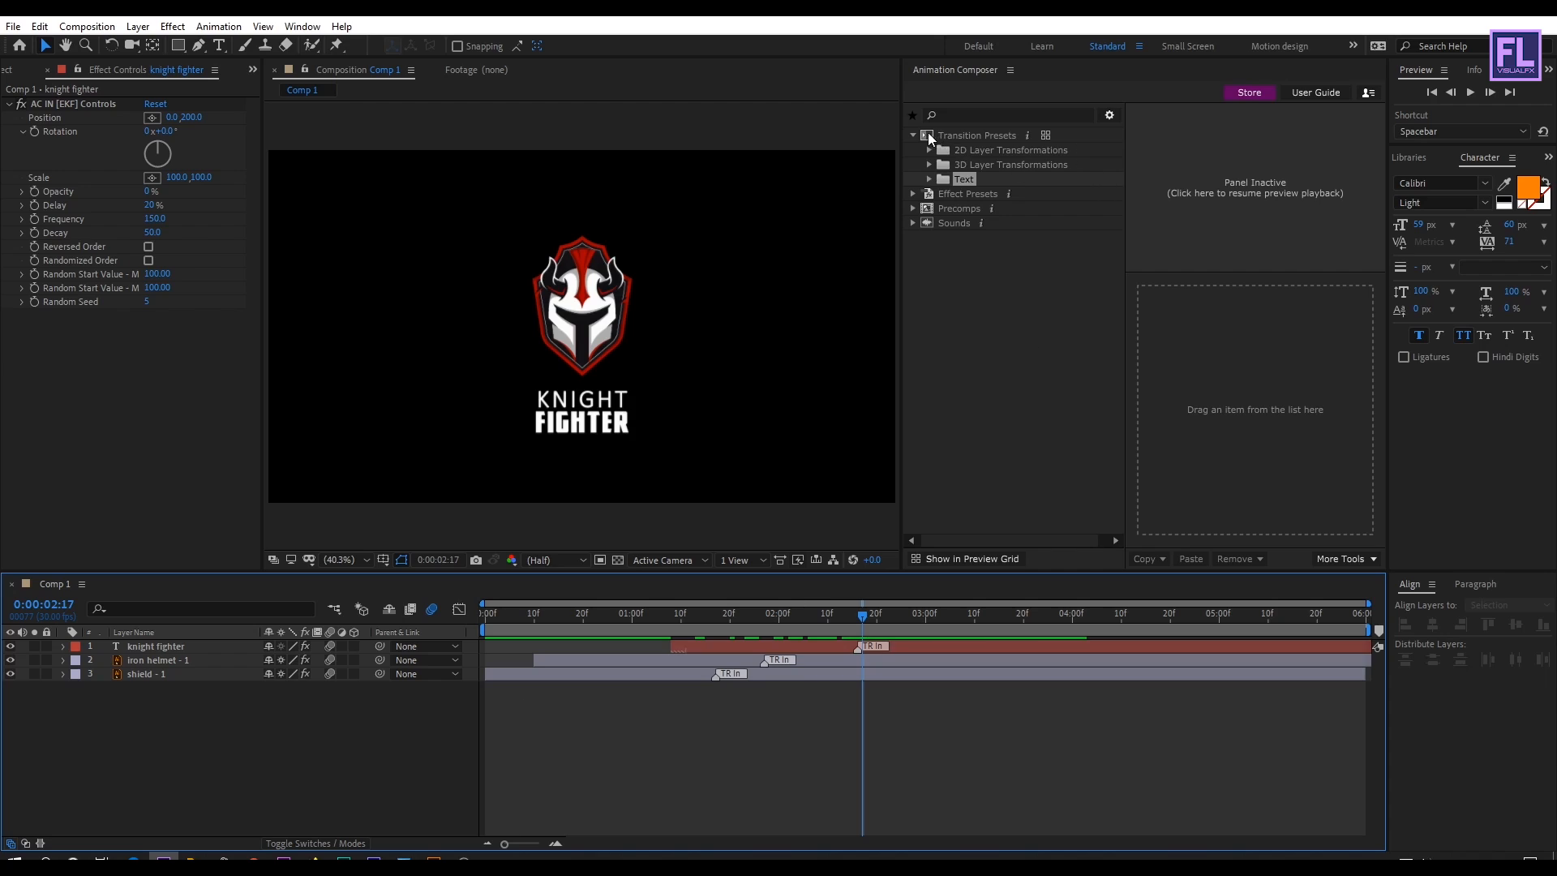
Collapse the transition categories and play the Adding & Removing tutorial from the user guide.
click(914, 135)
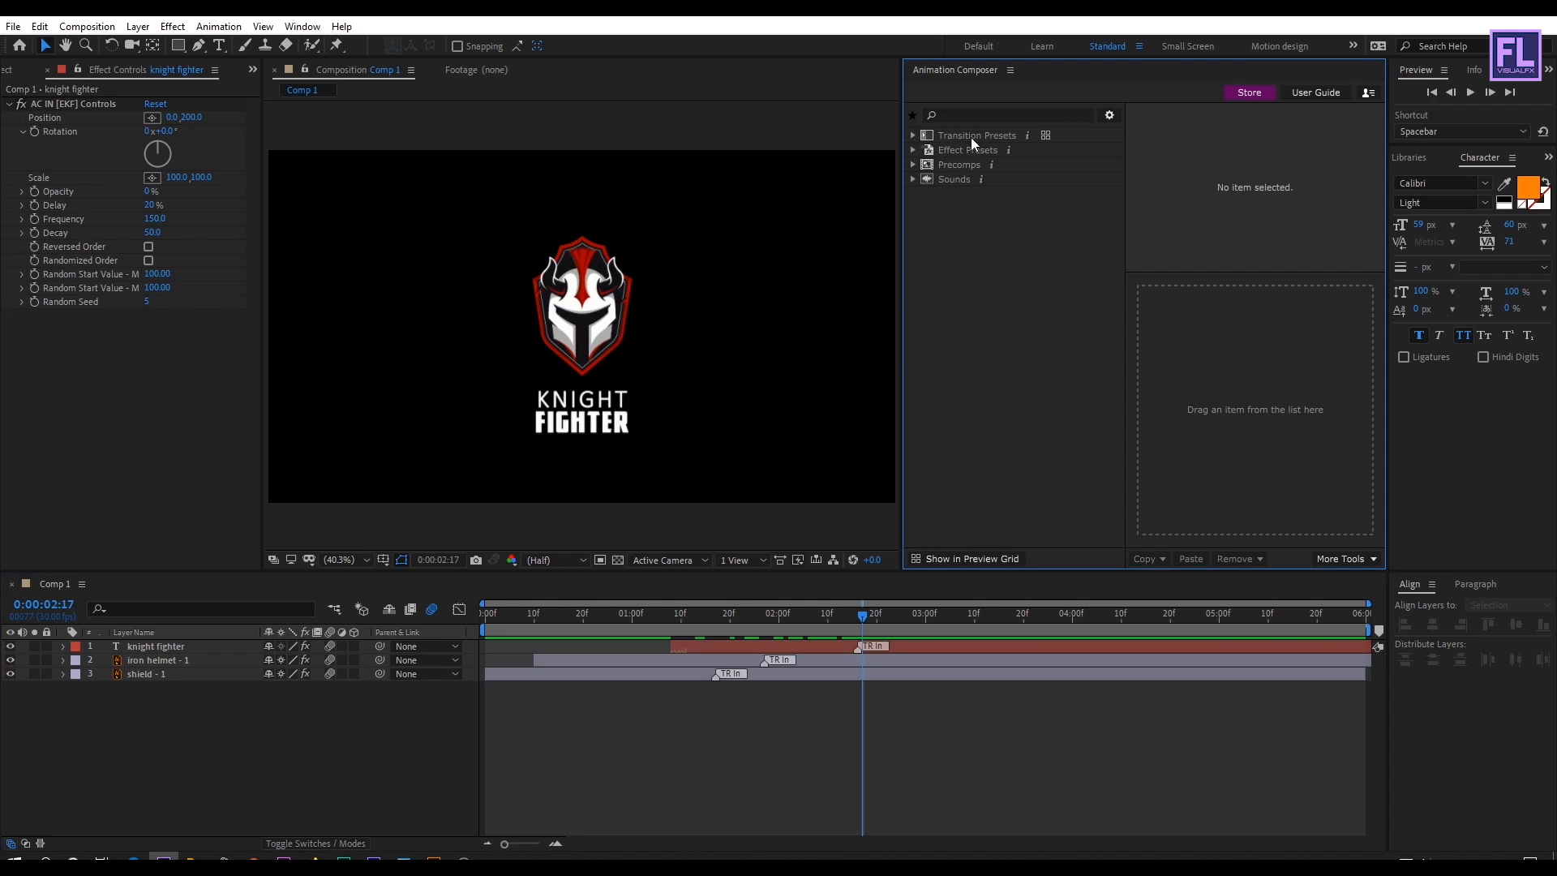
mouse_move(1029, 142)
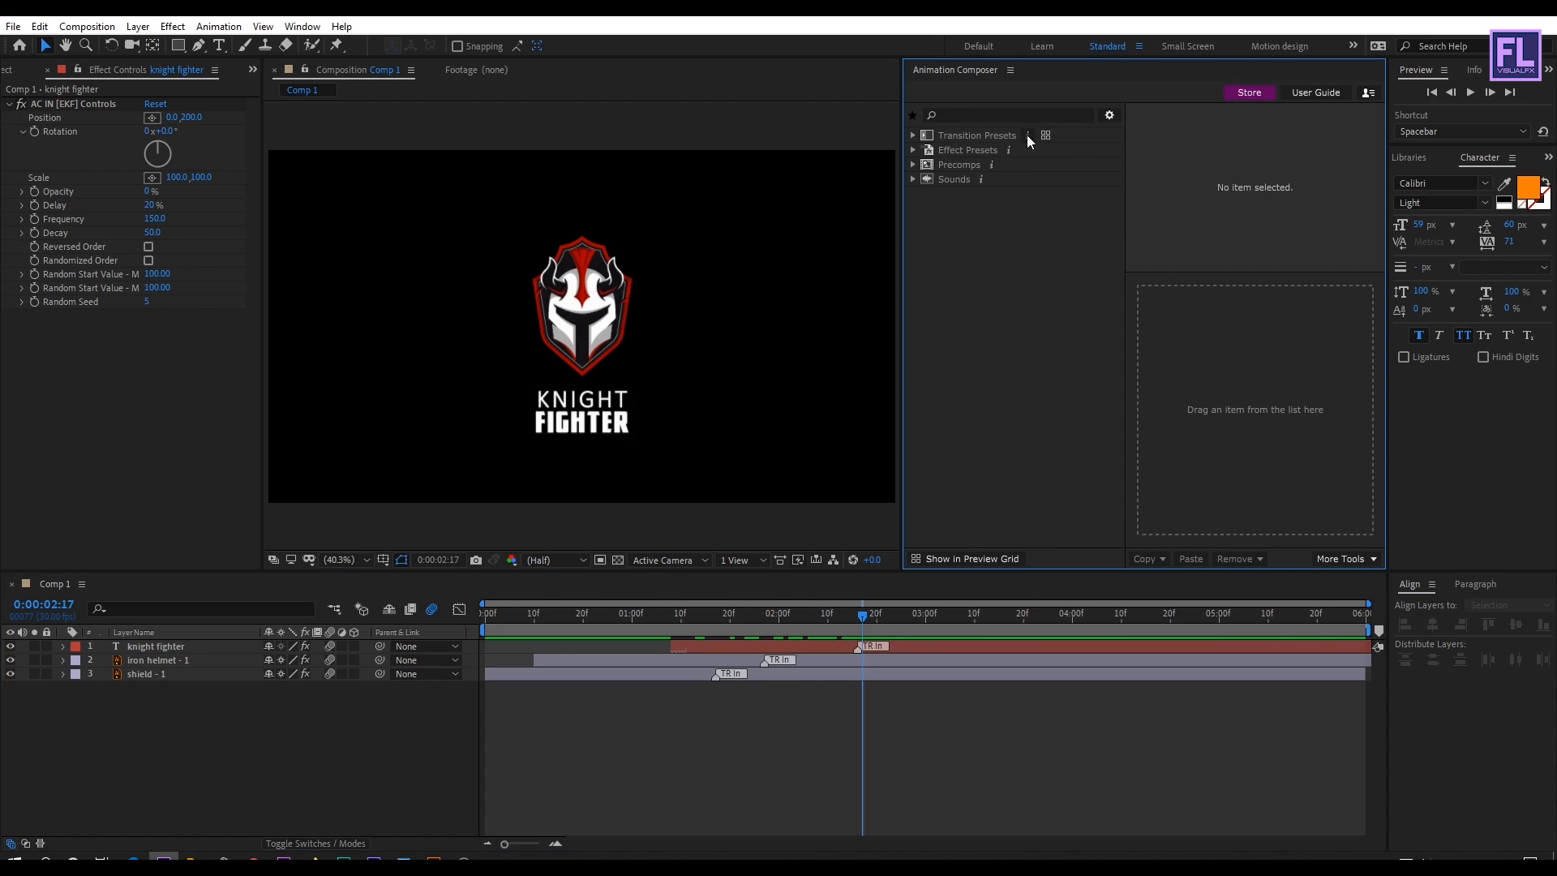
click(1317, 93)
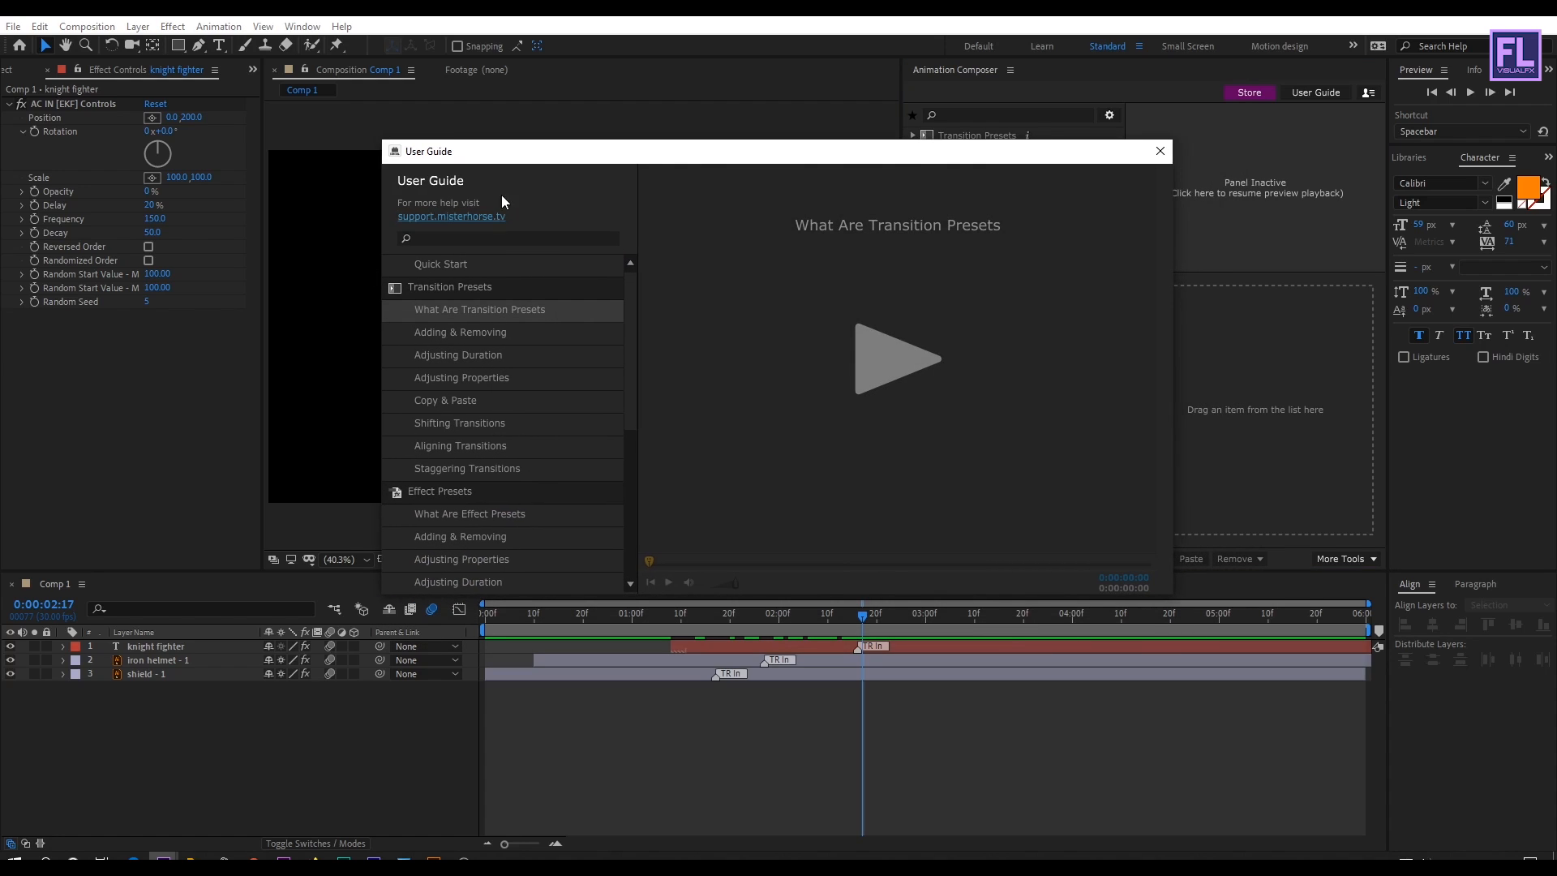
click(460, 331)
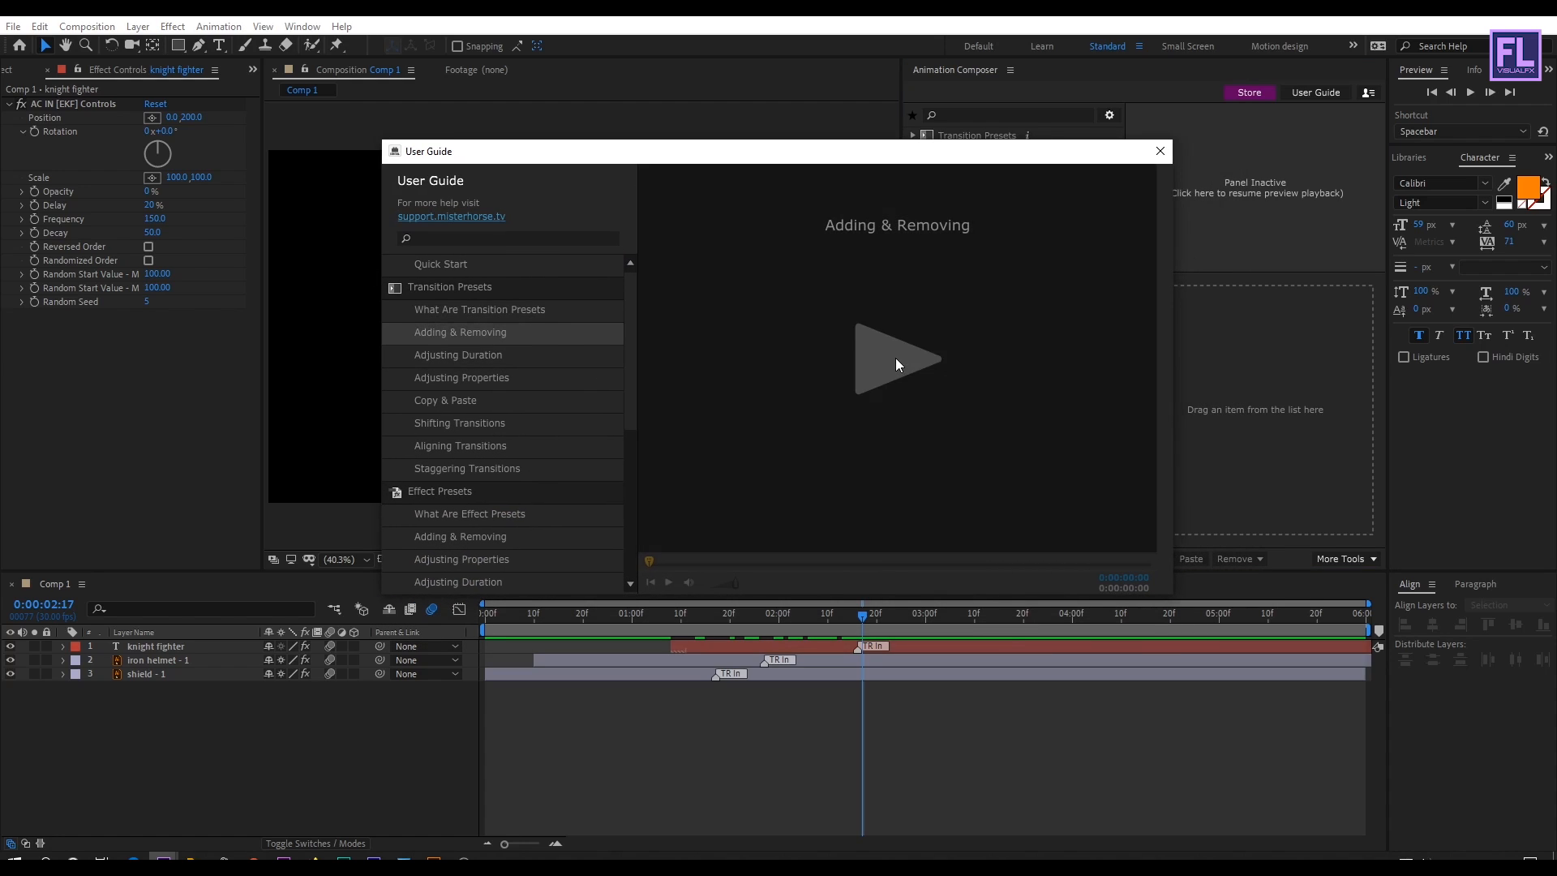
click(898, 361)
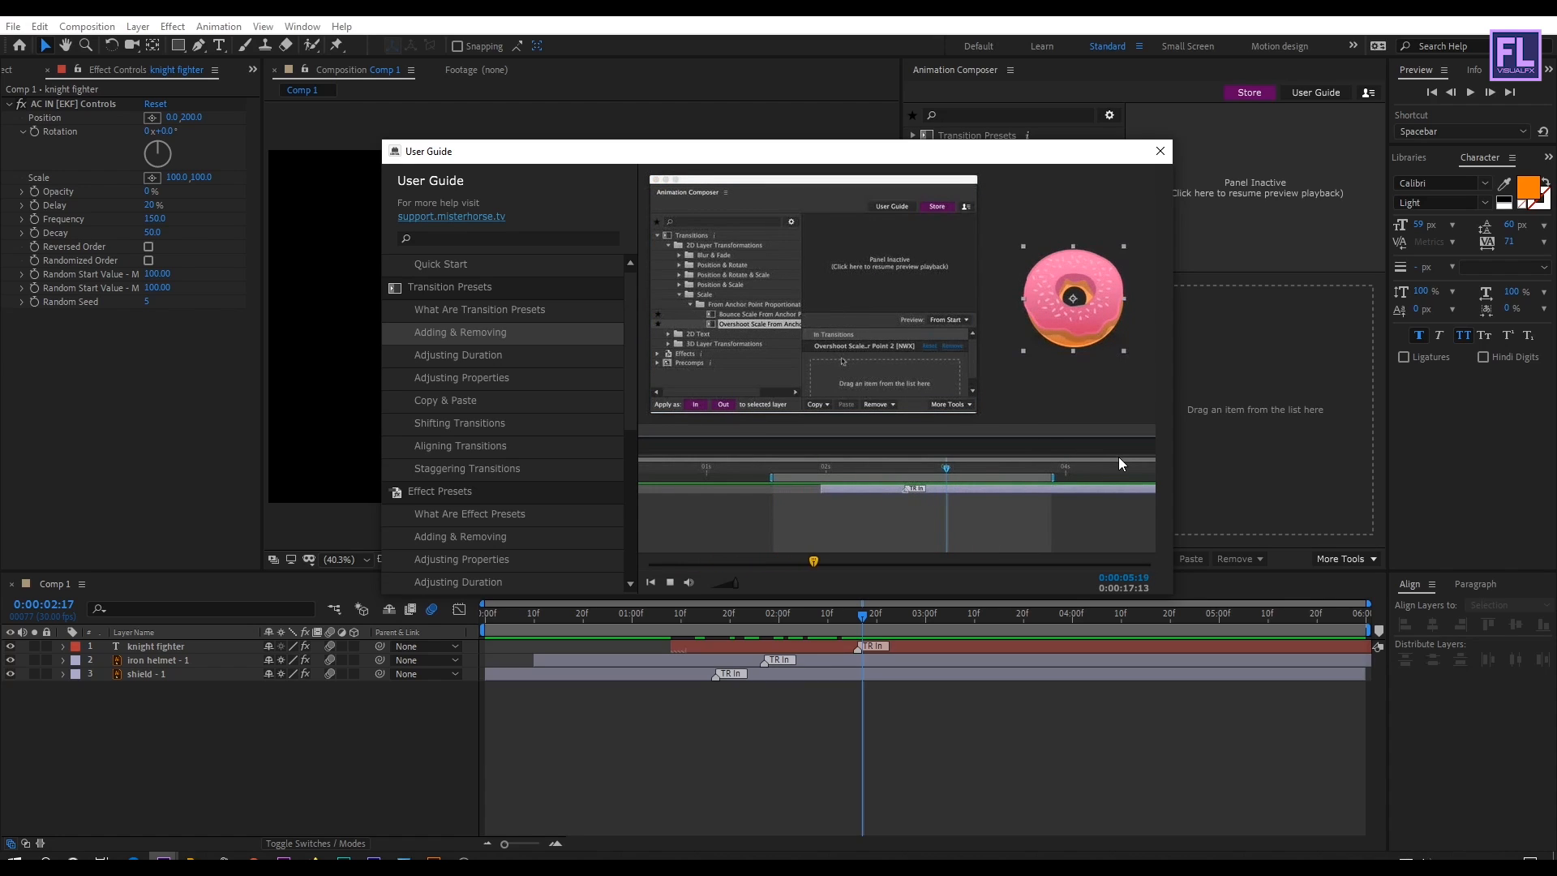
Play the Adjusting Duration and Anchor Point Mover tutorial videos.
click(457, 355)
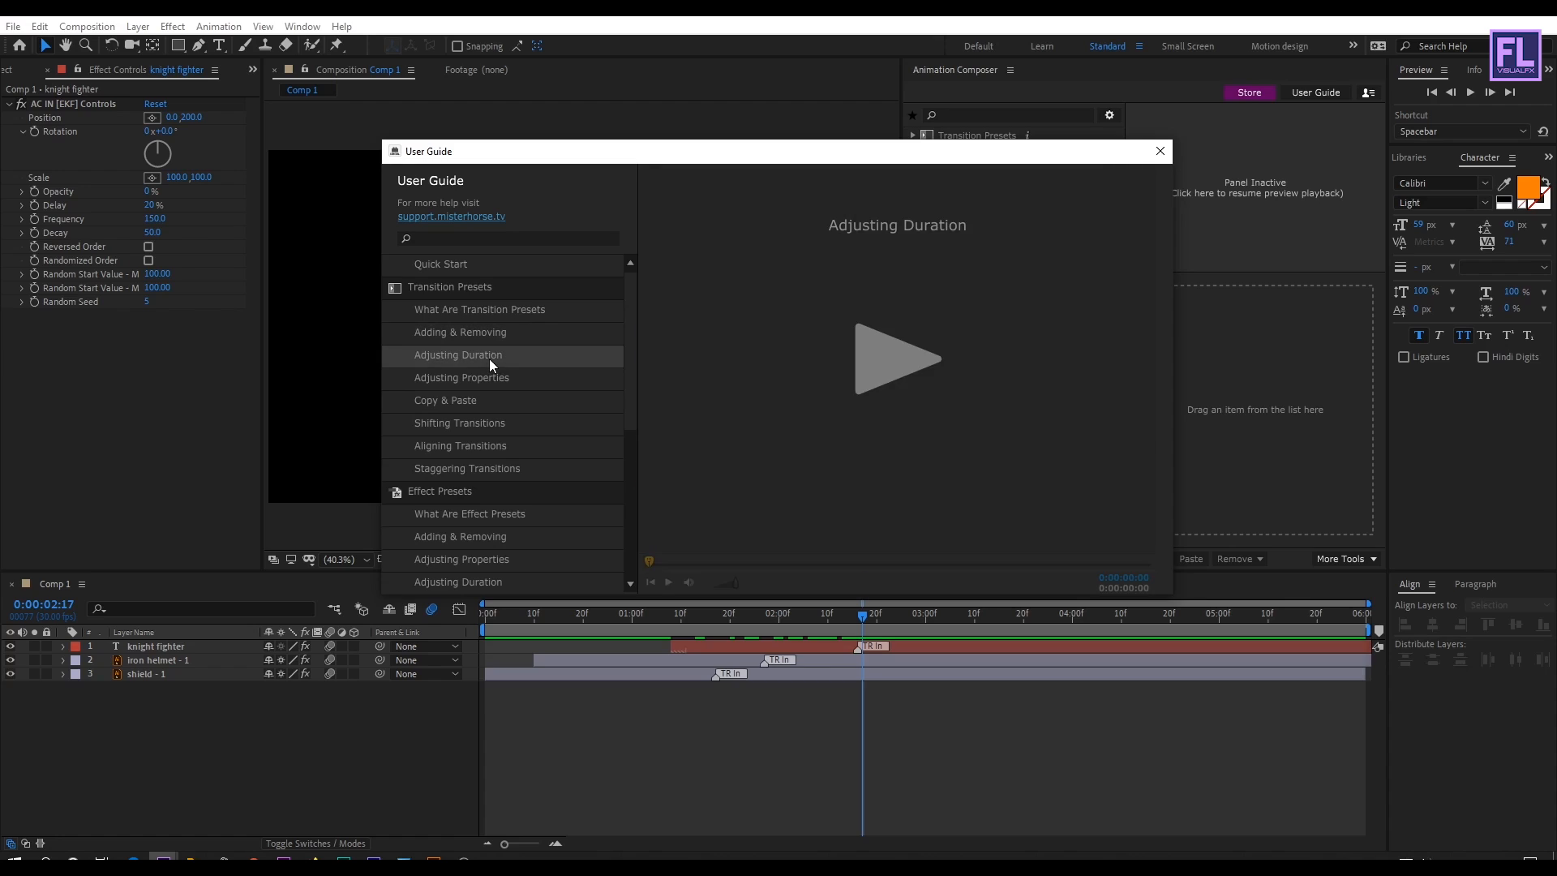
click(897, 359)
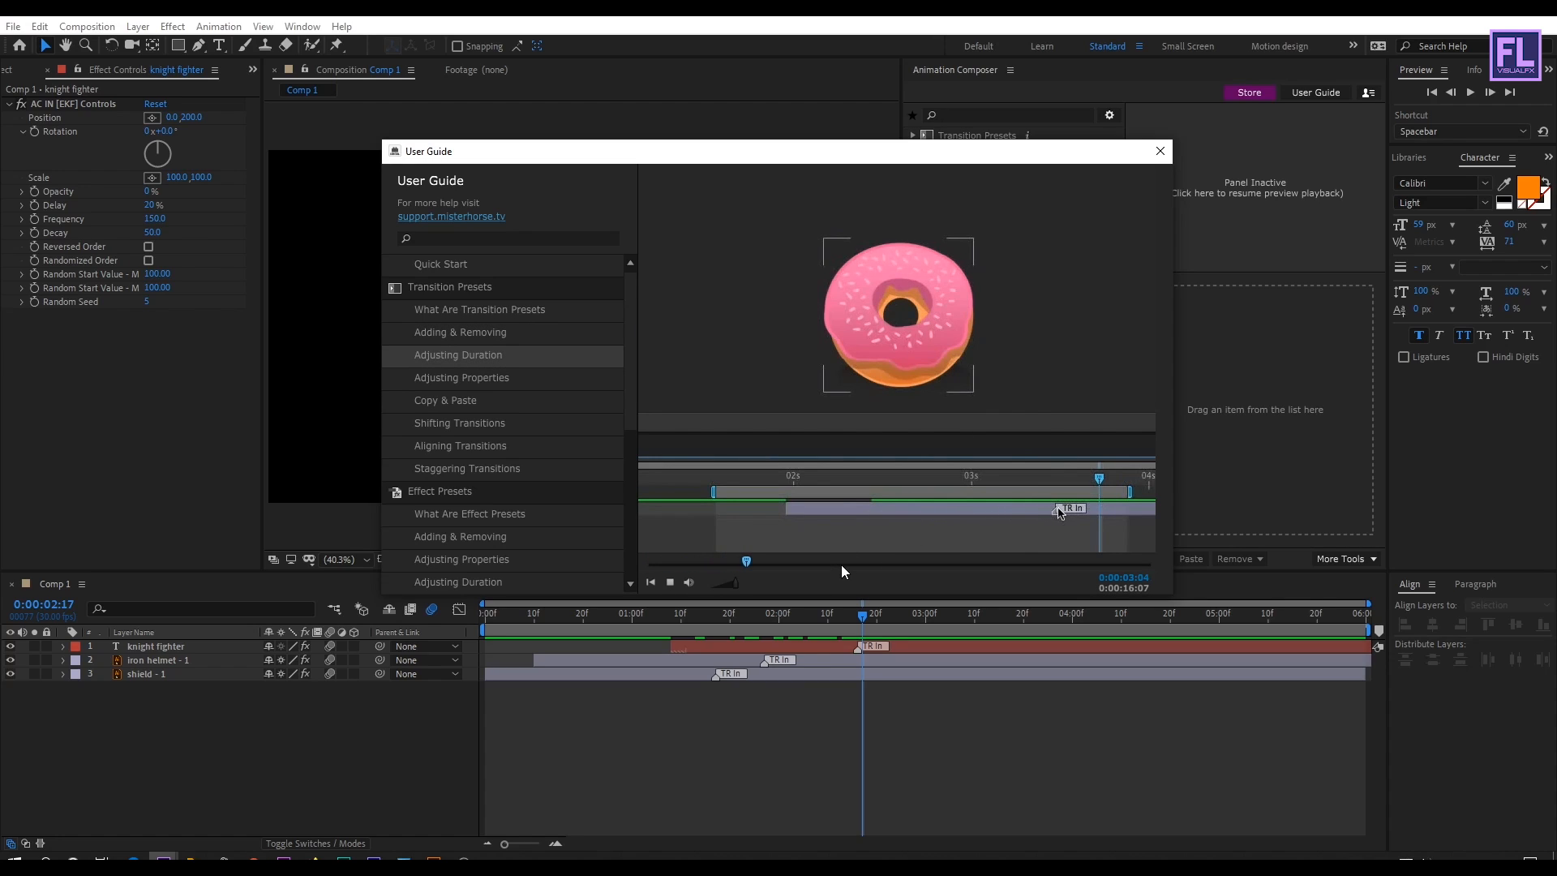
scroll(down, 3)
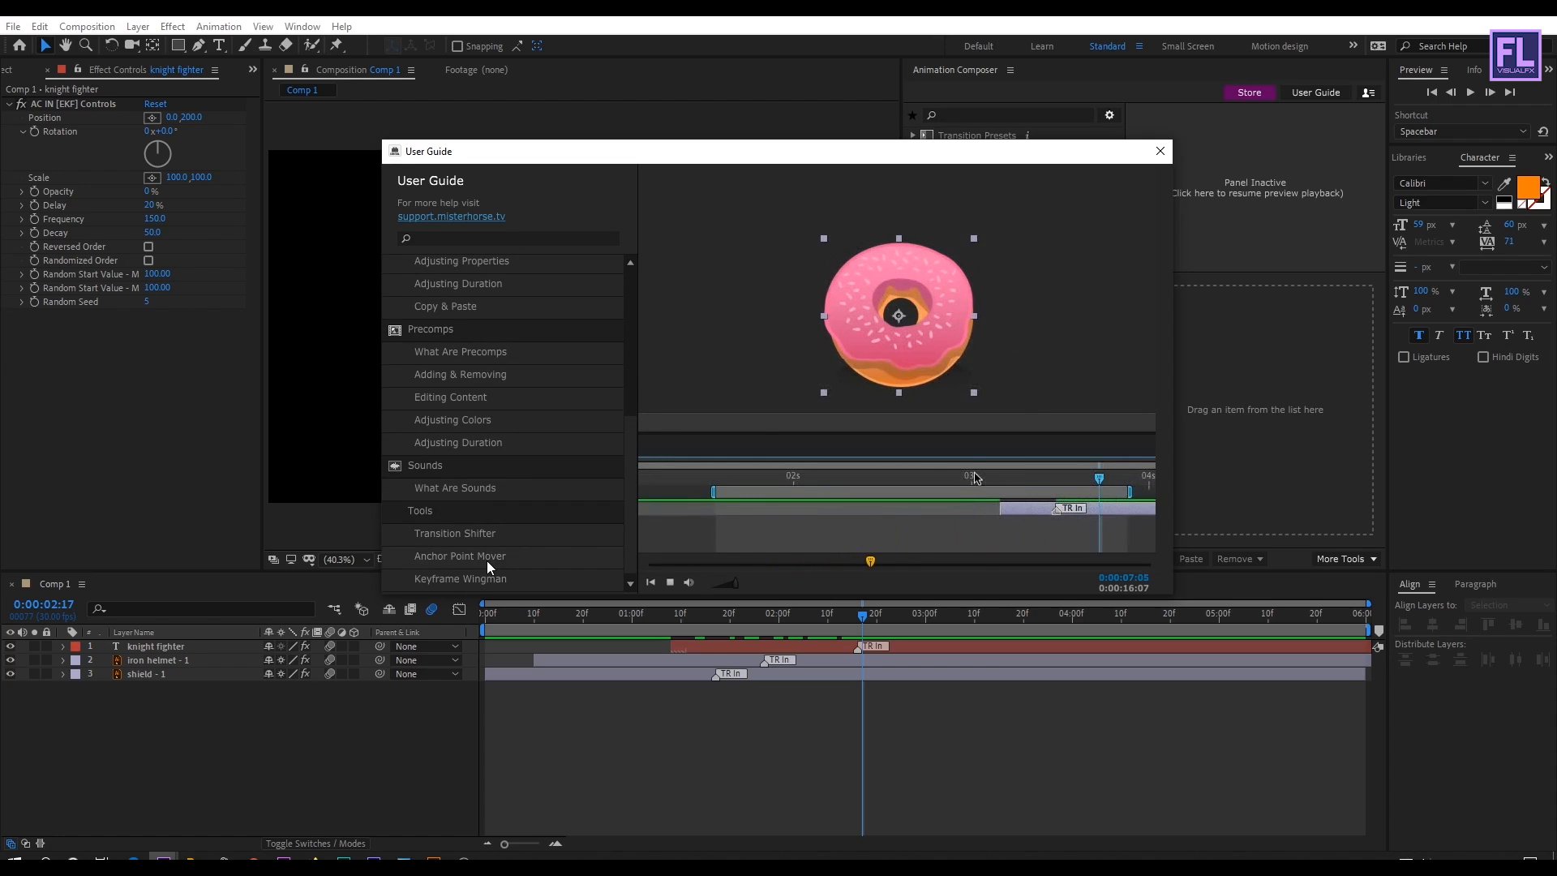
click(459, 556)
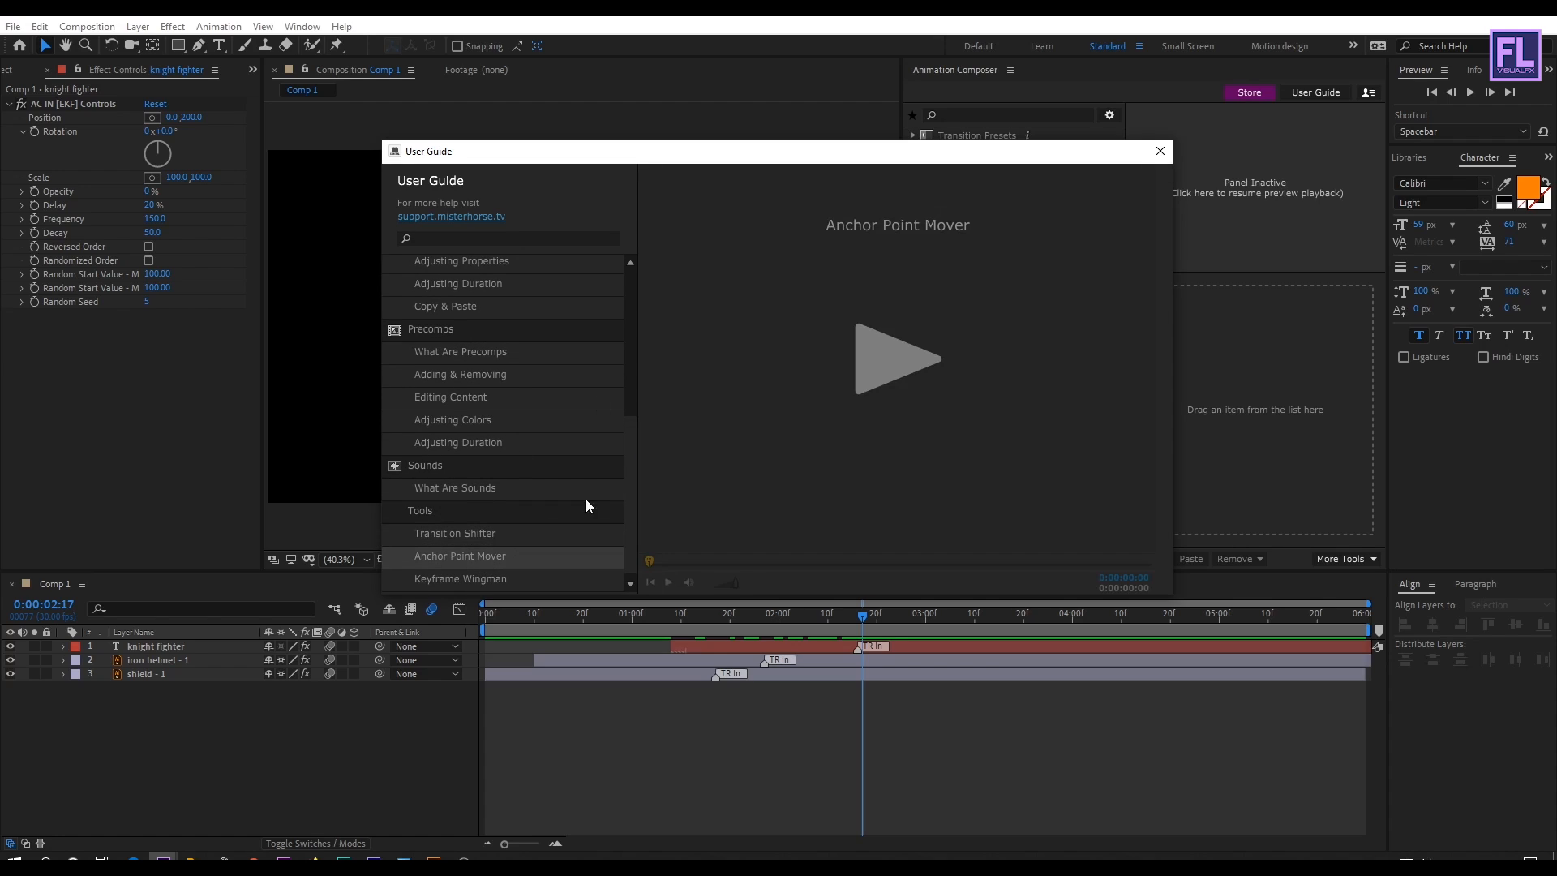
click(897, 359)
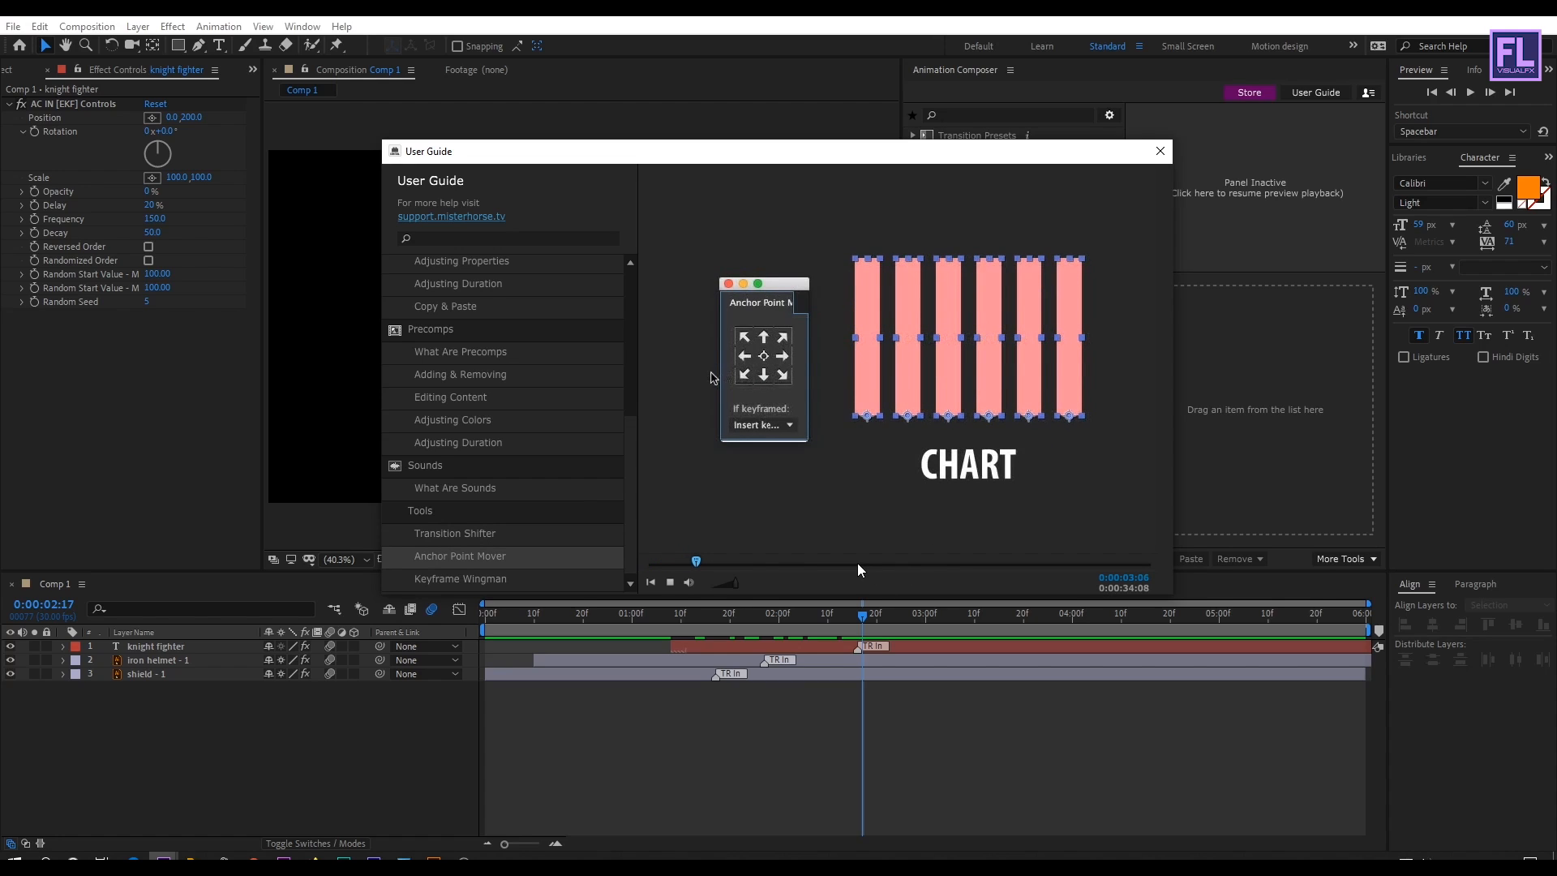
Open the precomp adding and removing tutorial, then close the user guide.
click(460, 578)
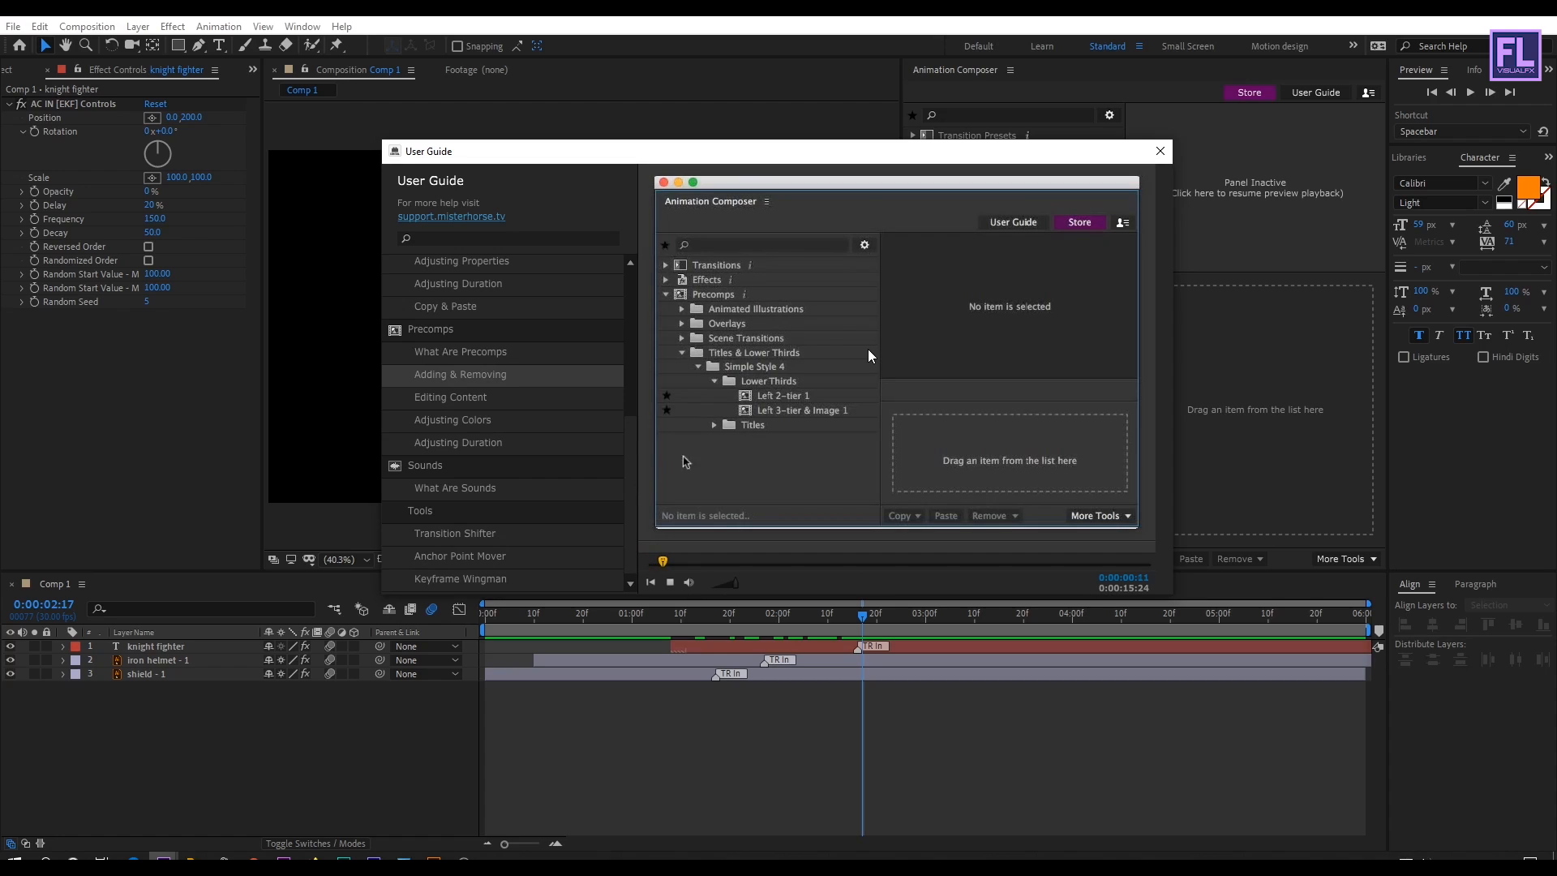
click(802, 410)
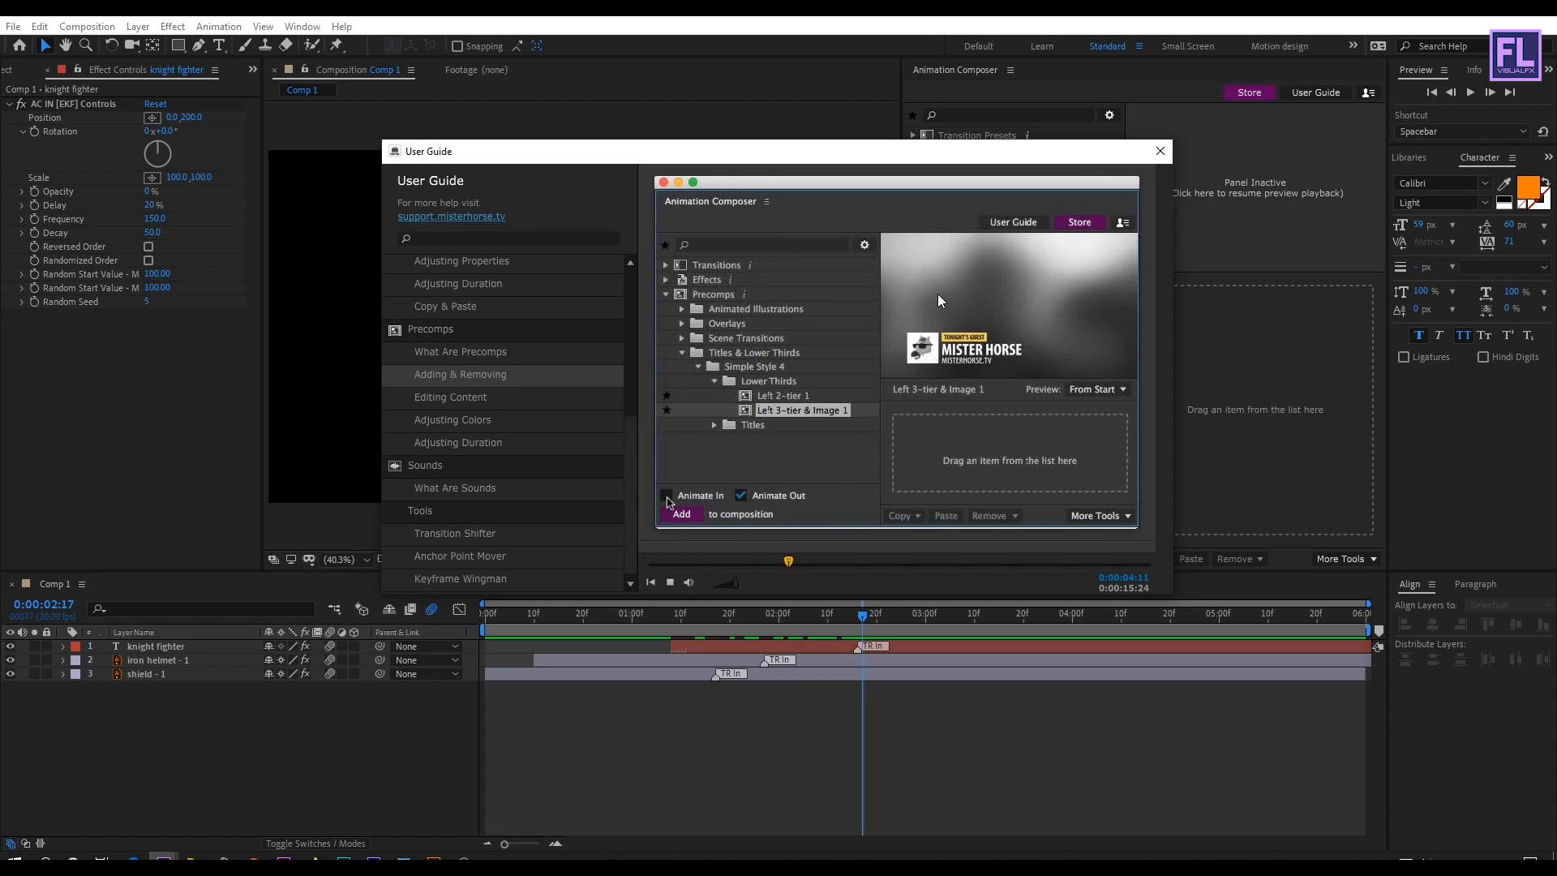
click(666, 496)
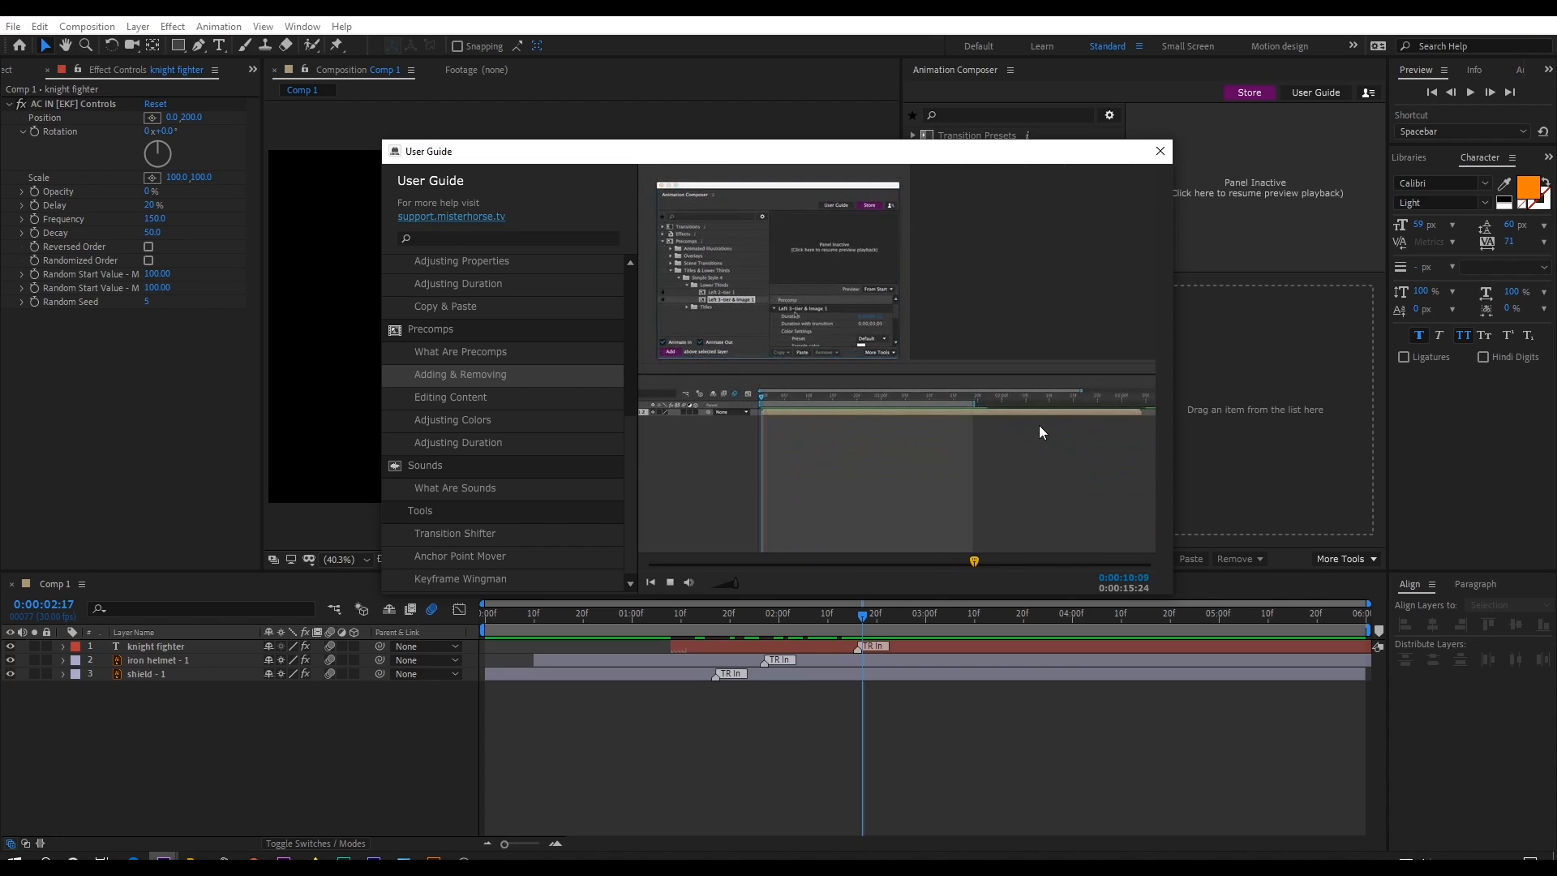
click(1160, 150)
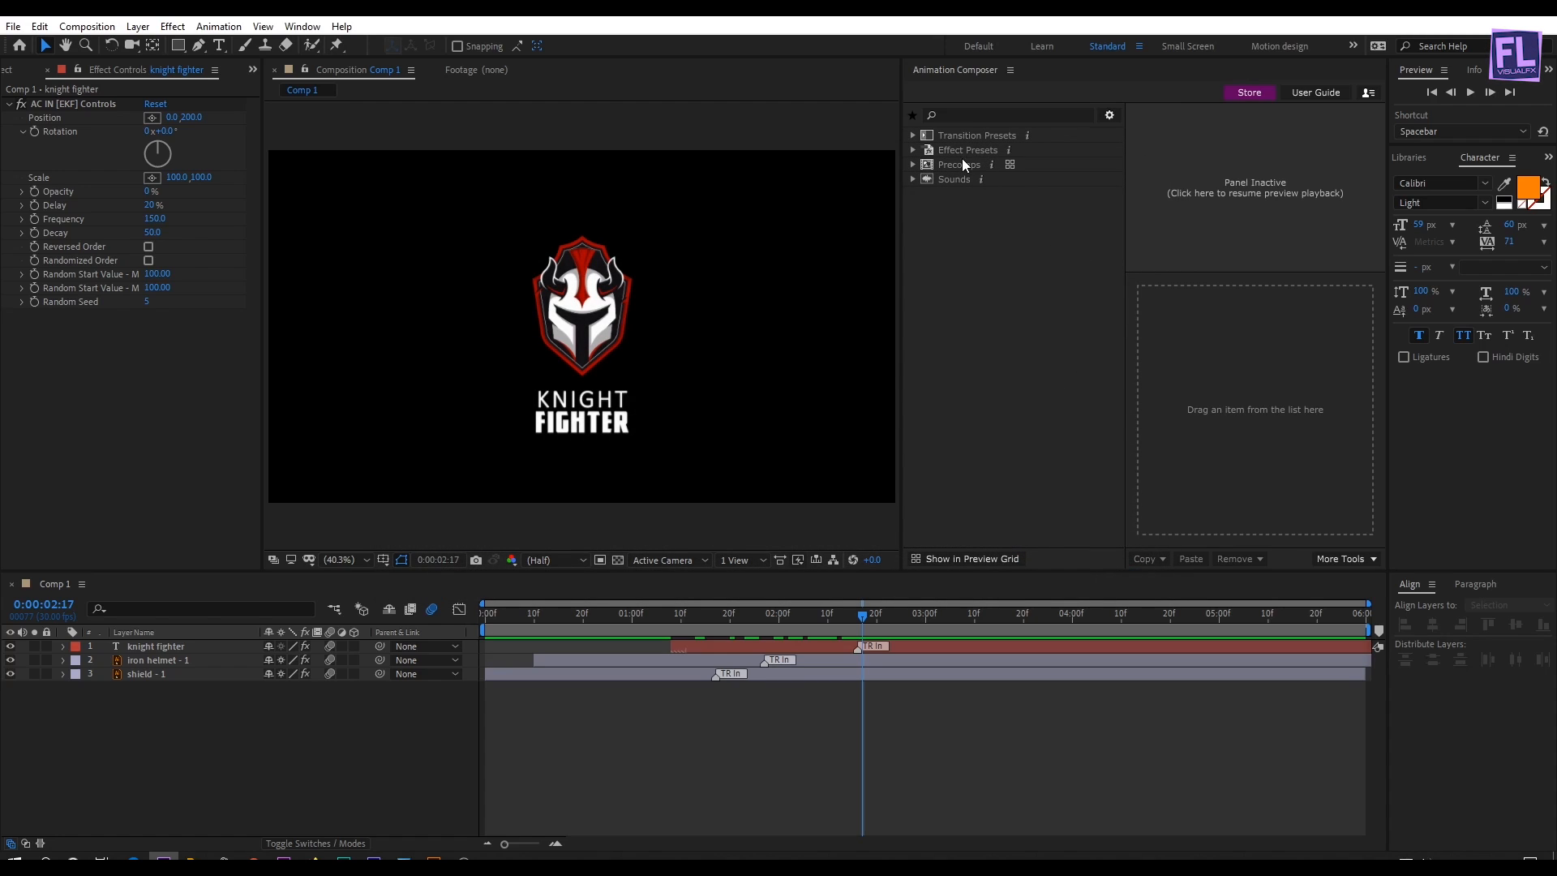
Show precomps in the Preview Grid and scroll through the 2D Special Effects collection.
click(961, 163)
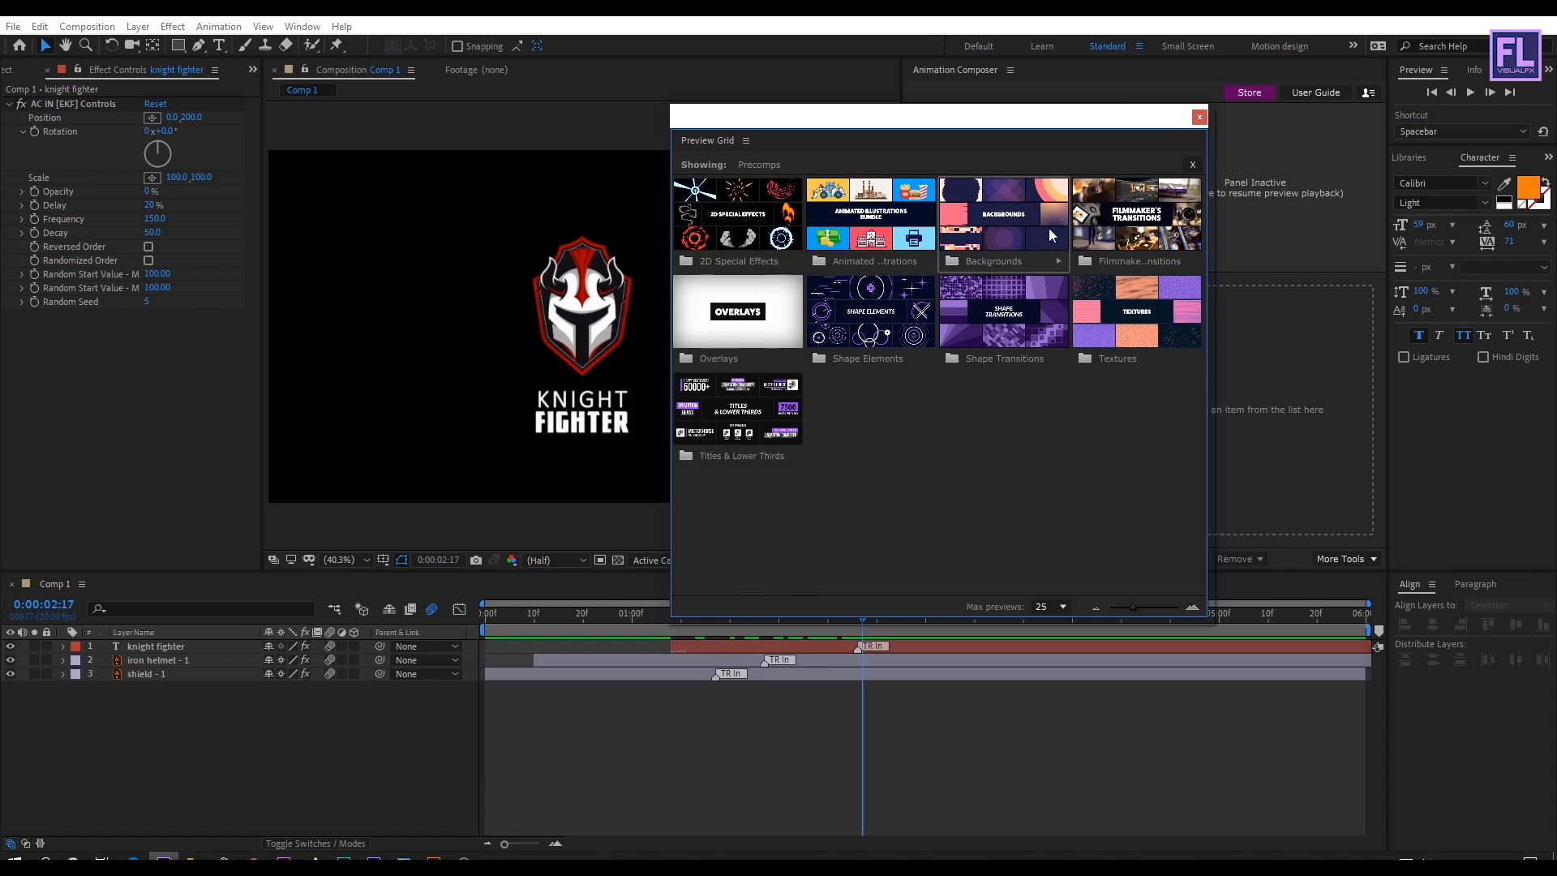
mouse_move(895, 466)
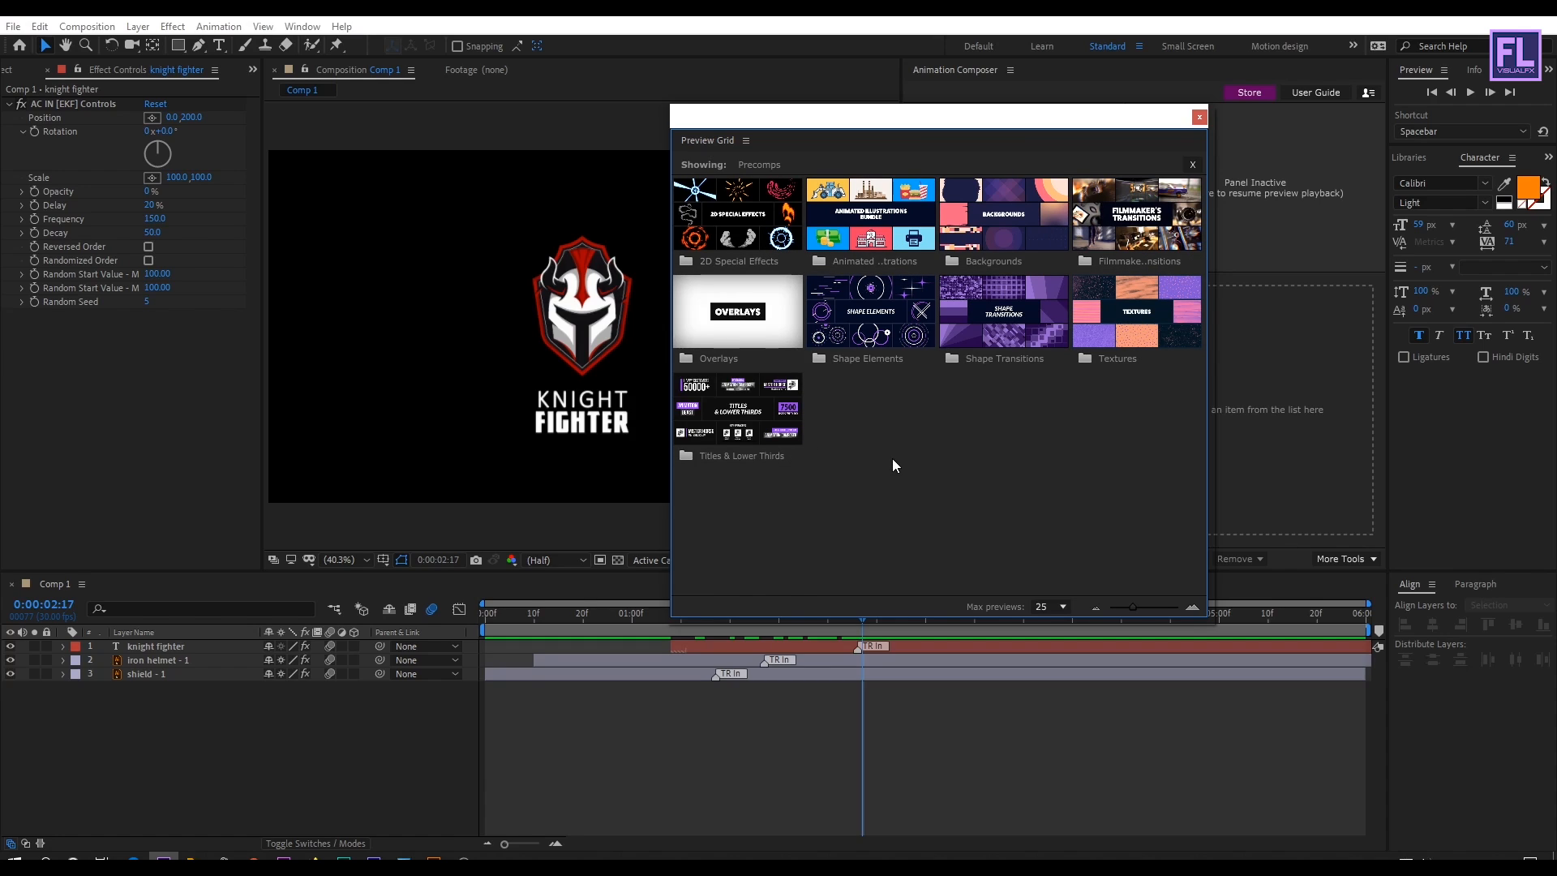
mouse_move(895, 363)
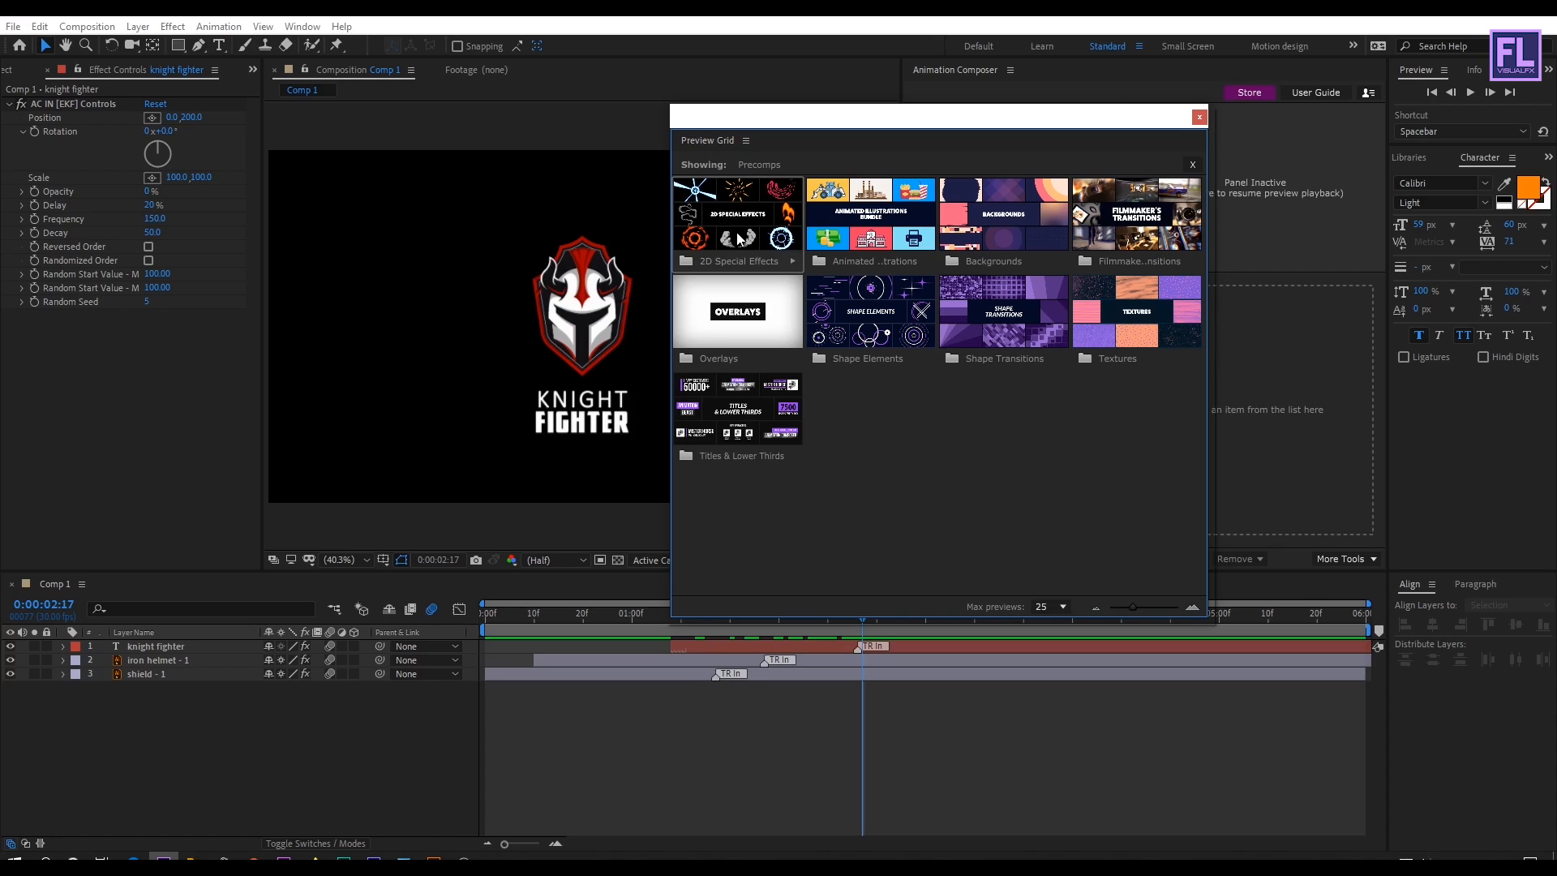
click(738, 223)
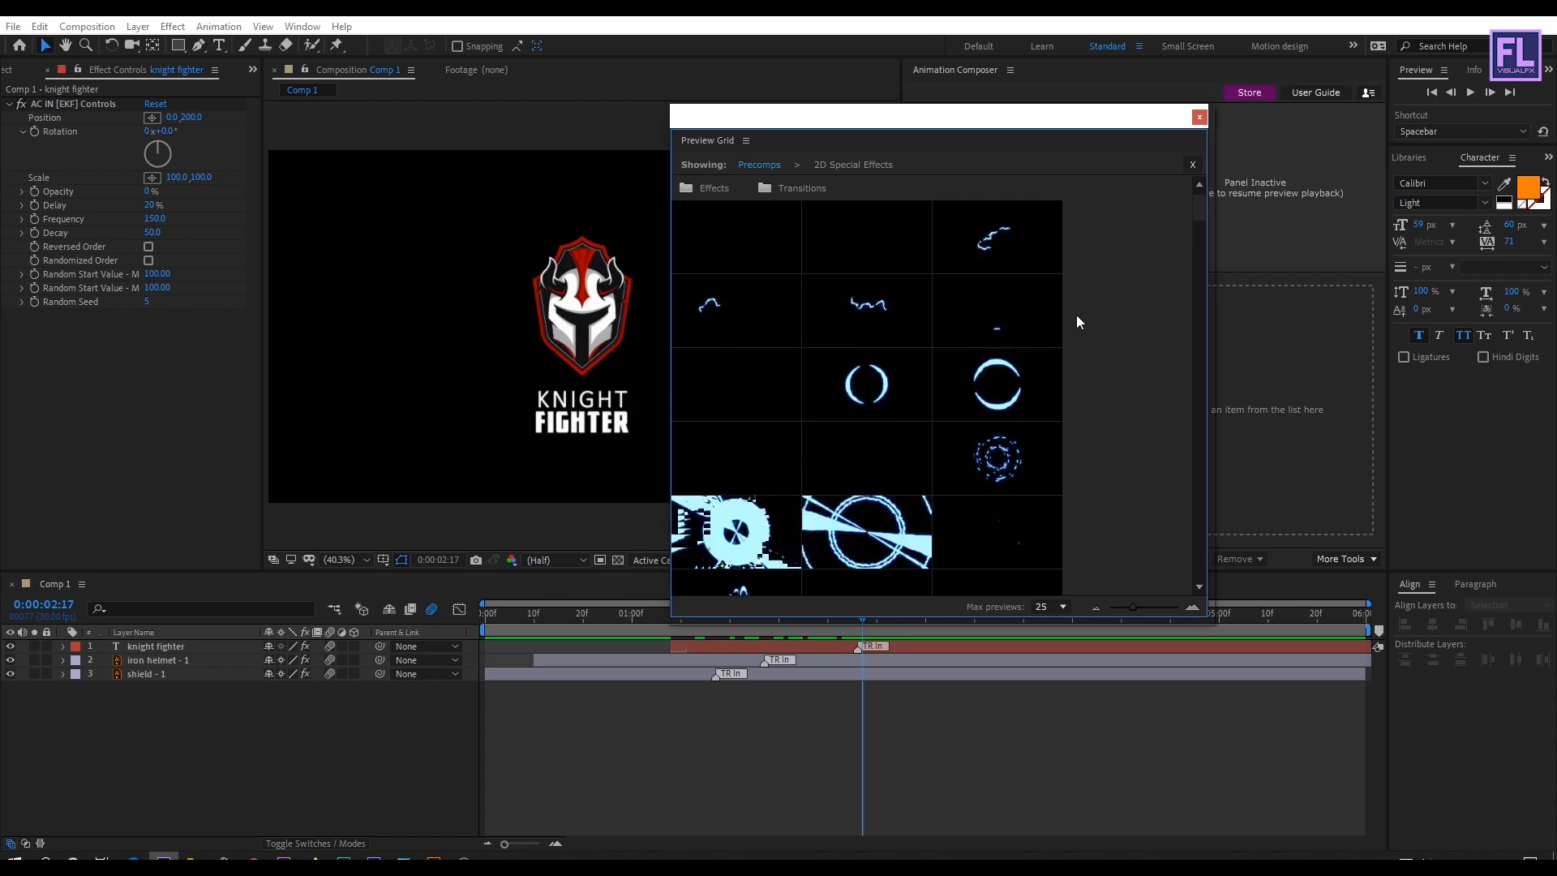
scroll(down, 3)
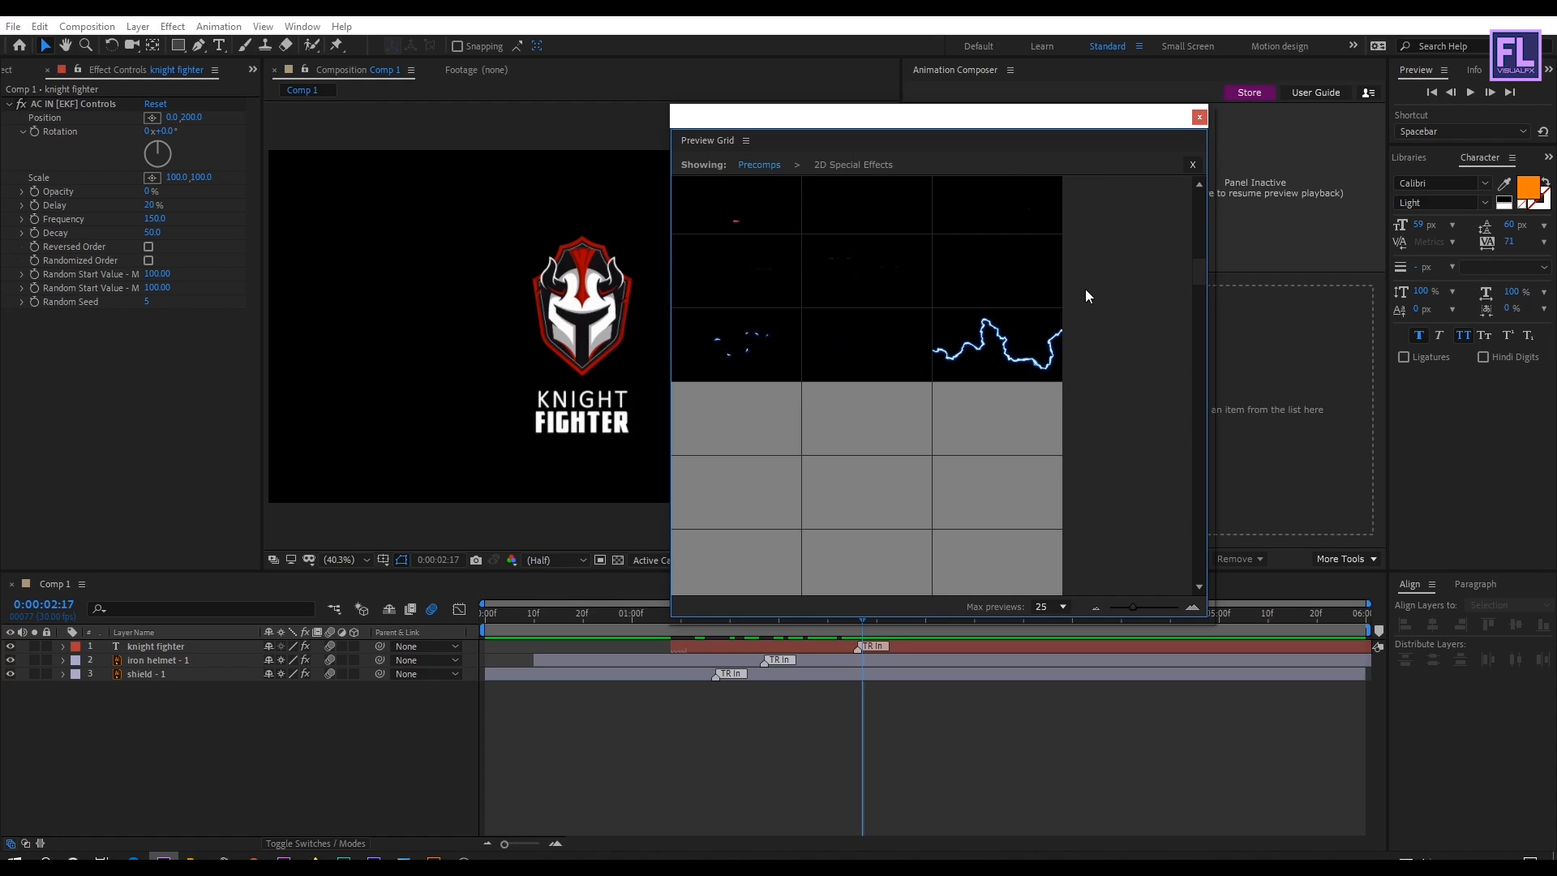
scroll(down, 3)
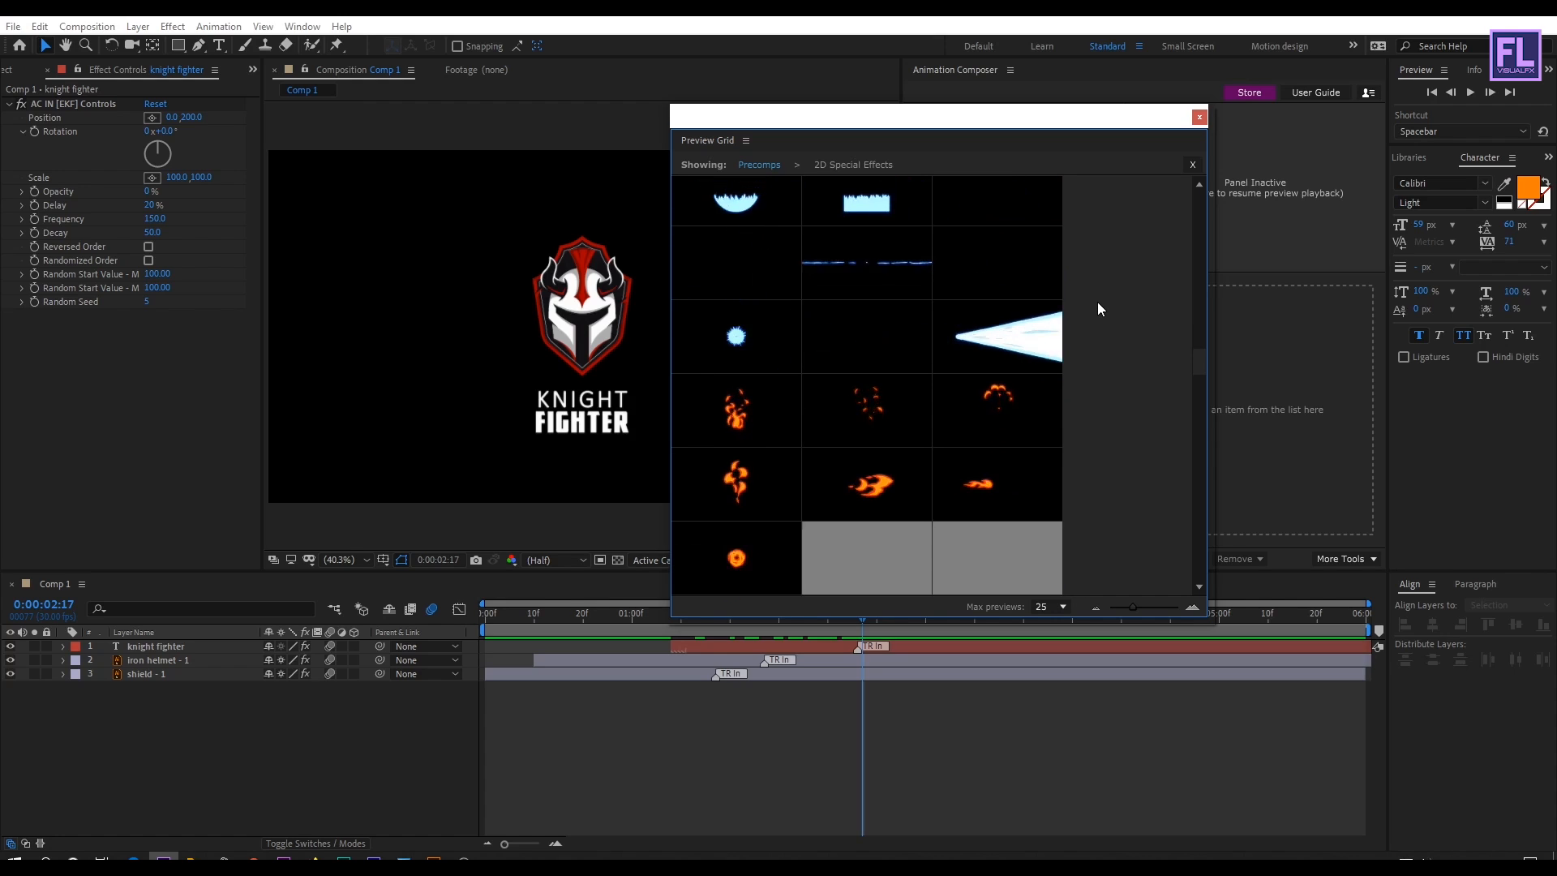
Select the Fire 10 flame precomp and add it with a 5-second duration.
scroll(down, 3)
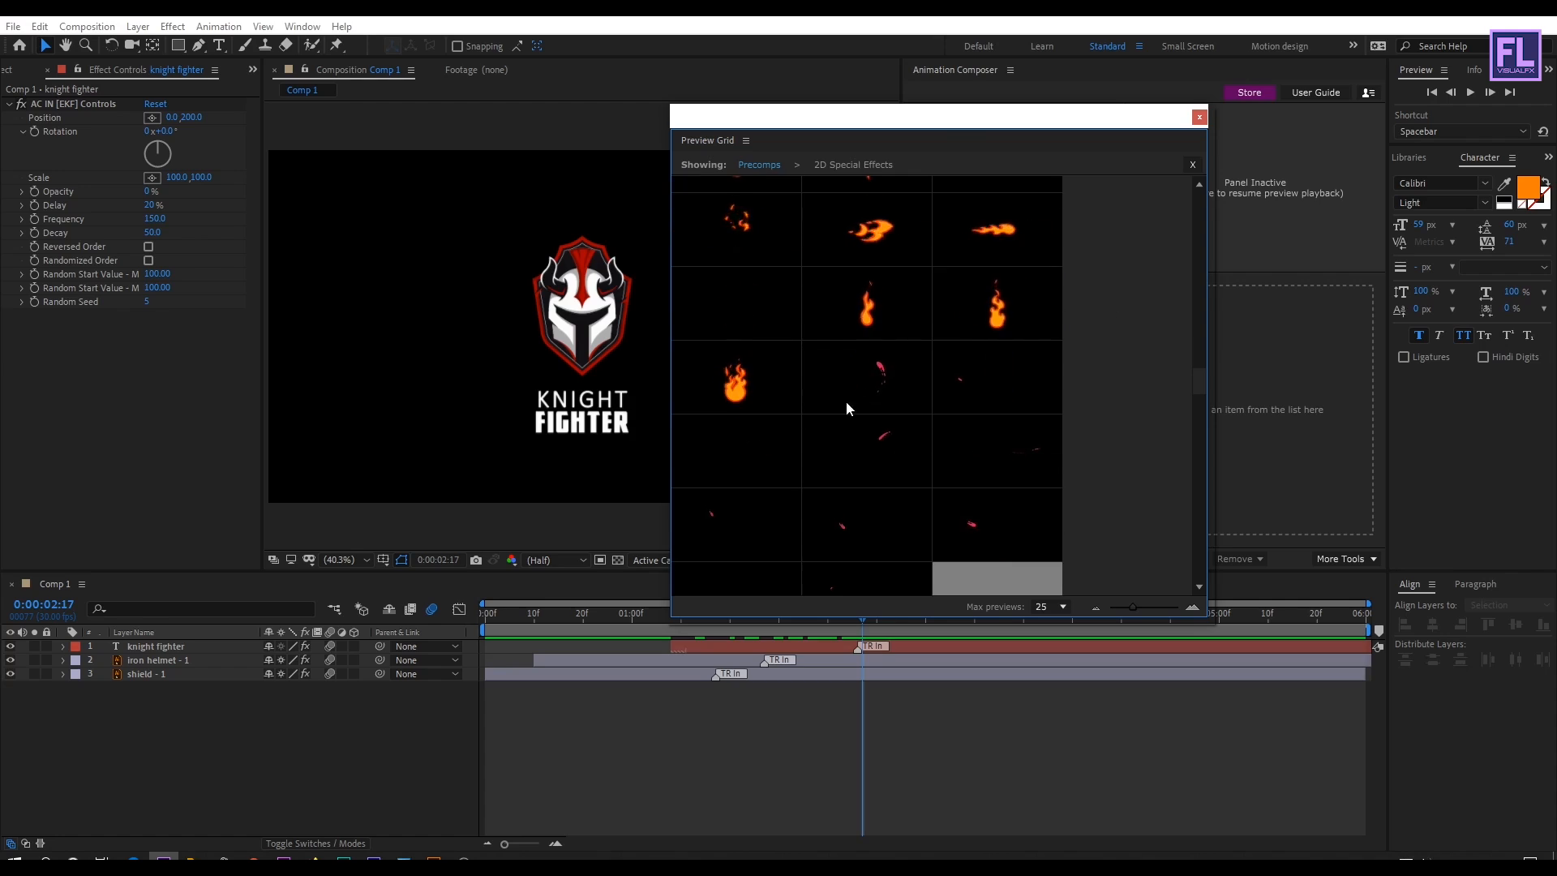
click(736, 378)
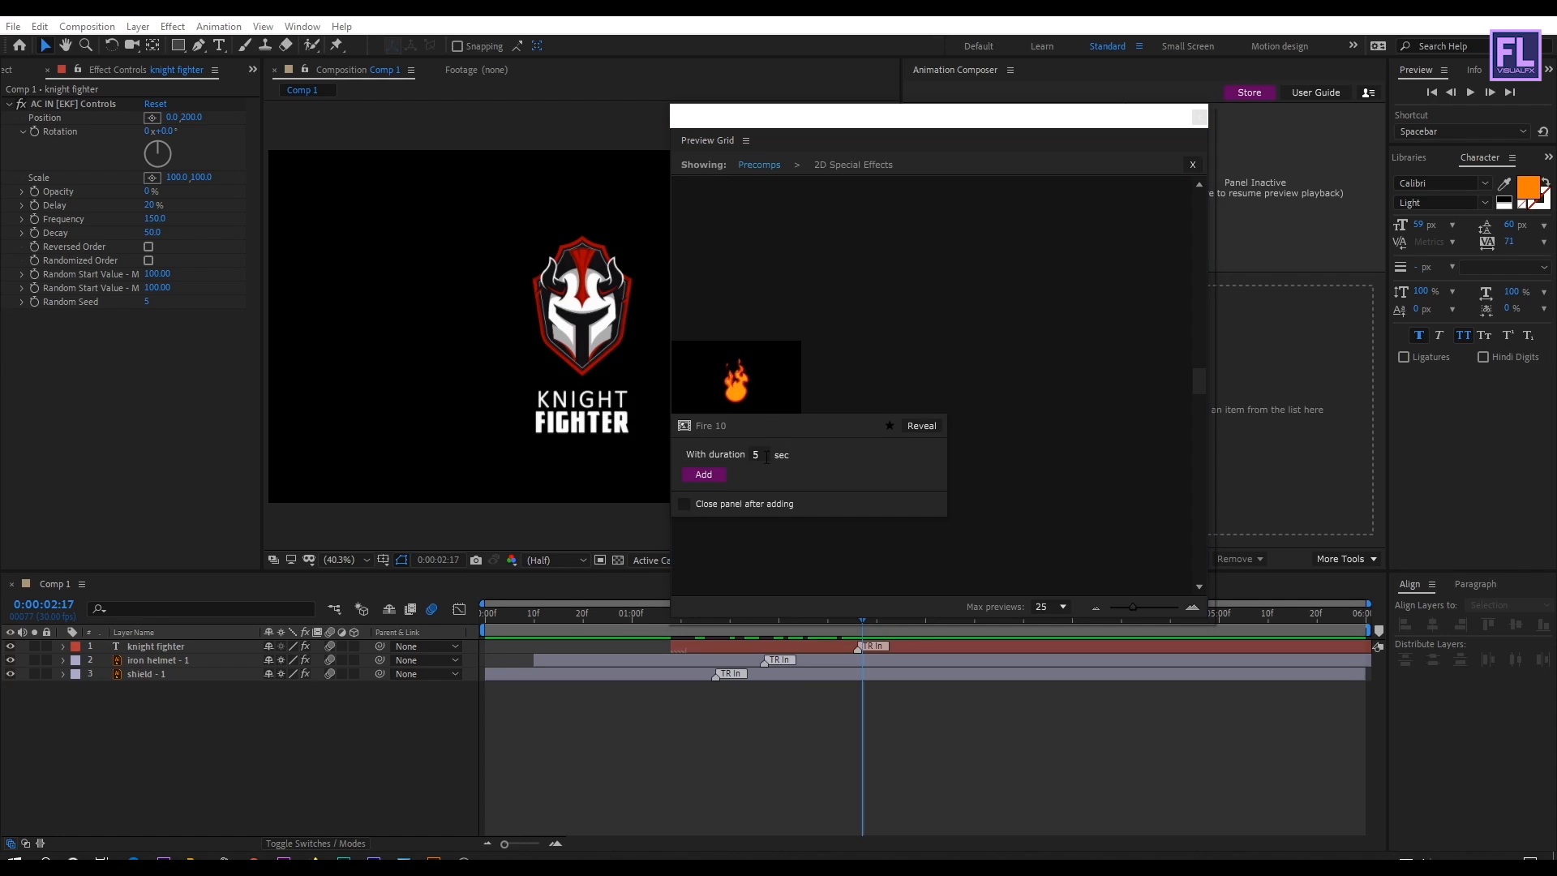
click(756, 455)
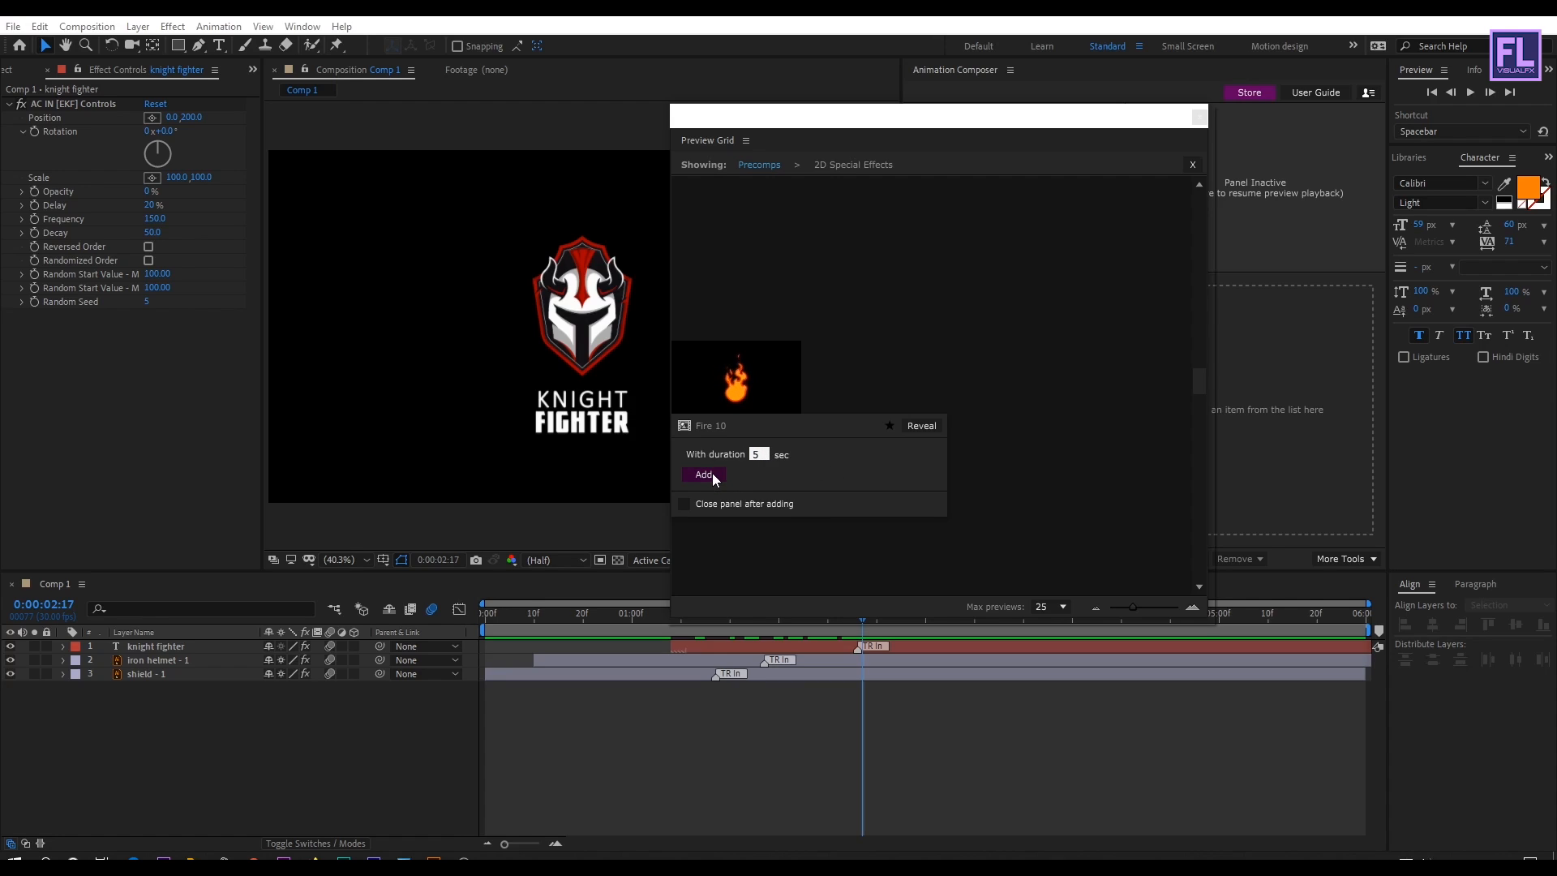
click(703, 474)
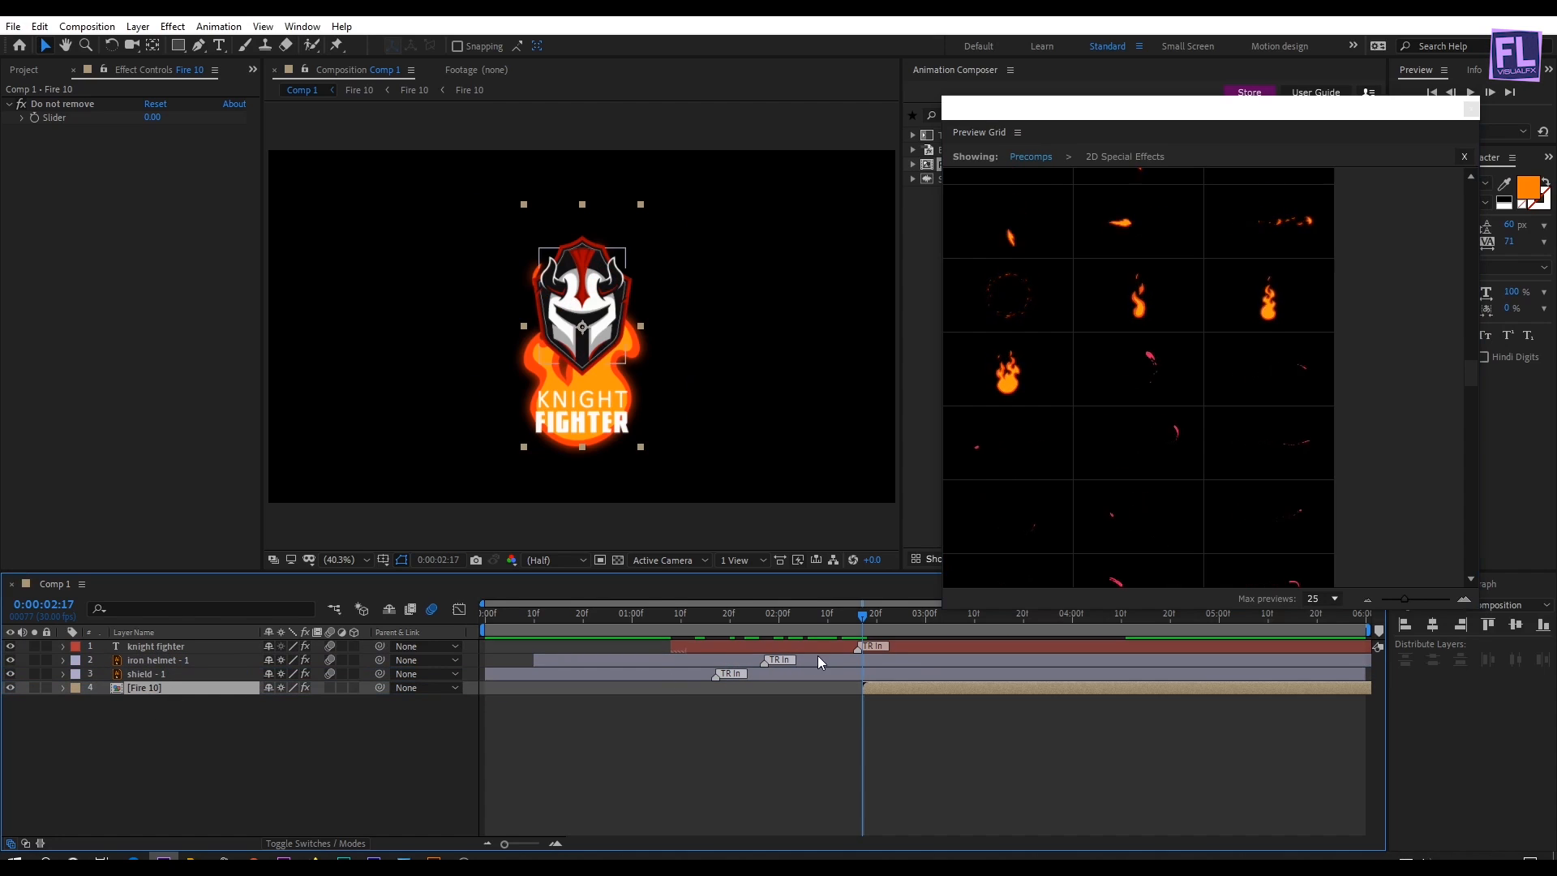
Scrub the current time back to the composition start and scroll the fire previews.
click(568, 614)
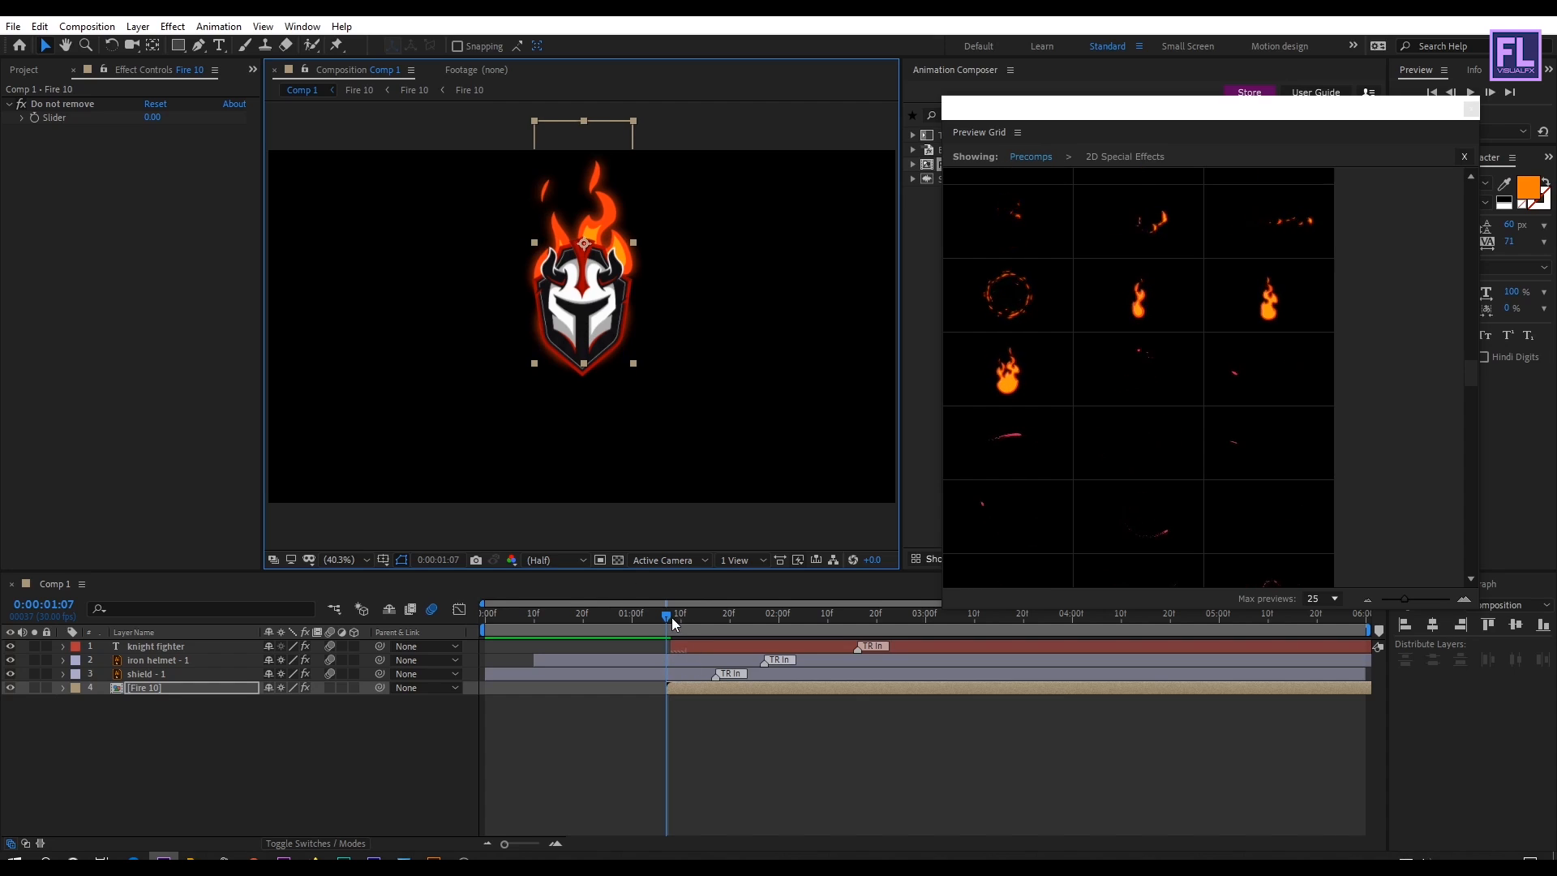
drag(665, 613, 602, 613)
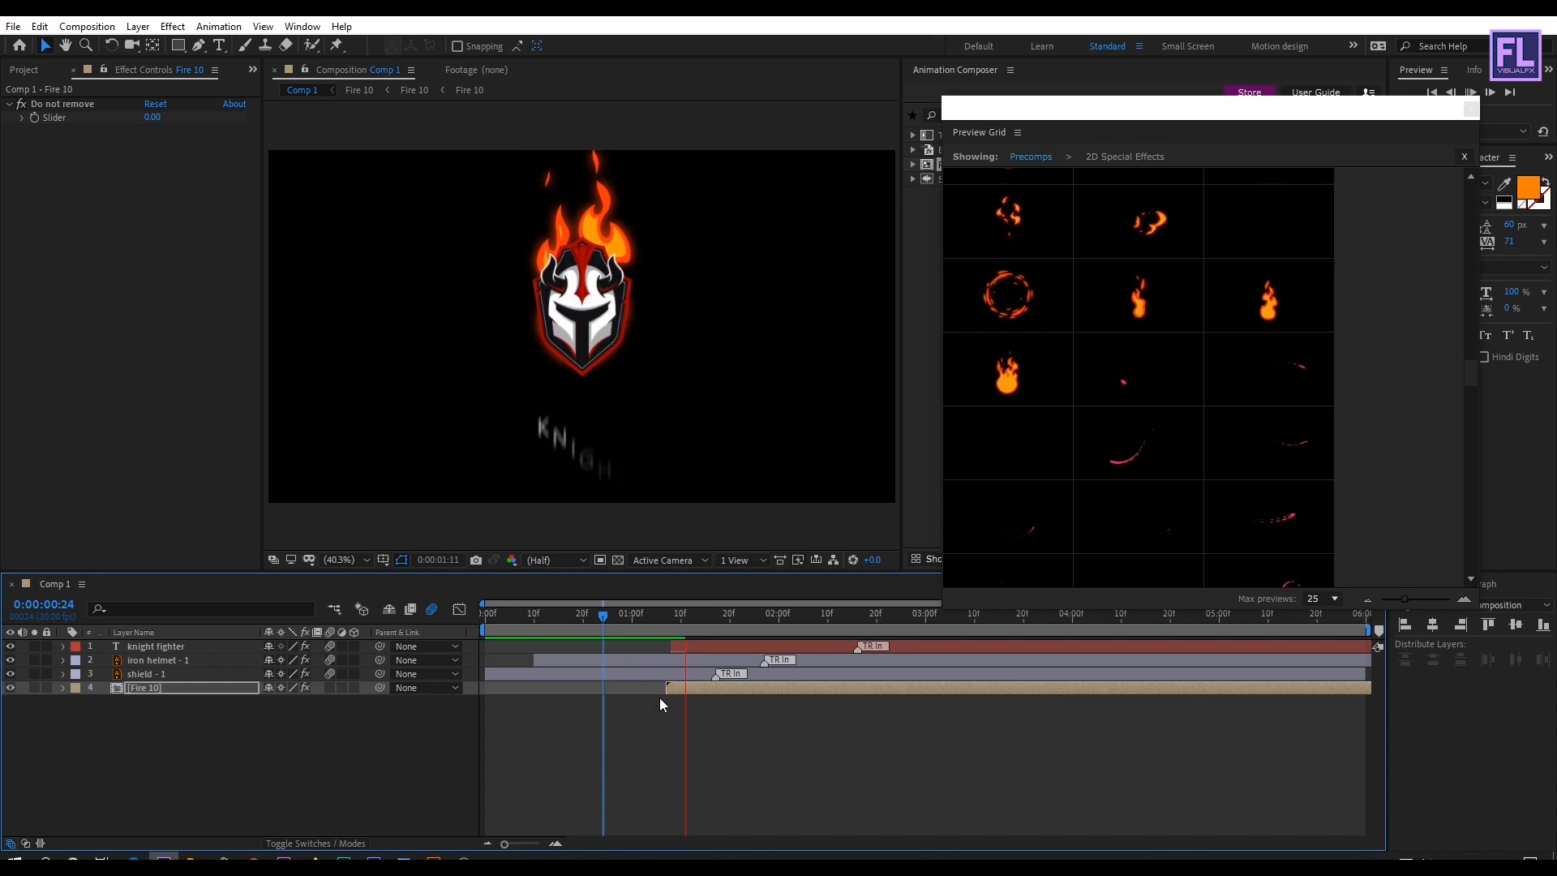
click(725, 614)
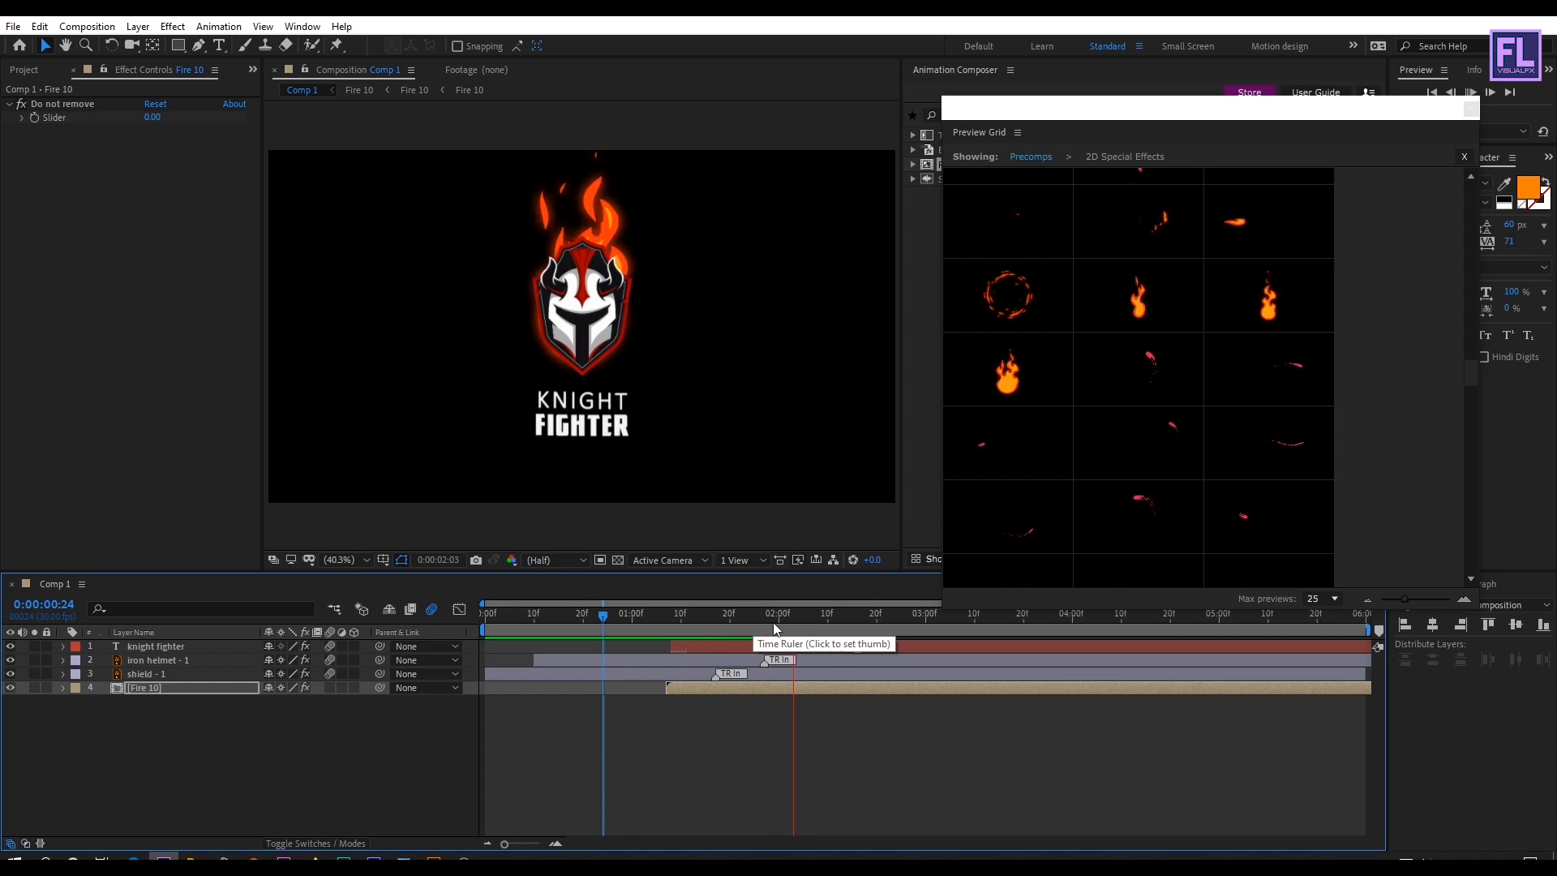
click(636, 613)
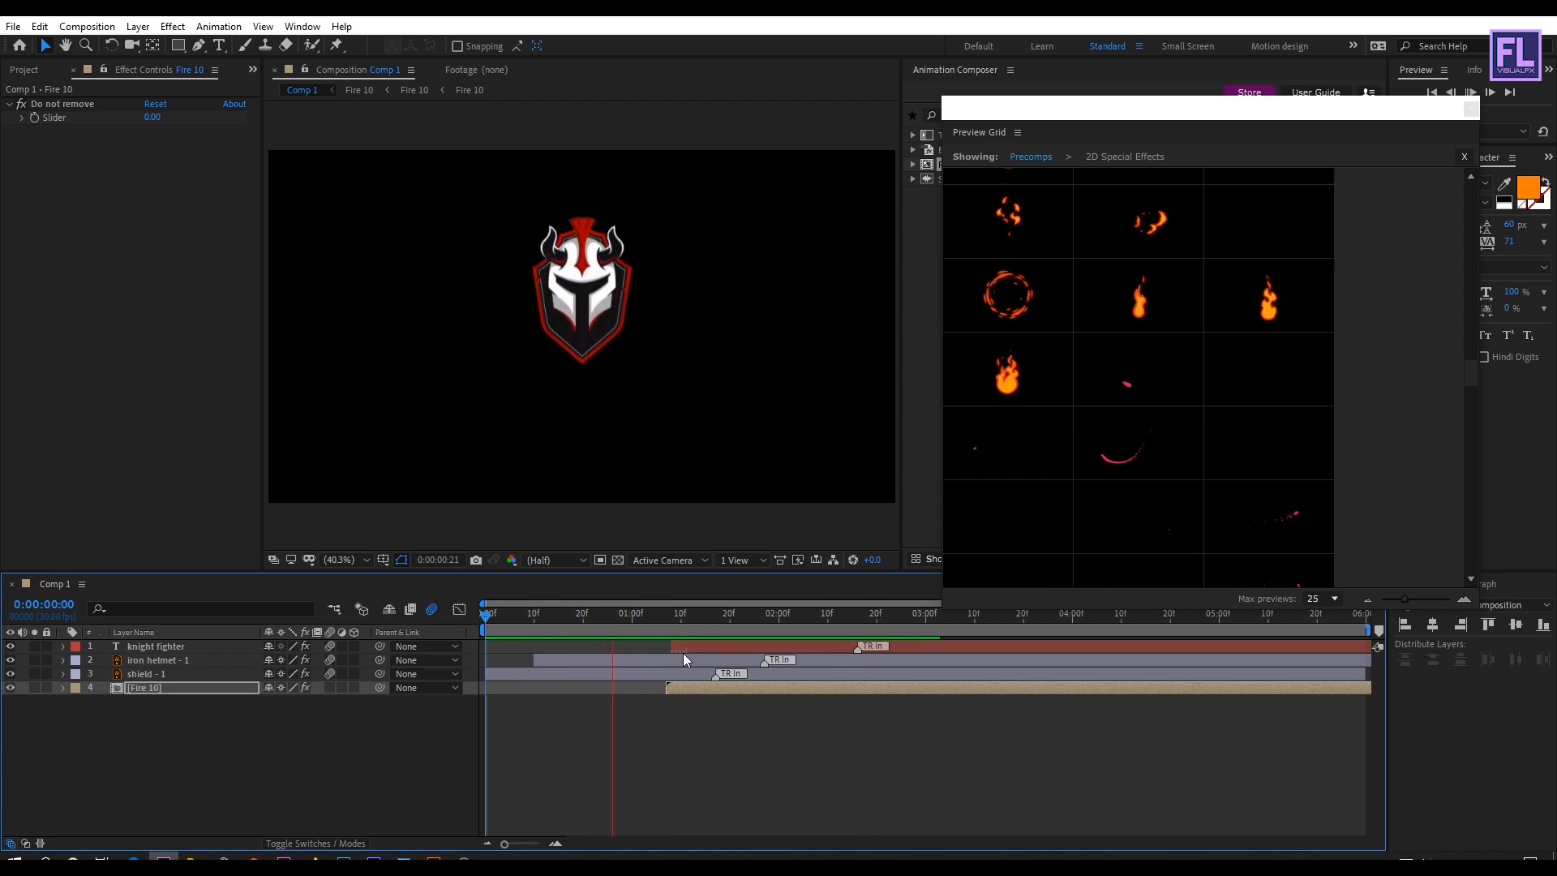
click(663, 614)
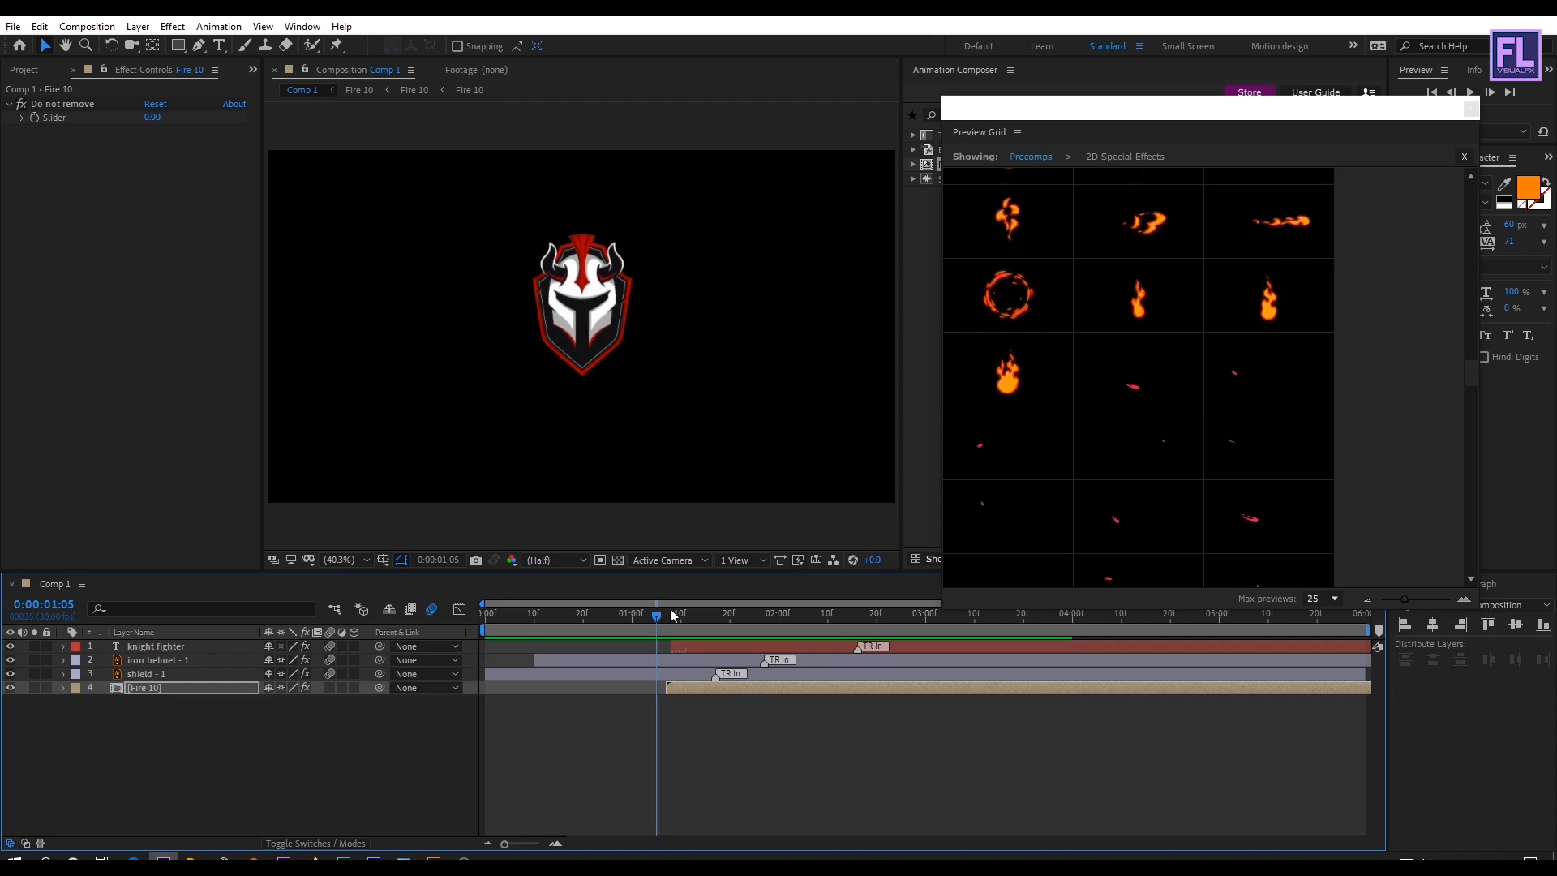
scroll(down, 3)
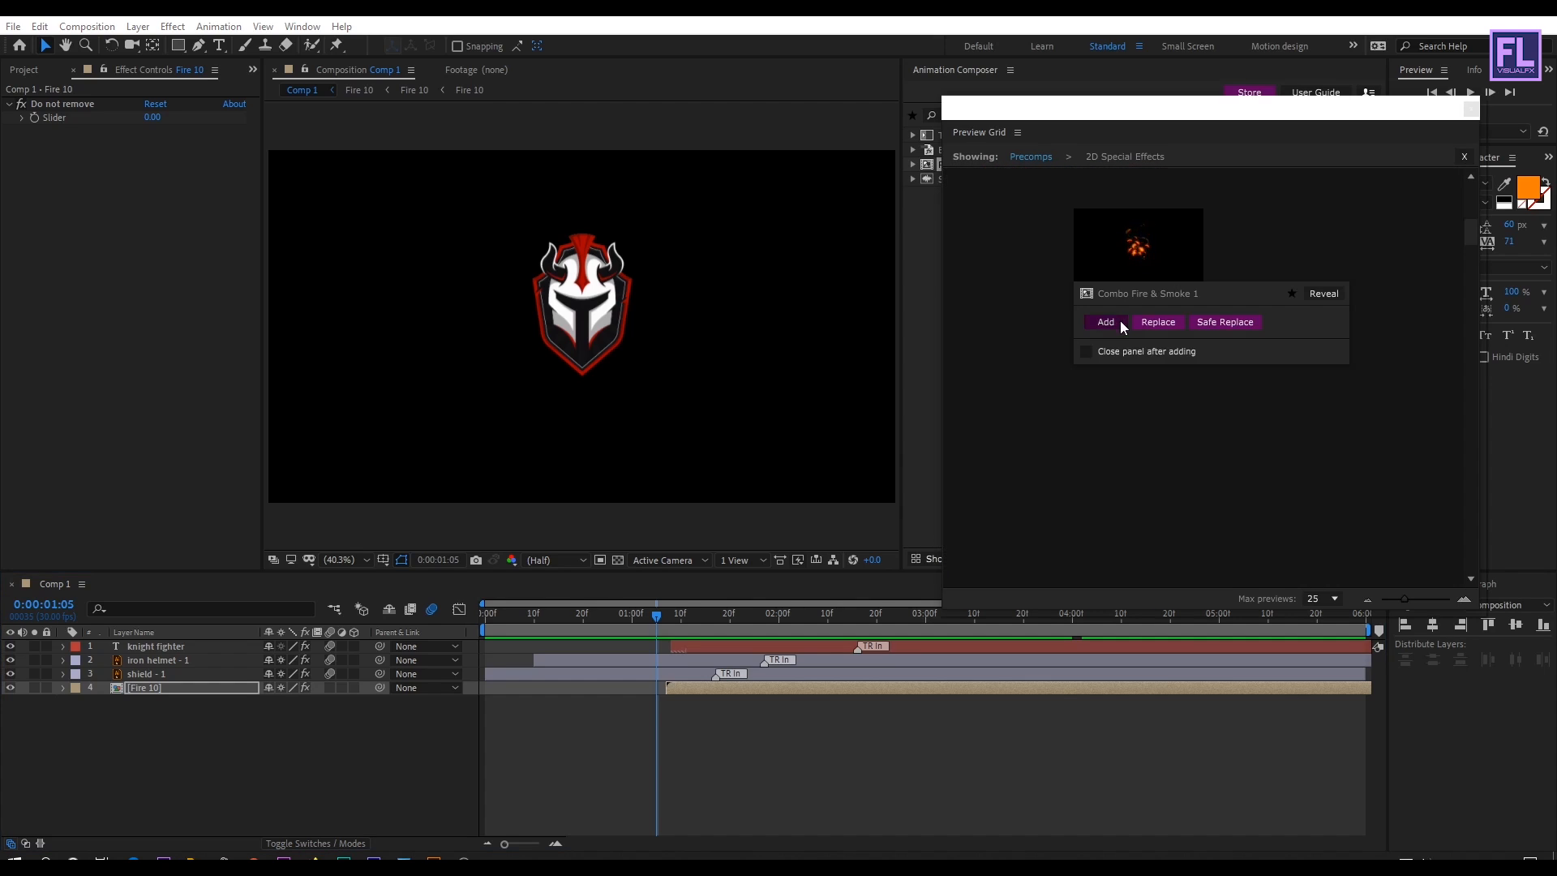
Add Combo Fire & Smoke 1, scrub its burst over the logo, and select Fire 10.
click(1106, 322)
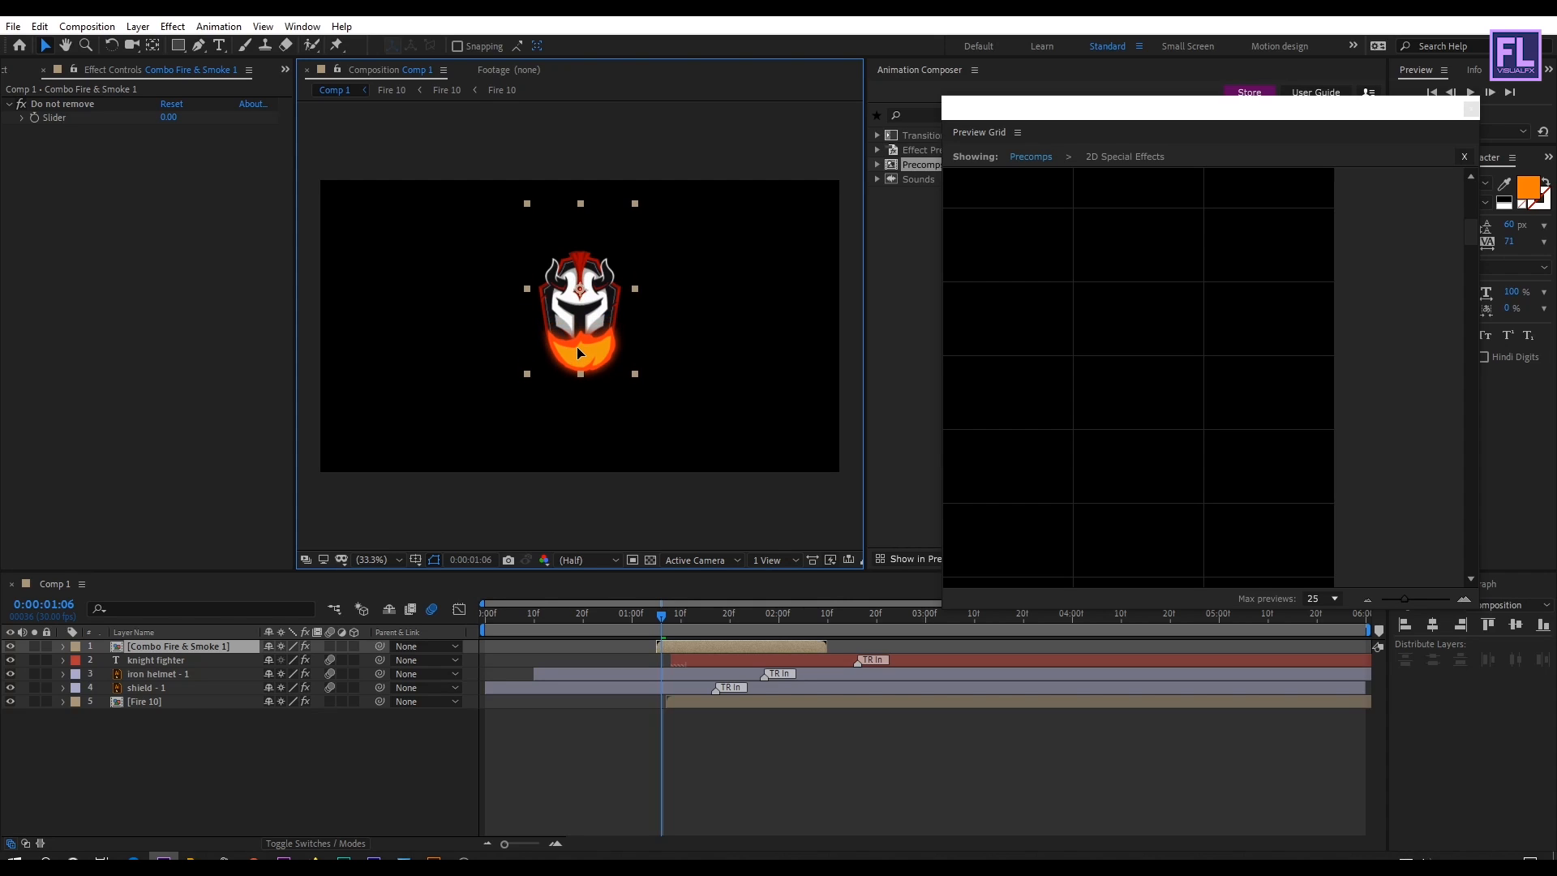
click(665, 615)
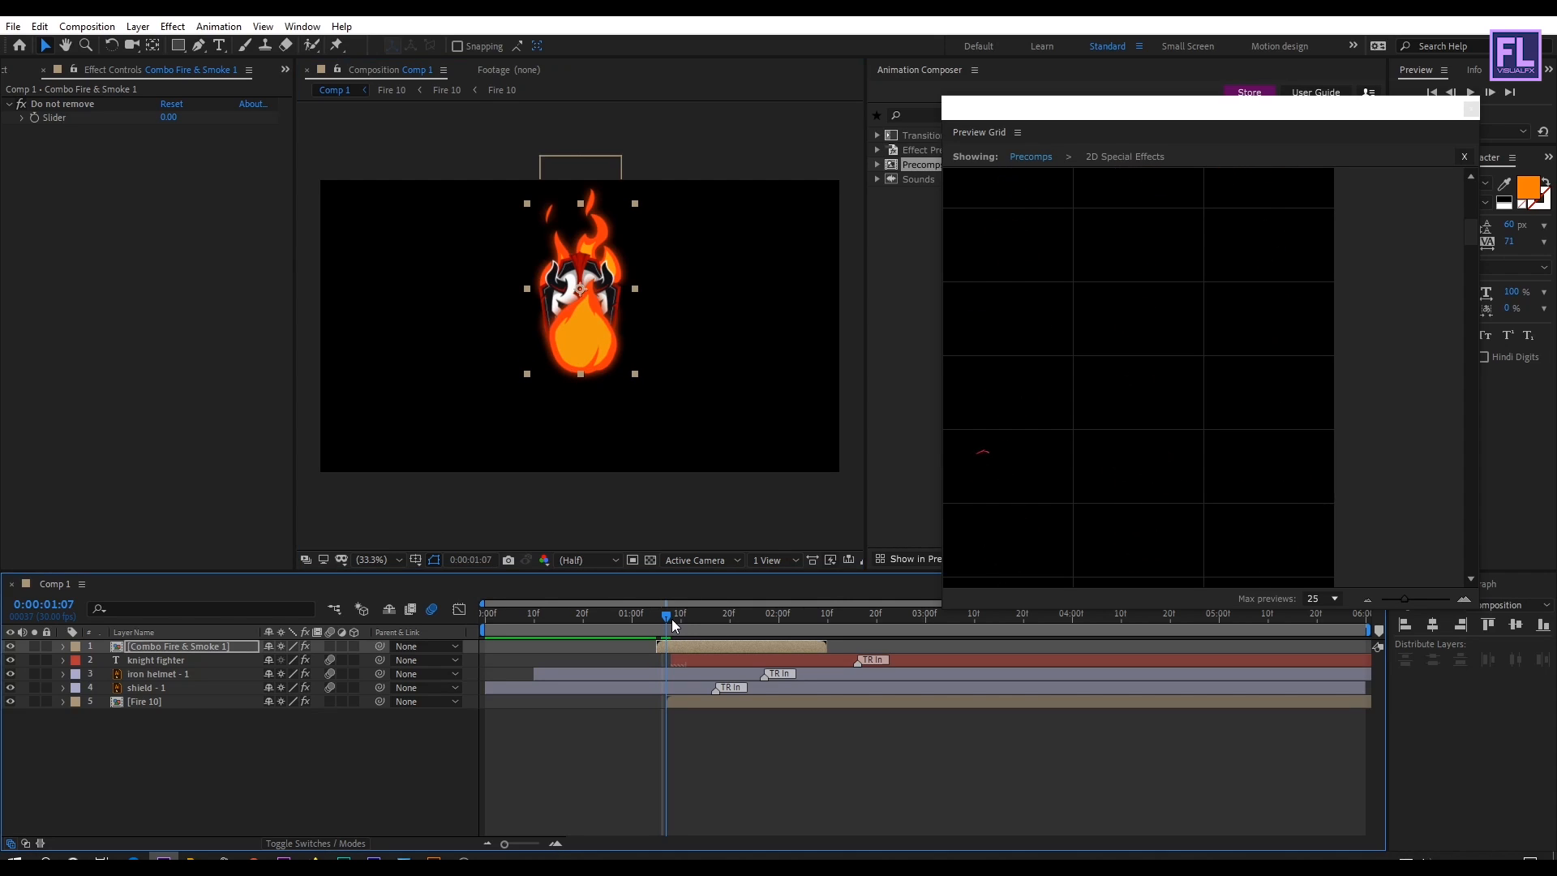
drag(665, 614, 685, 614)
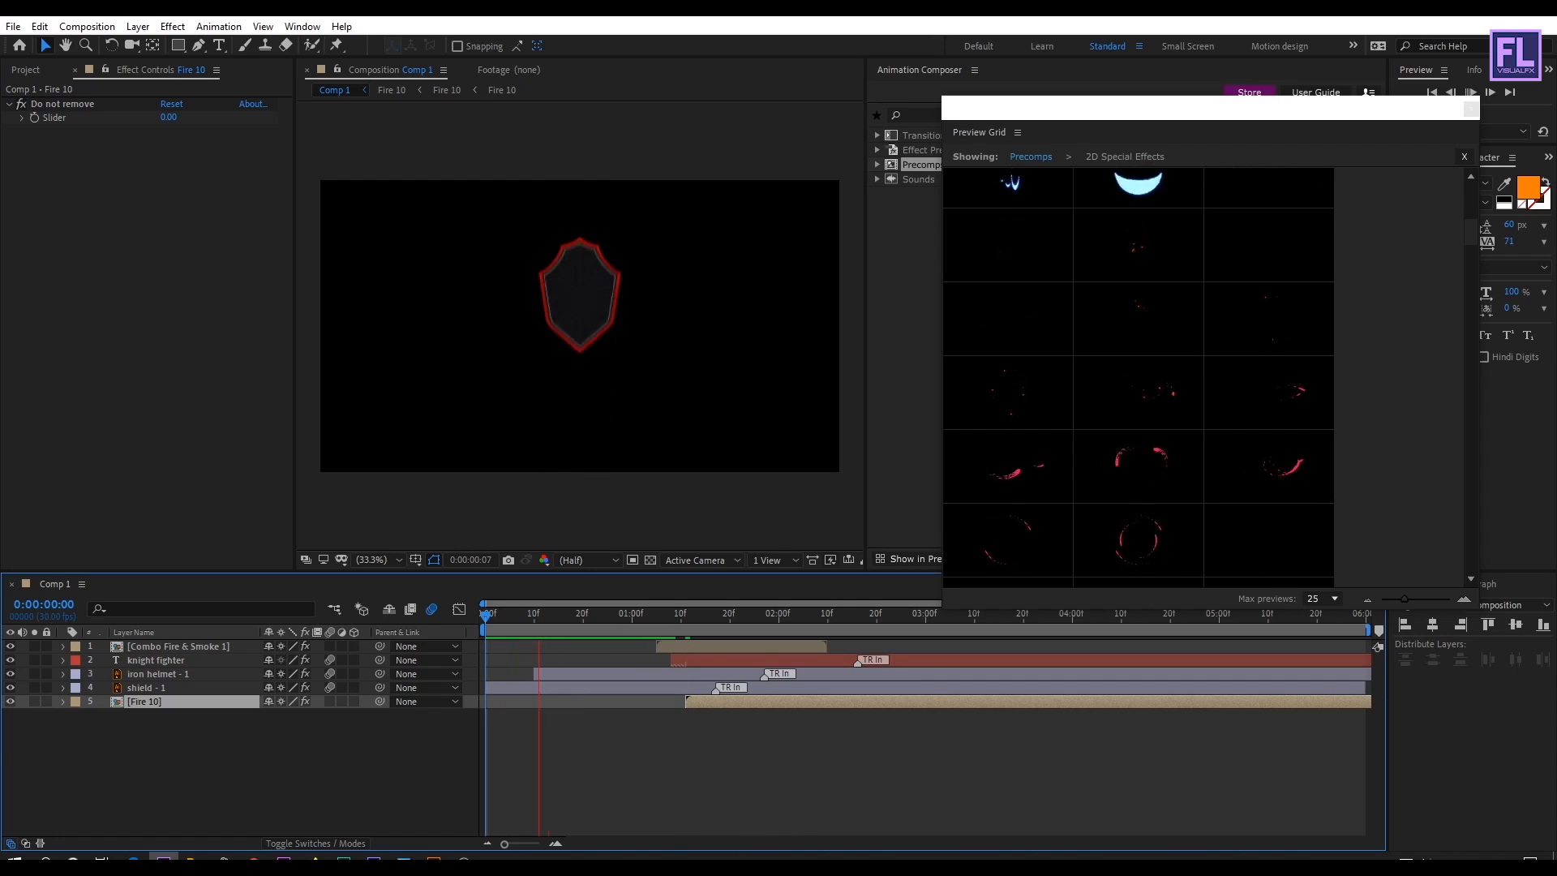
click(709, 613)
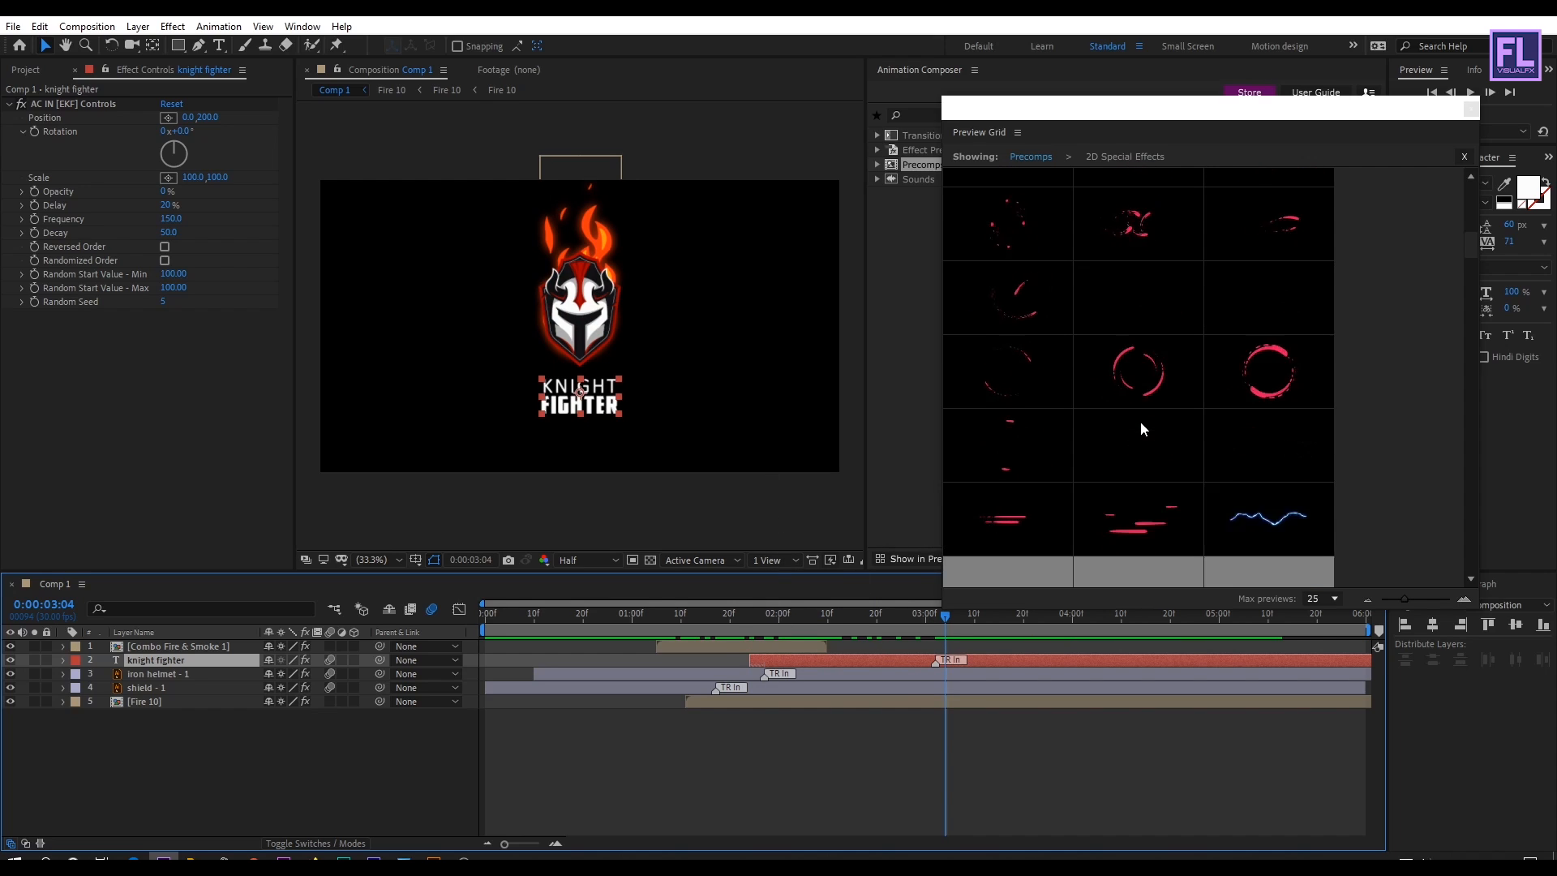
Add Smoke 15 at the start of the timeline and play the preview.
scroll(down, 3)
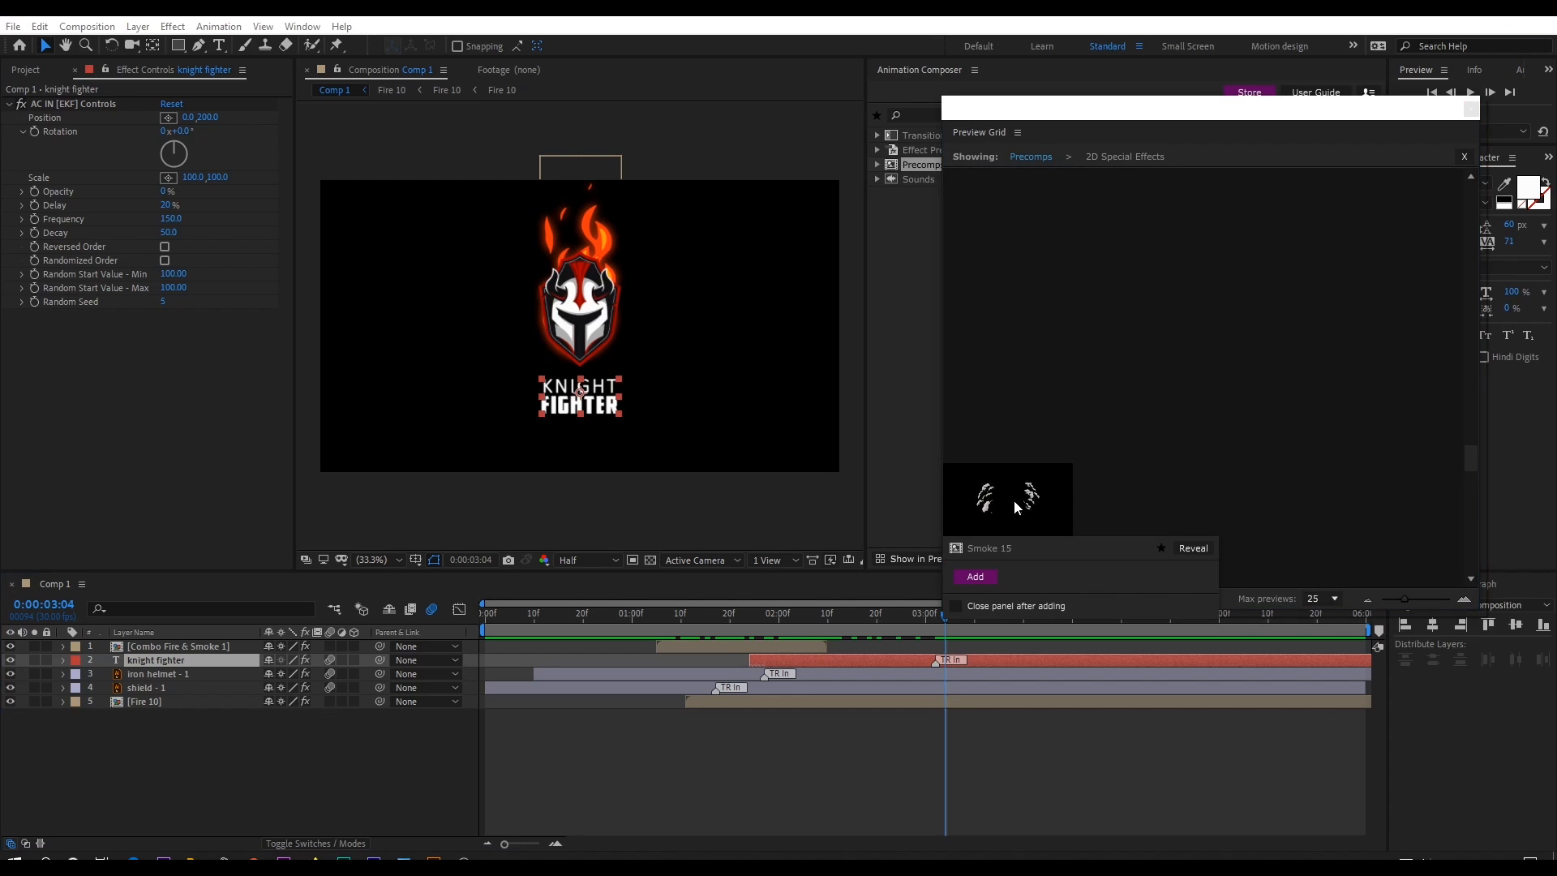
click(975, 576)
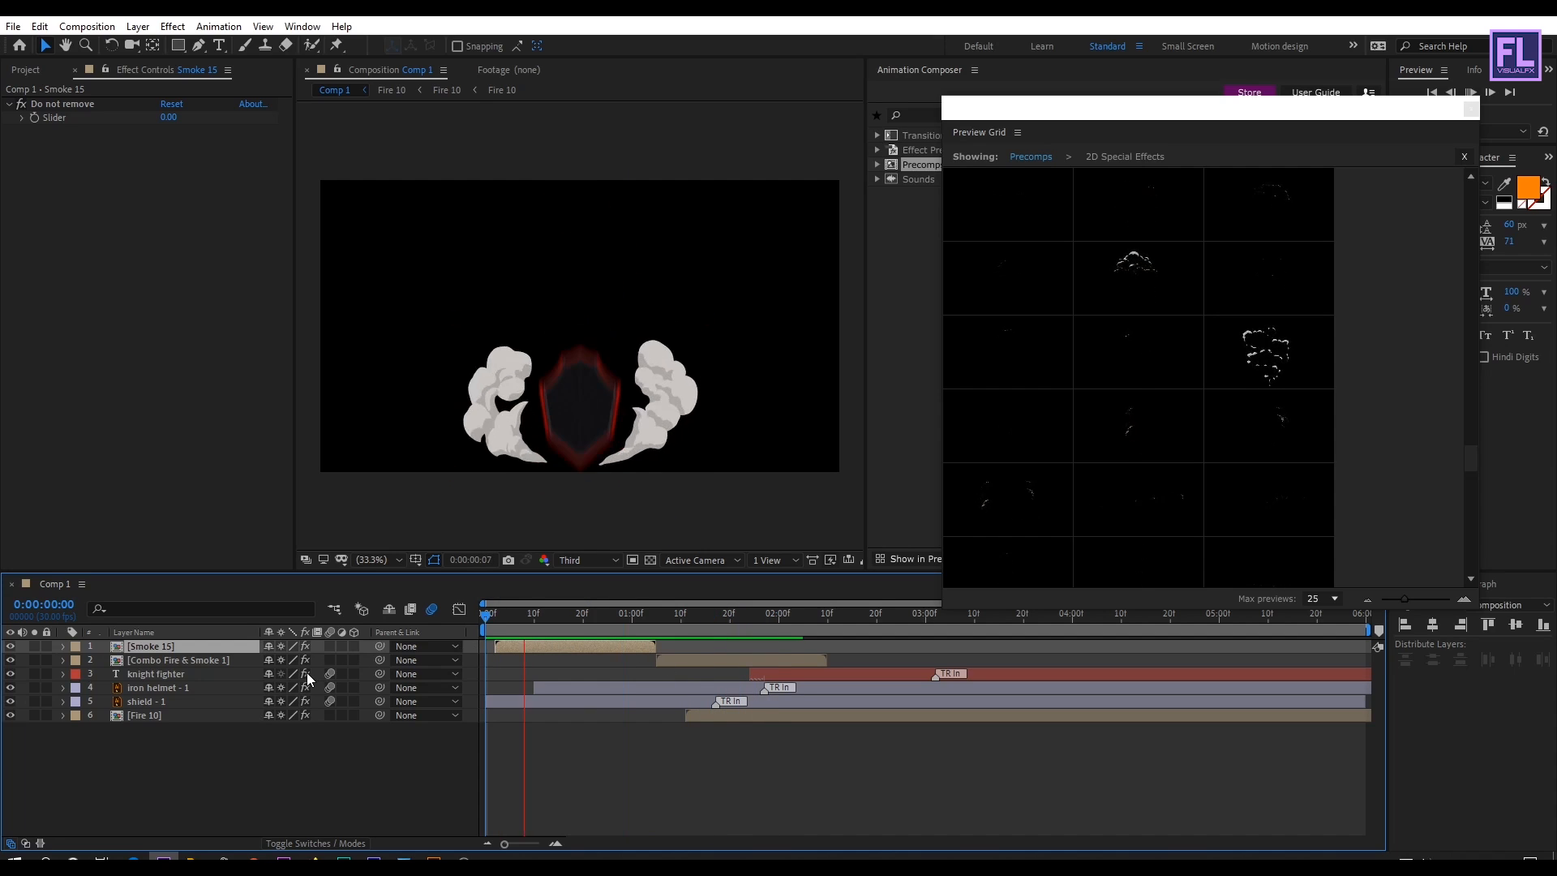
click(813, 635)
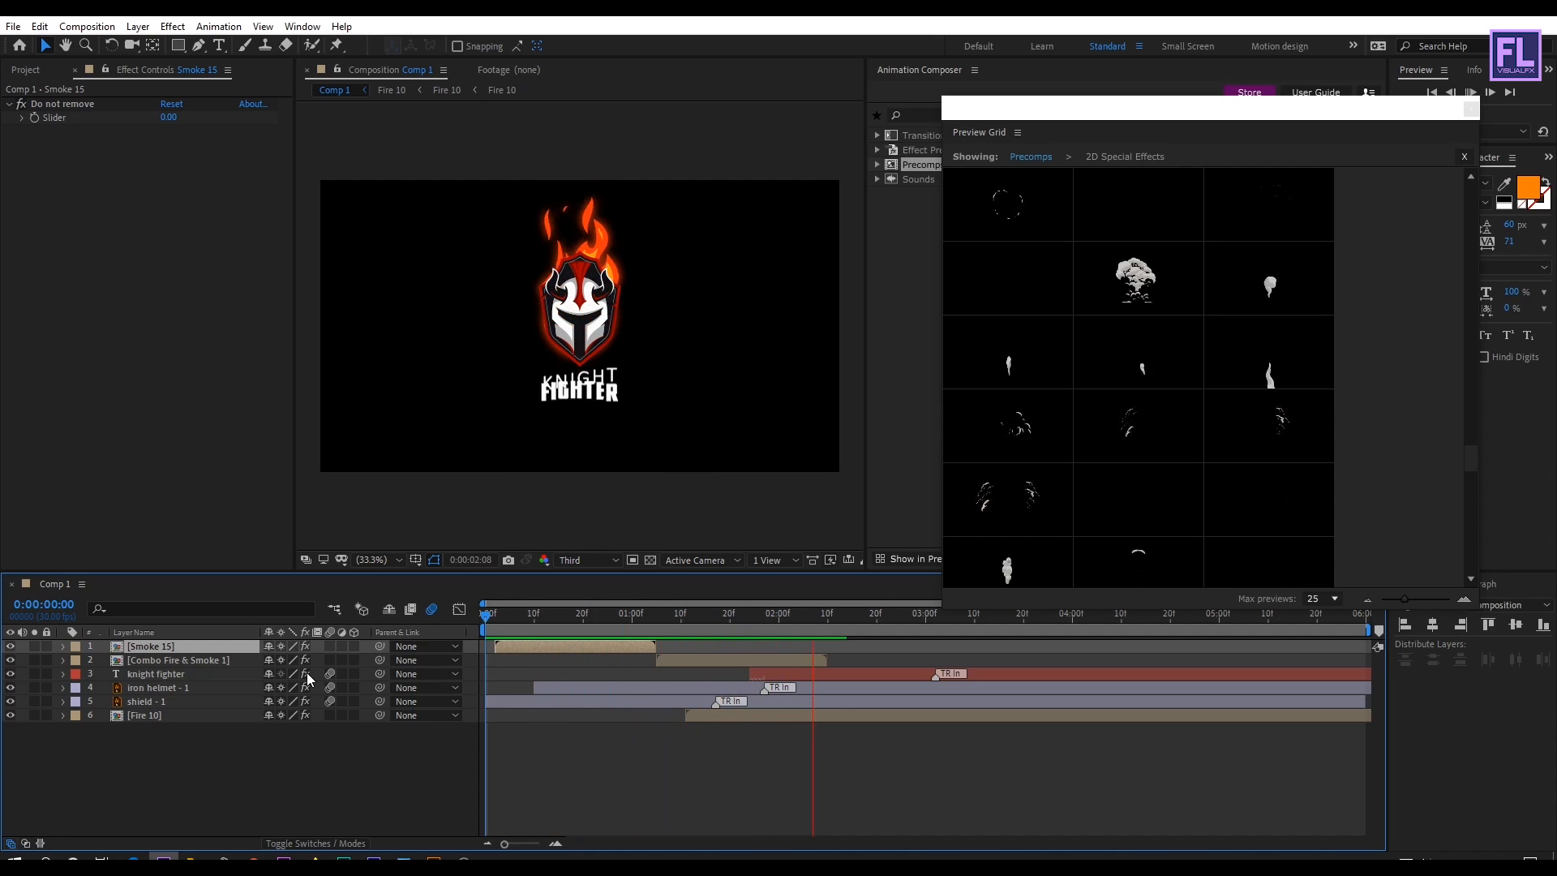
click(831, 683)
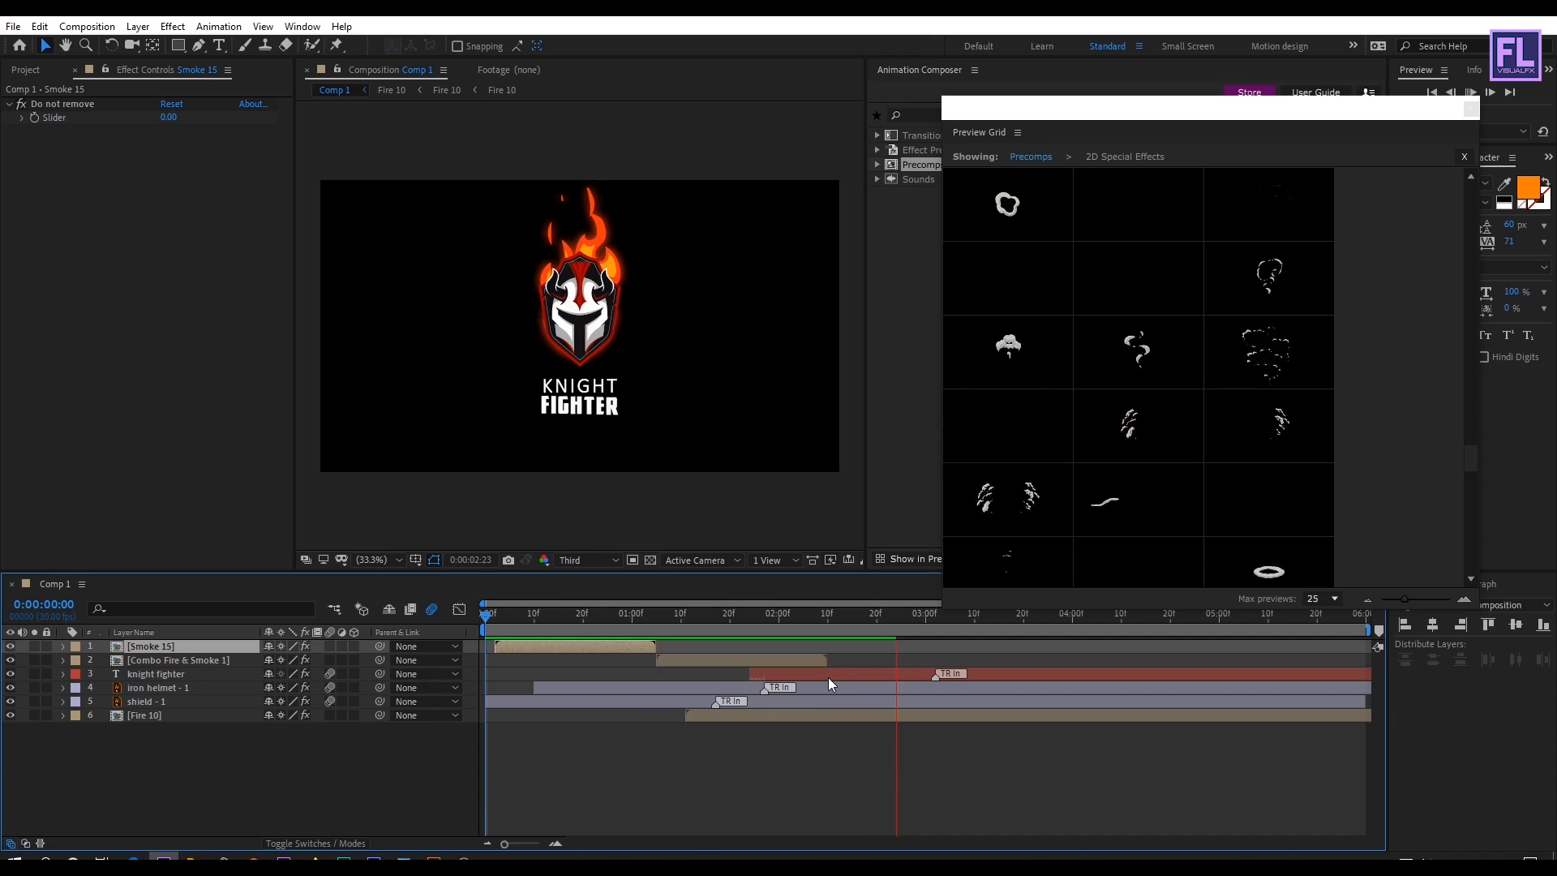
click(154, 673)
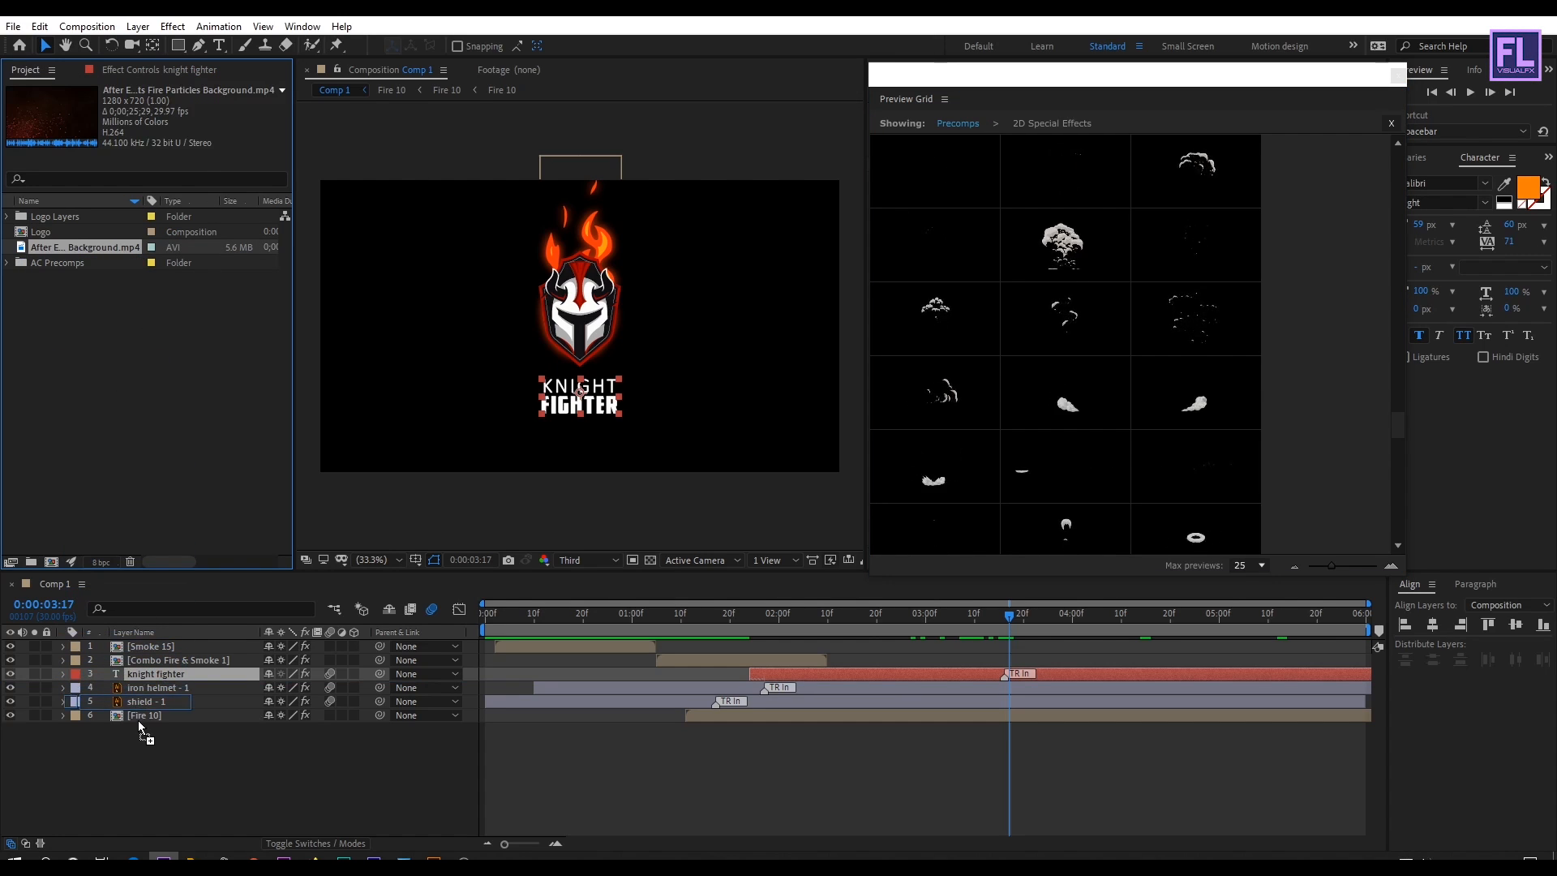
Drag Fire Particles Background.mp4 beneath all layers and scrub back to preview it.
drag(84, 247, 189, 729)
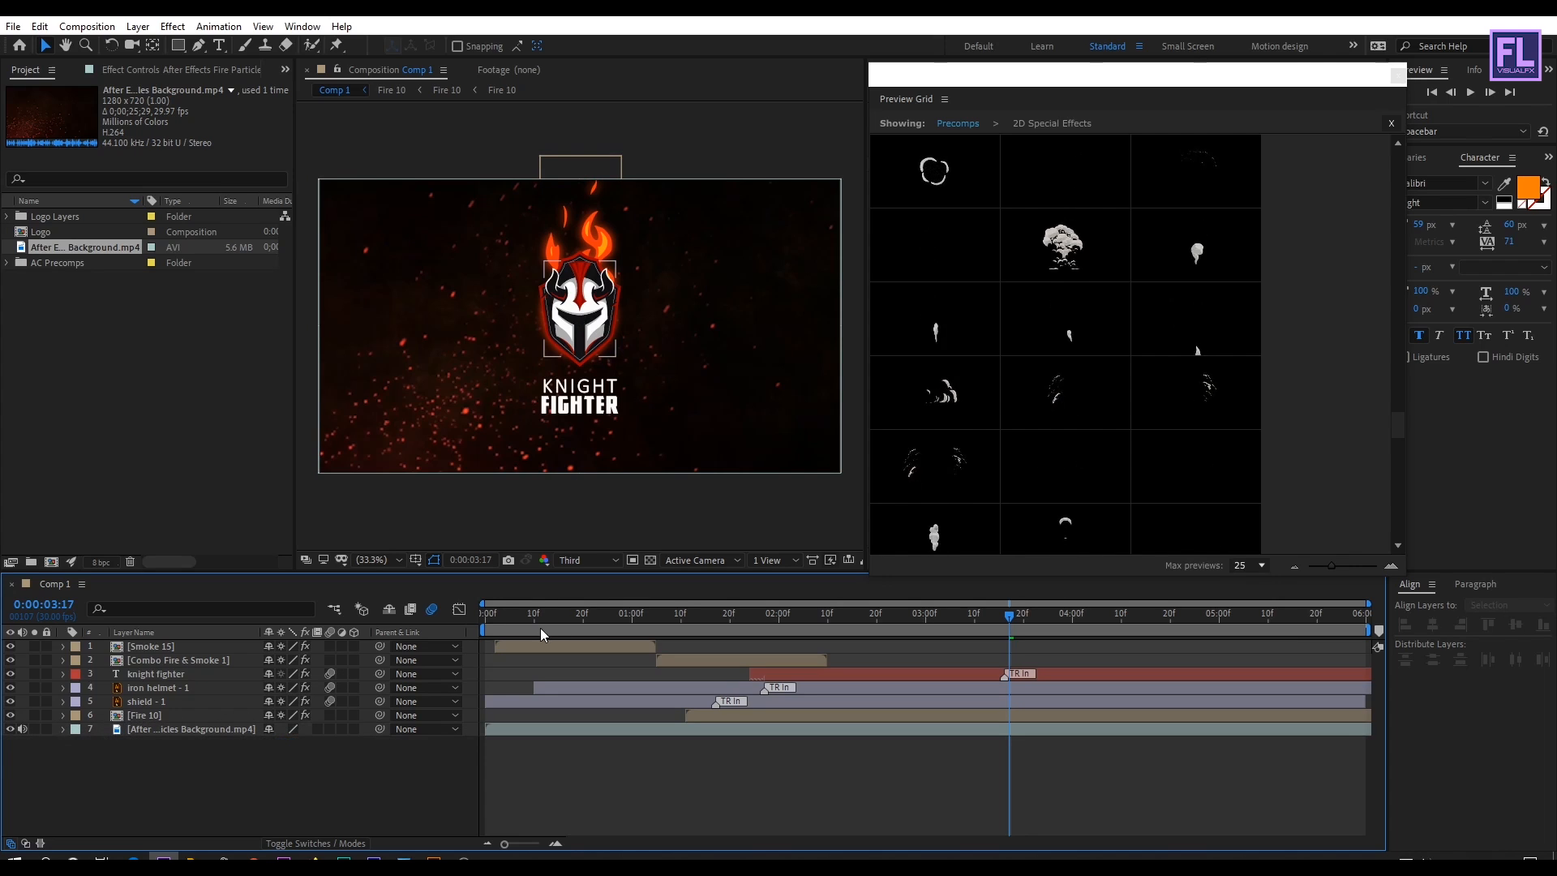
click(675, 614)
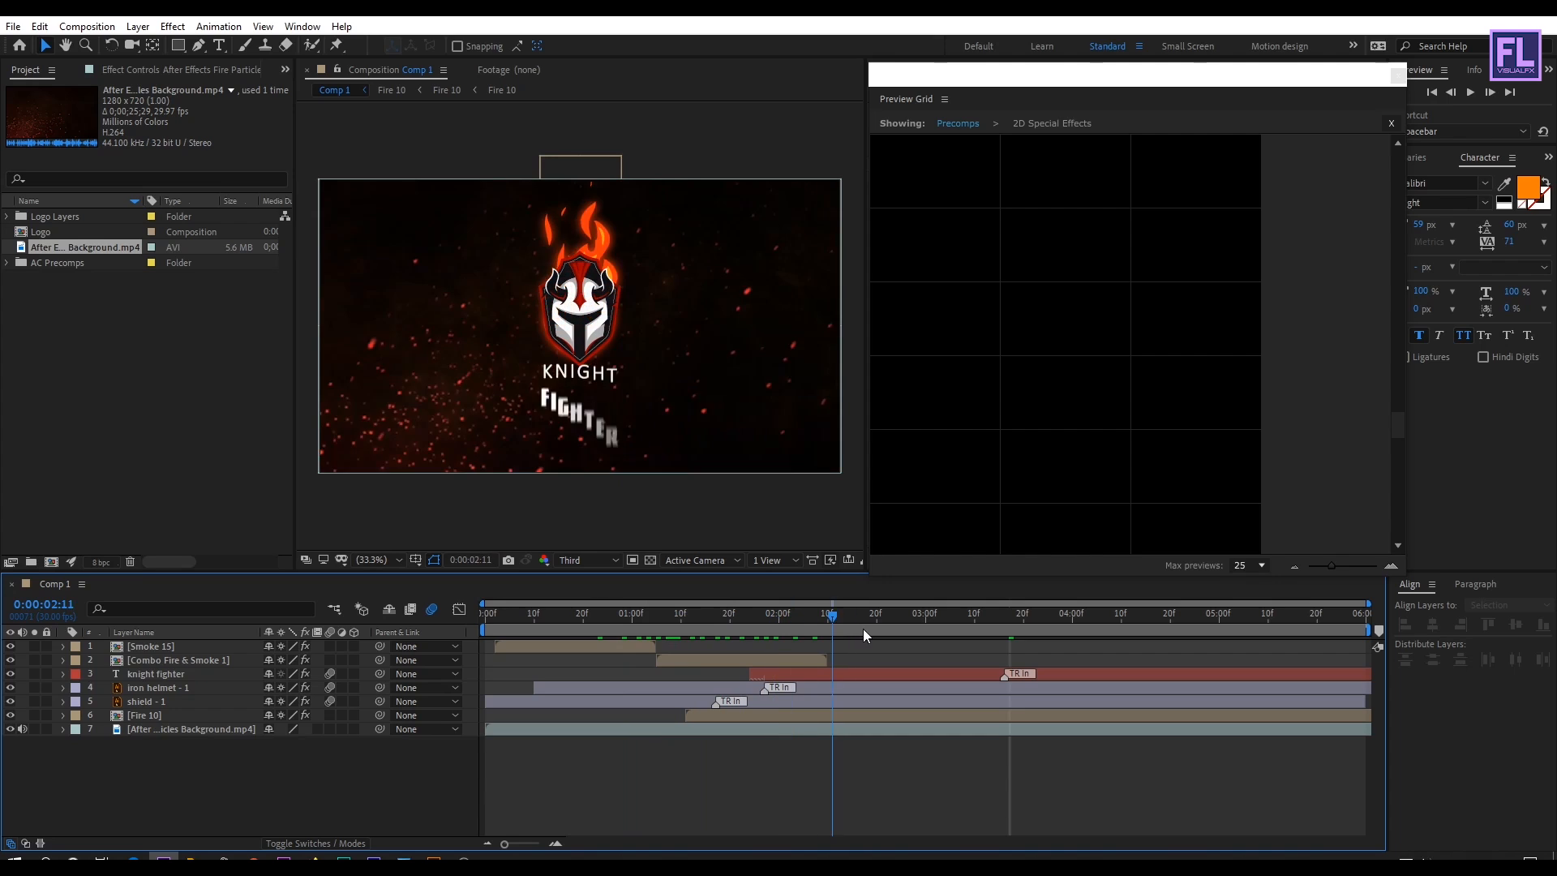
Add Fire Transition 2 at 66% scale and trim the other layers to the transition cut.
drag(832, 613, 1006, 614)
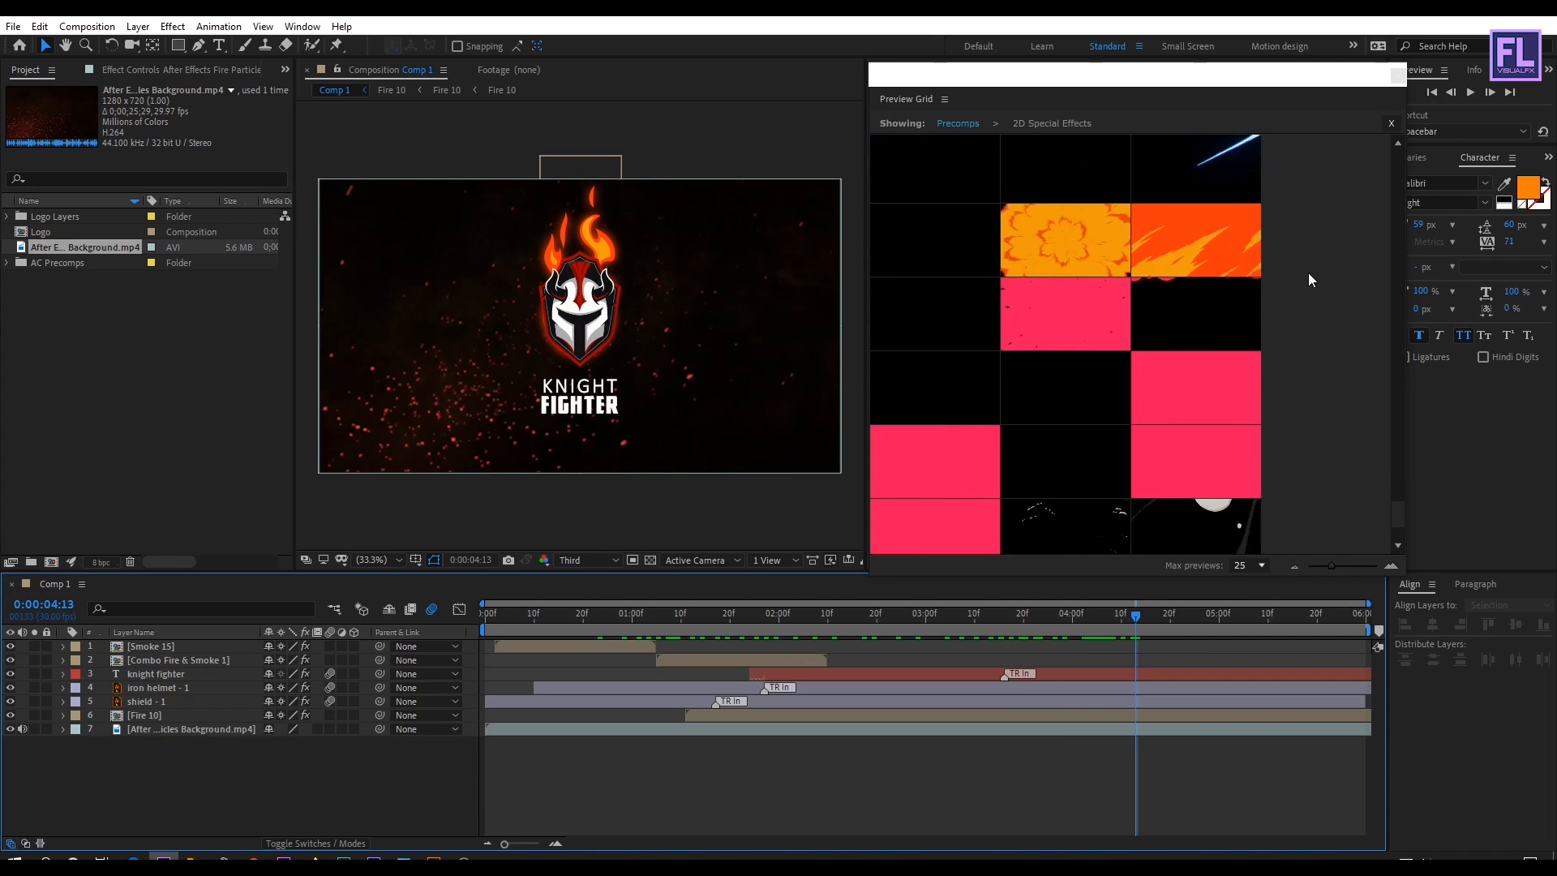
mouse_move(1203, 286)
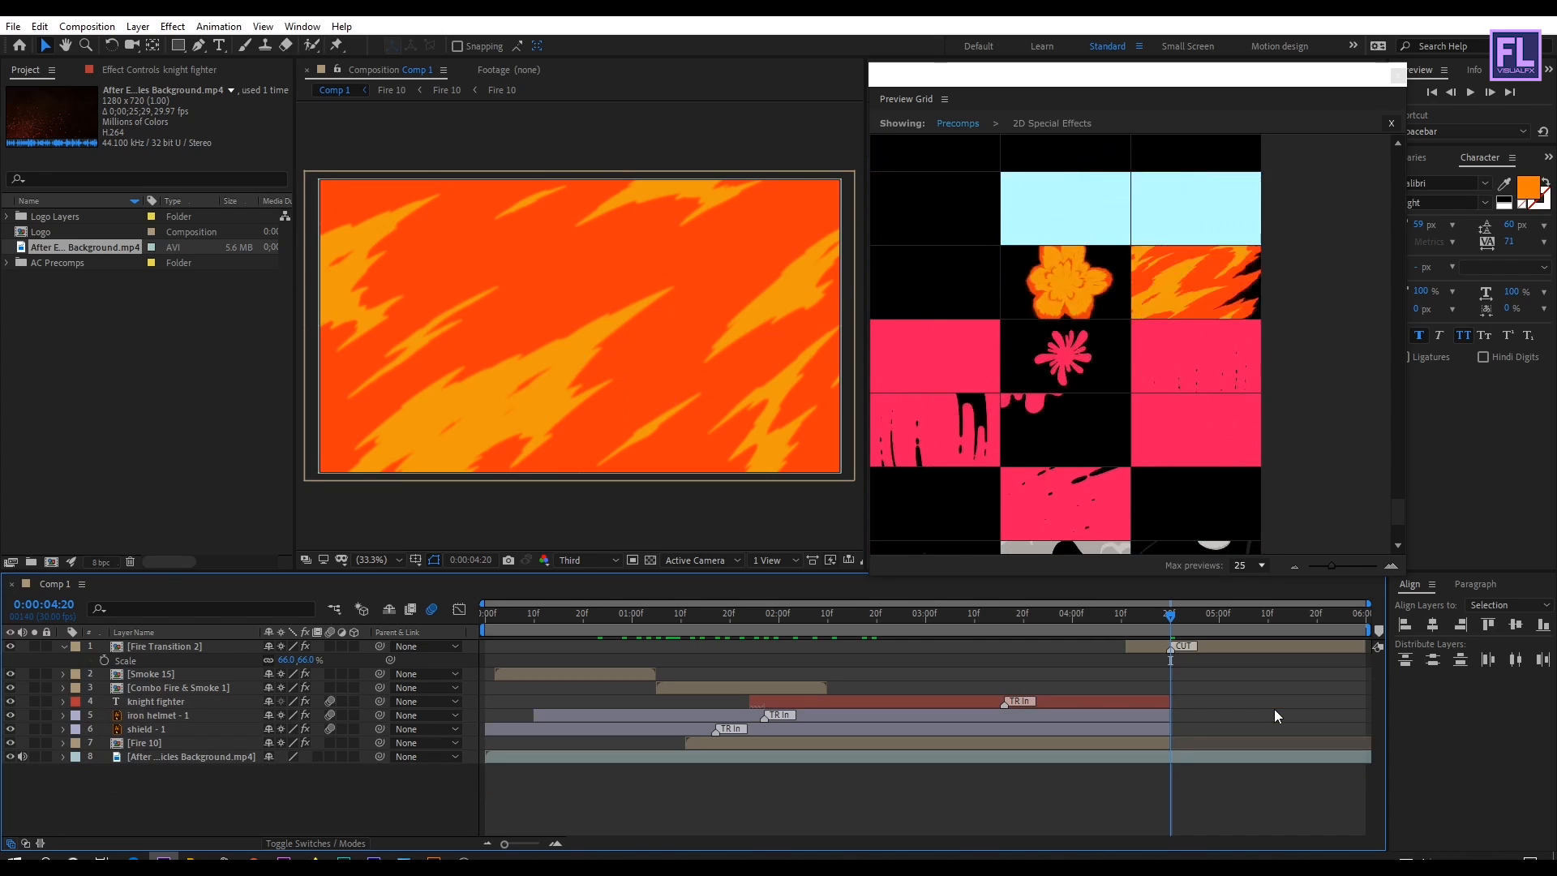
click(1223, 628)
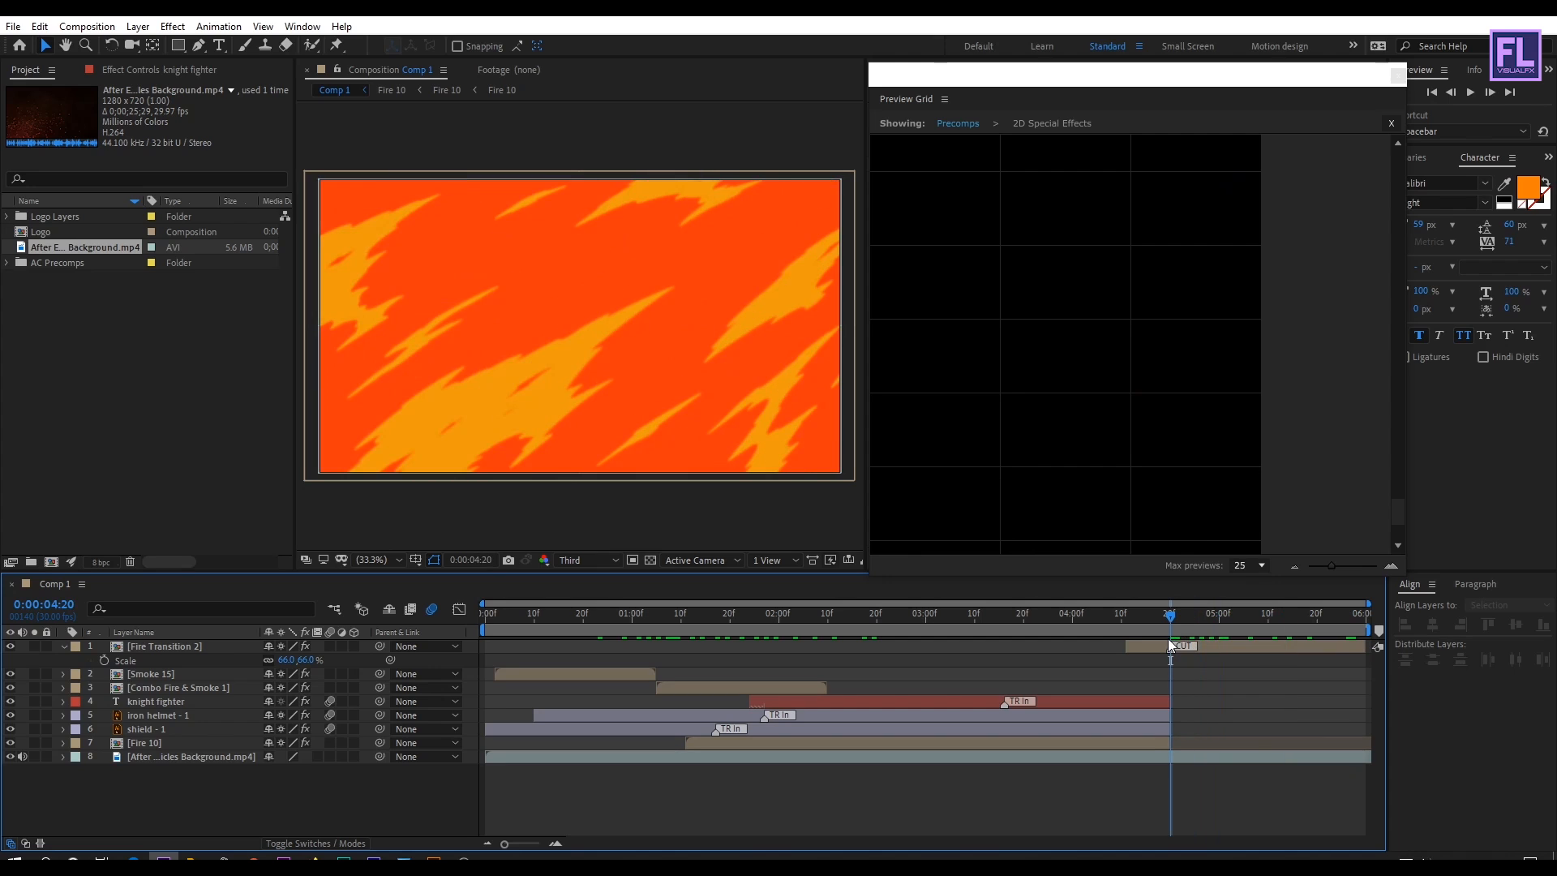
click(191, 757)
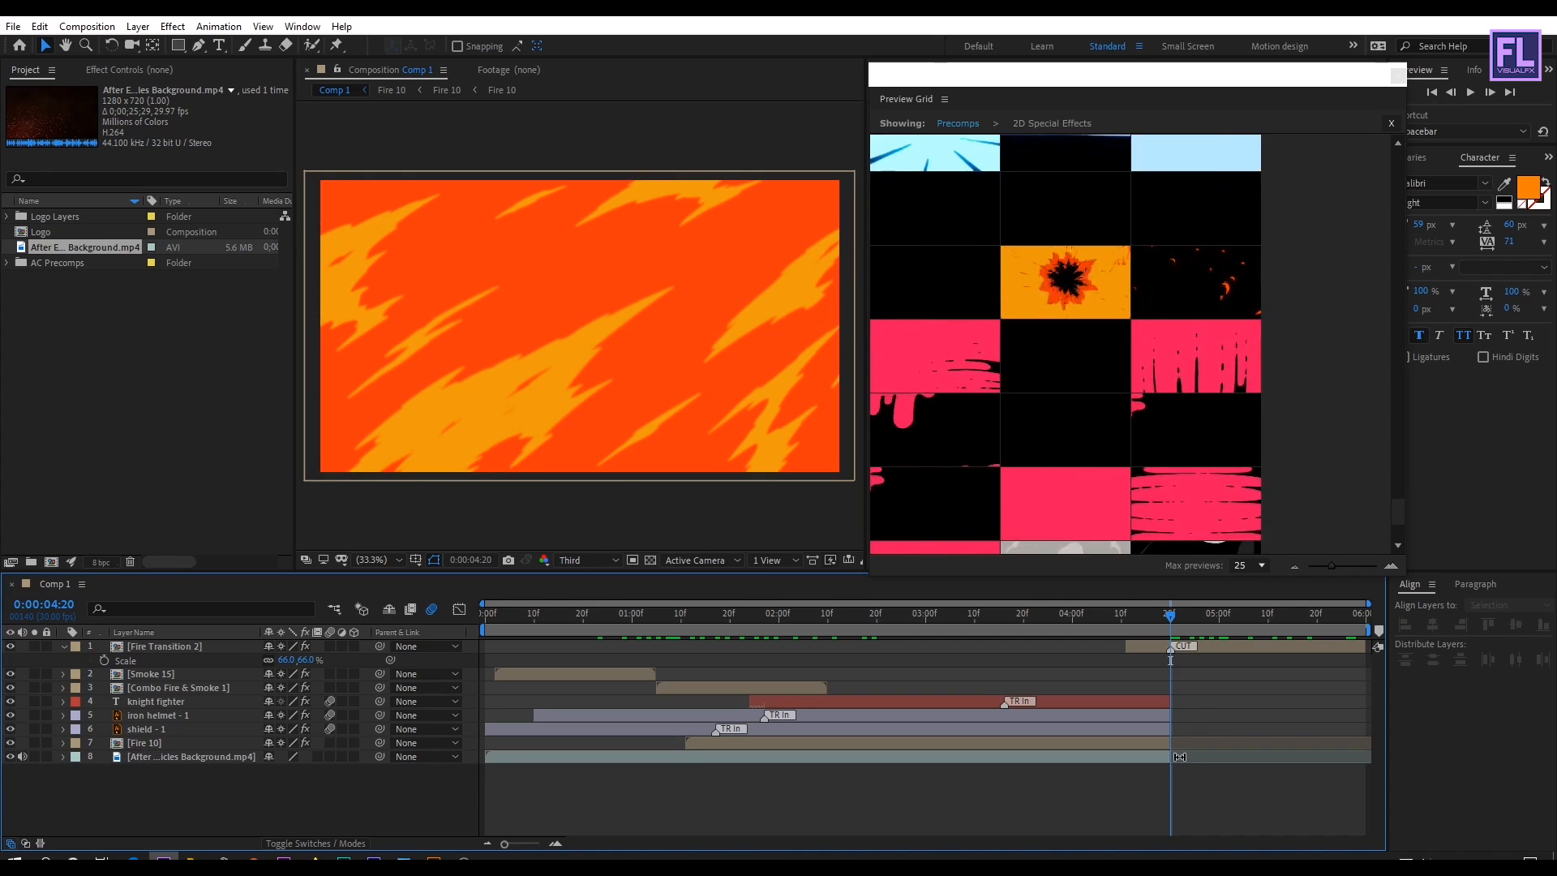
click(1259, 615)
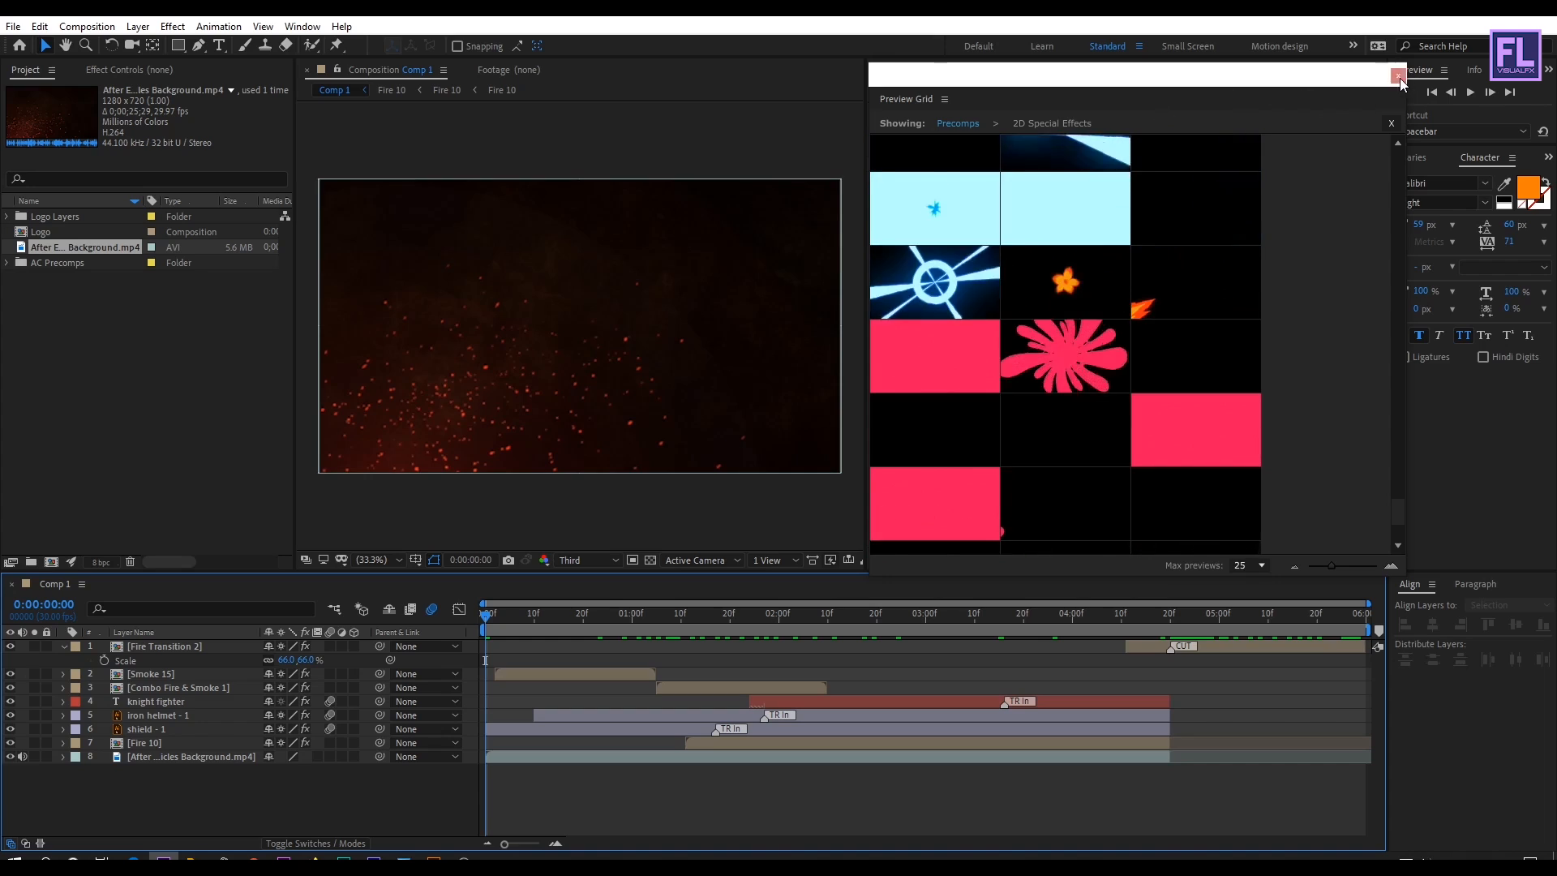
Close the Preview Grid, switch the preview resolution from Third to Full, and play.
click(1395, 76)
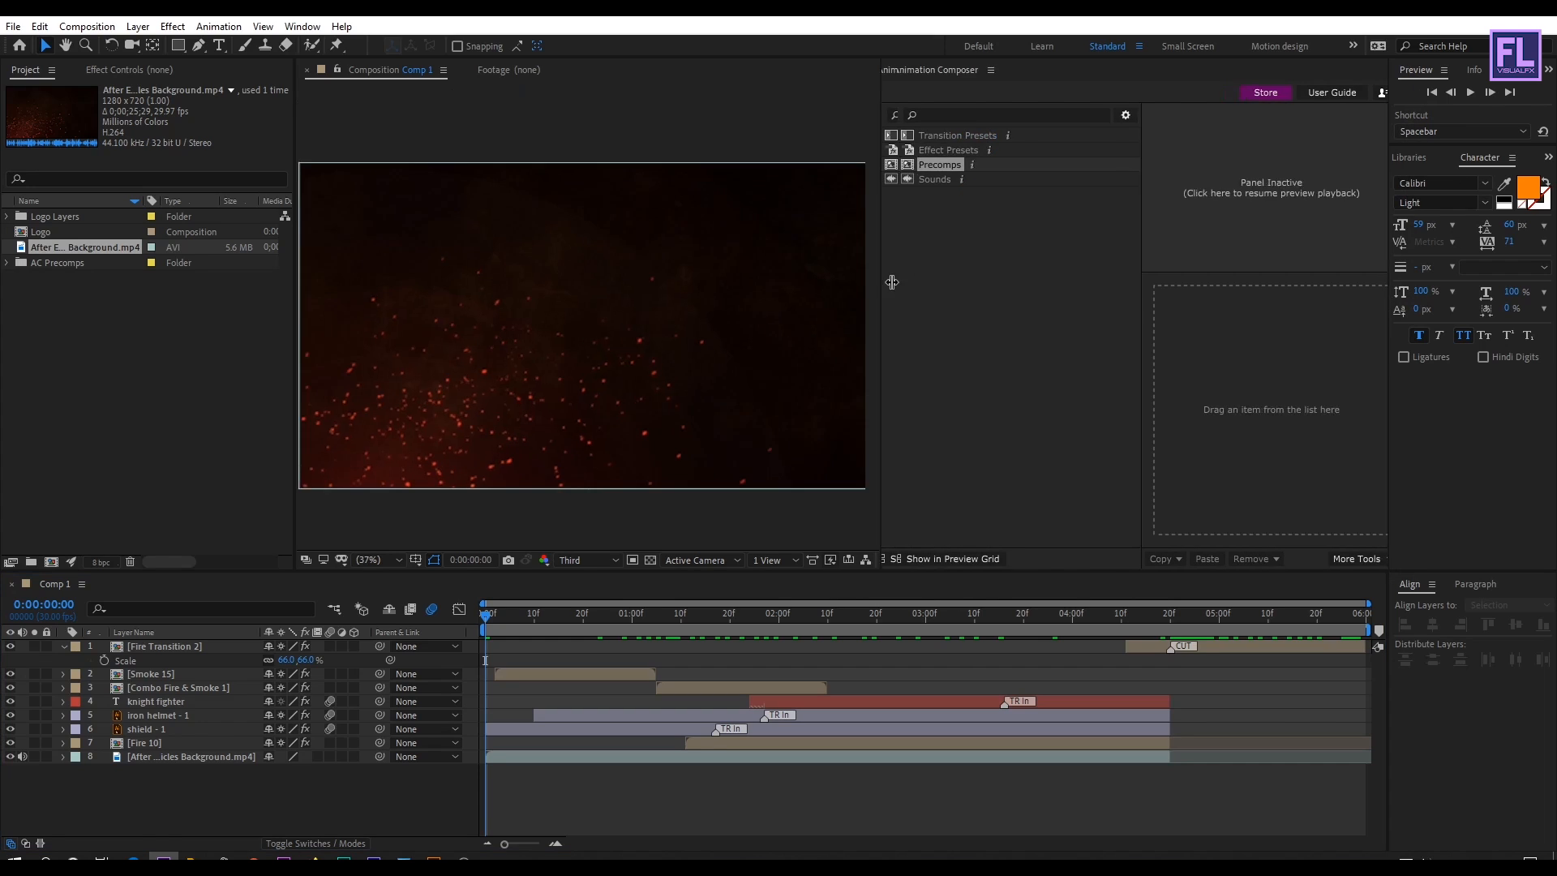
click(584, 560)
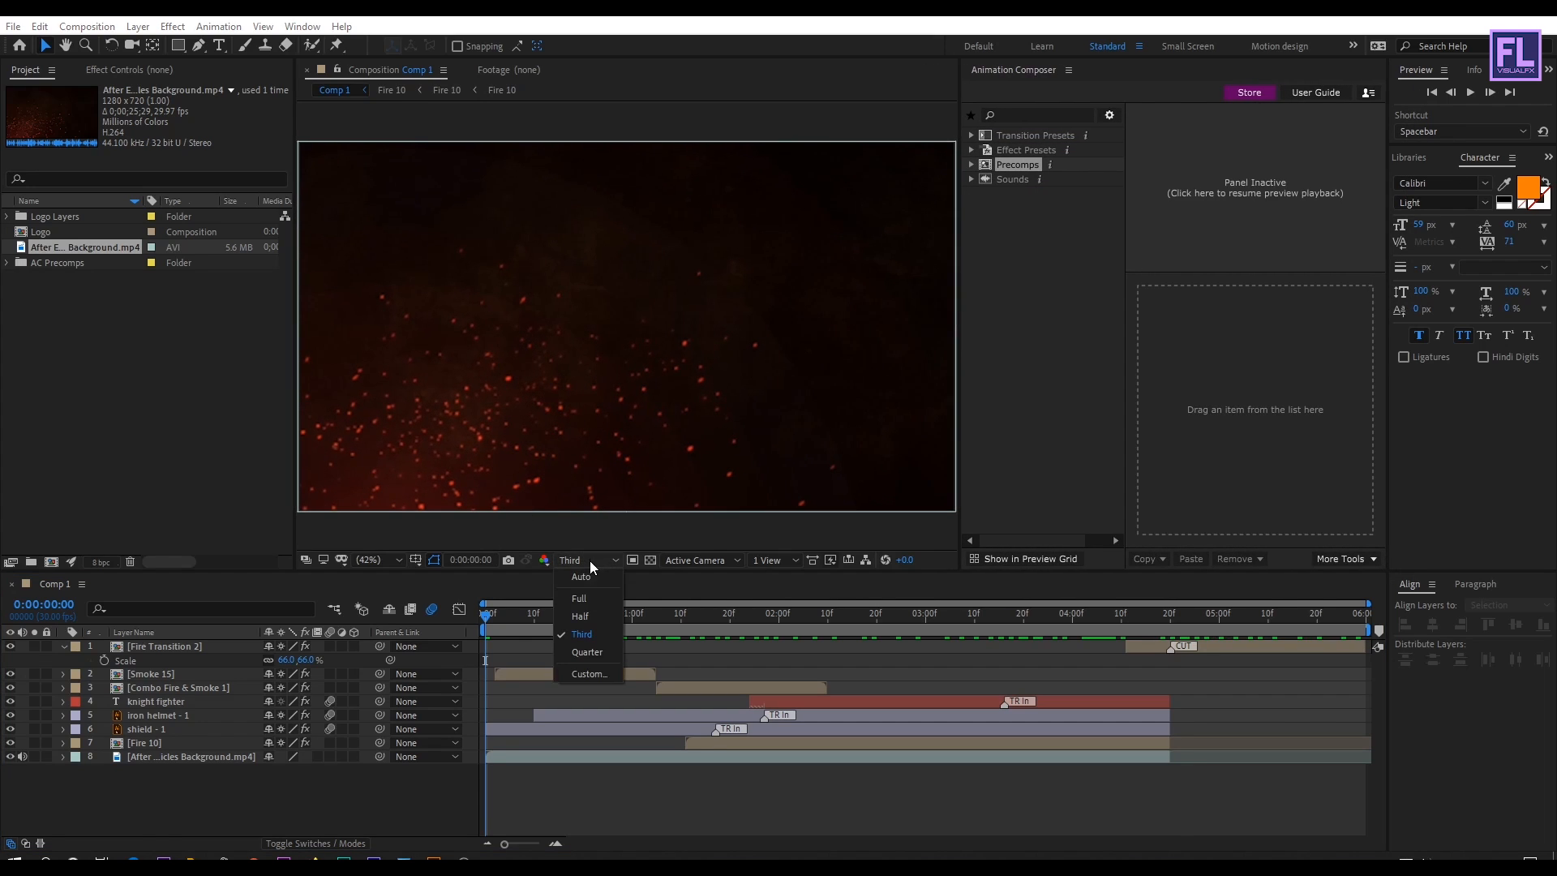
click(579, 598)
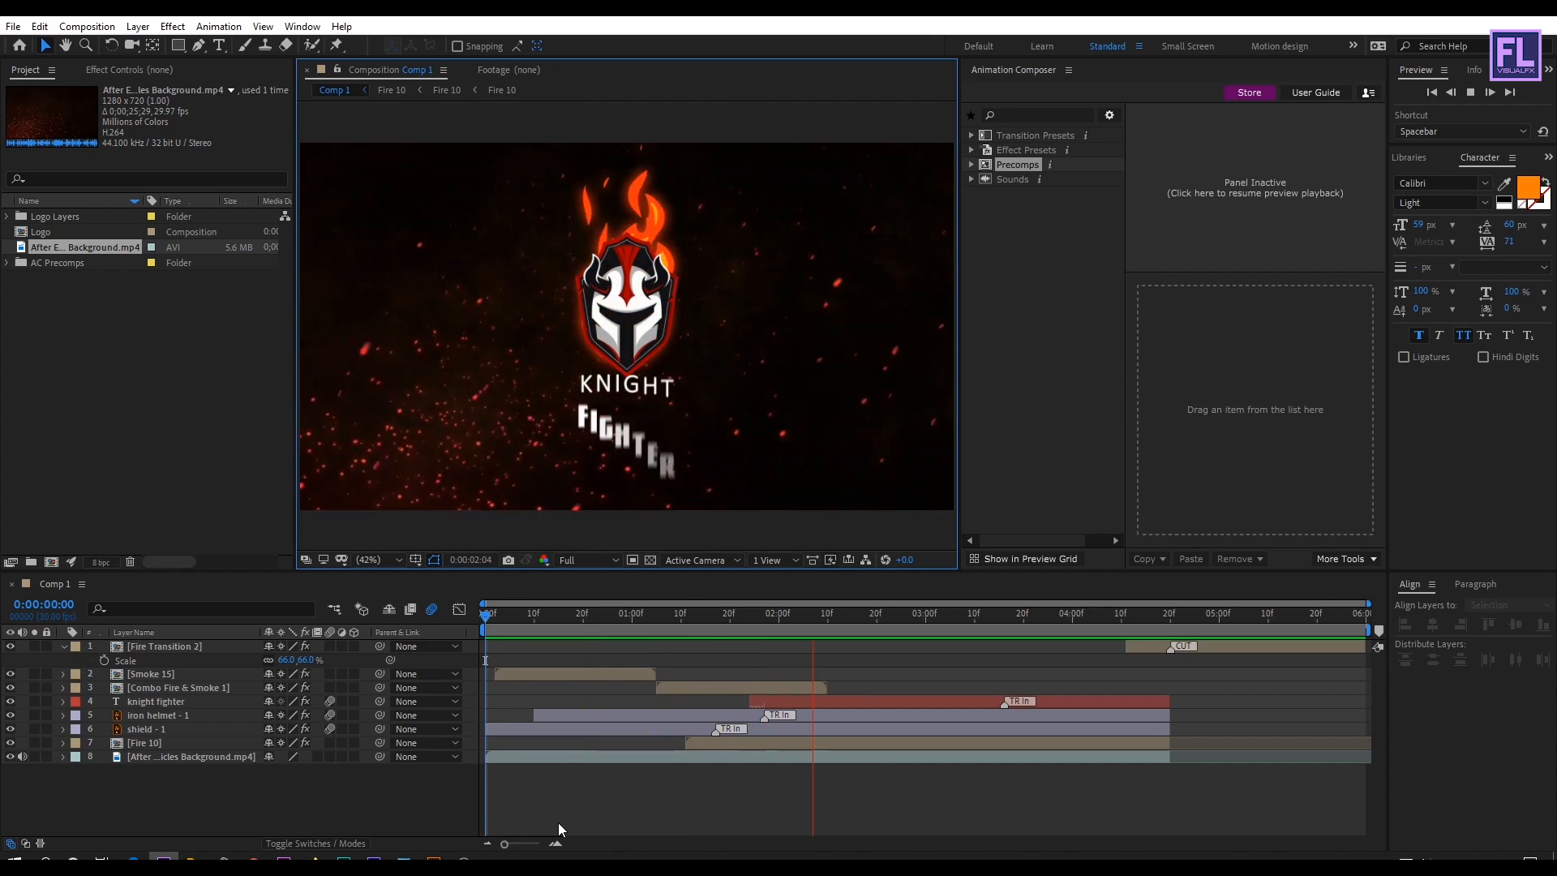
click(1097, 628)
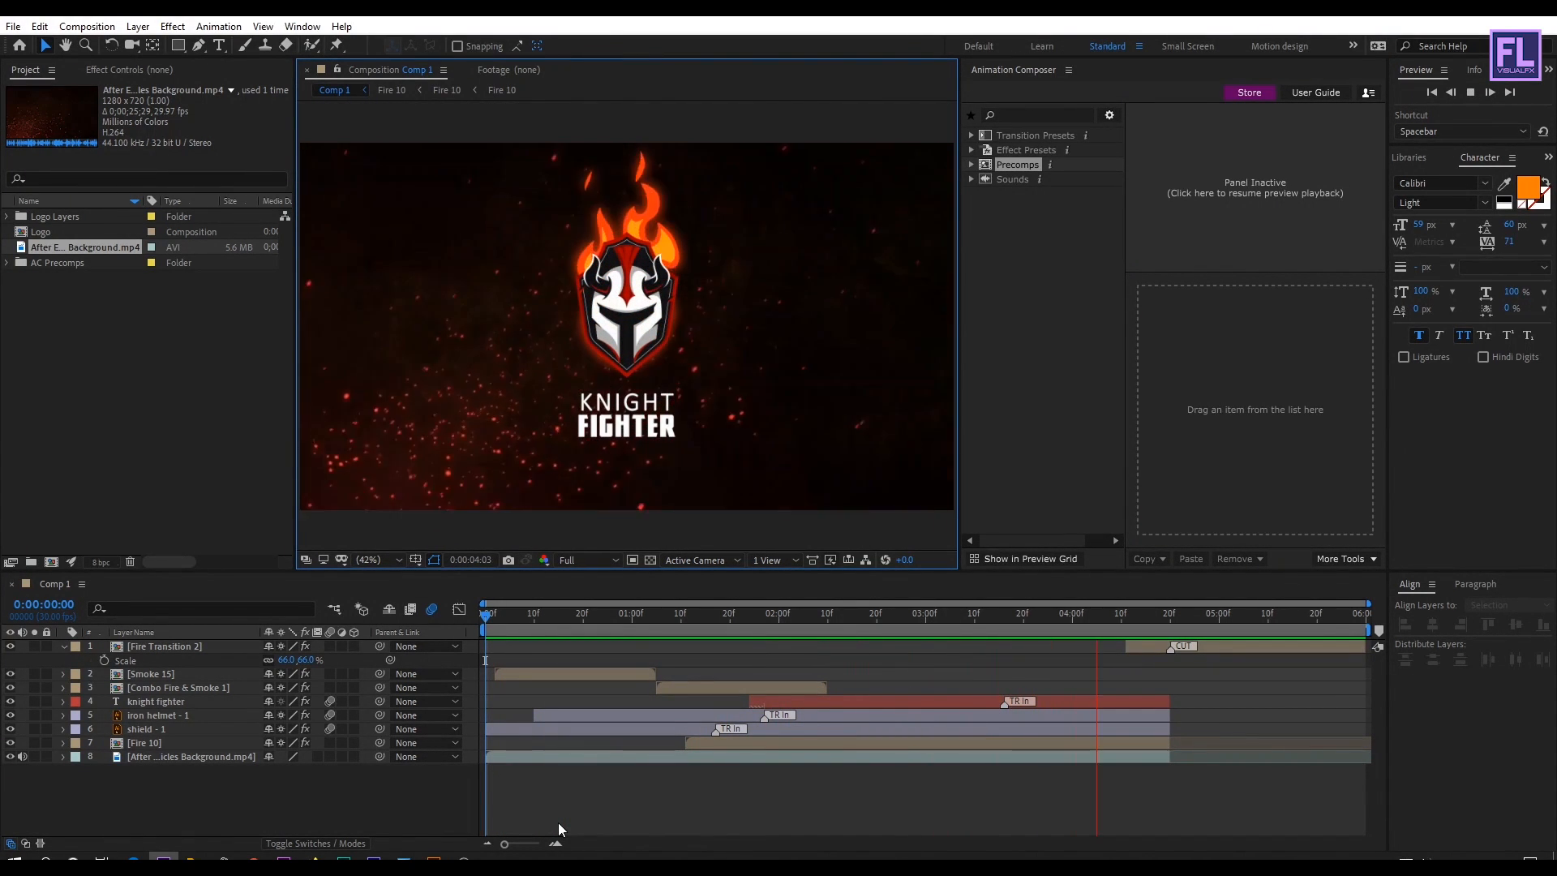